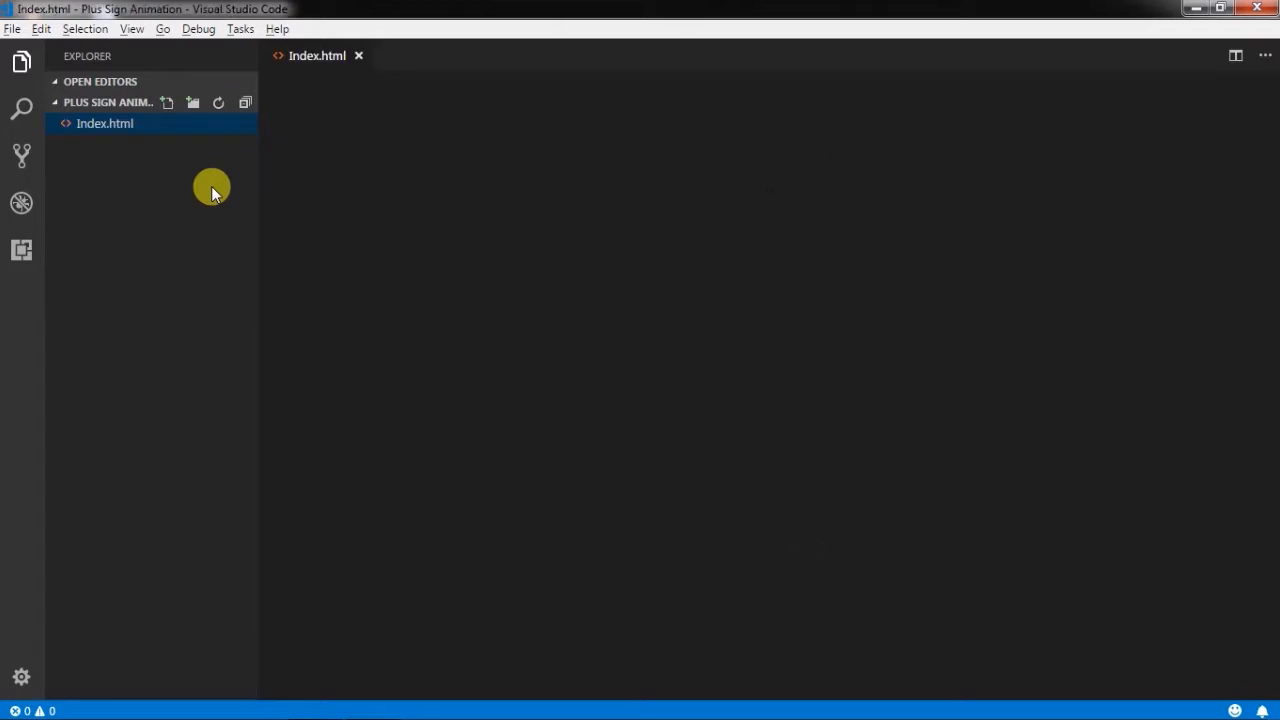
Create Style.css in the project and show it in a split editor beside Index.html
left_click(168, 122)
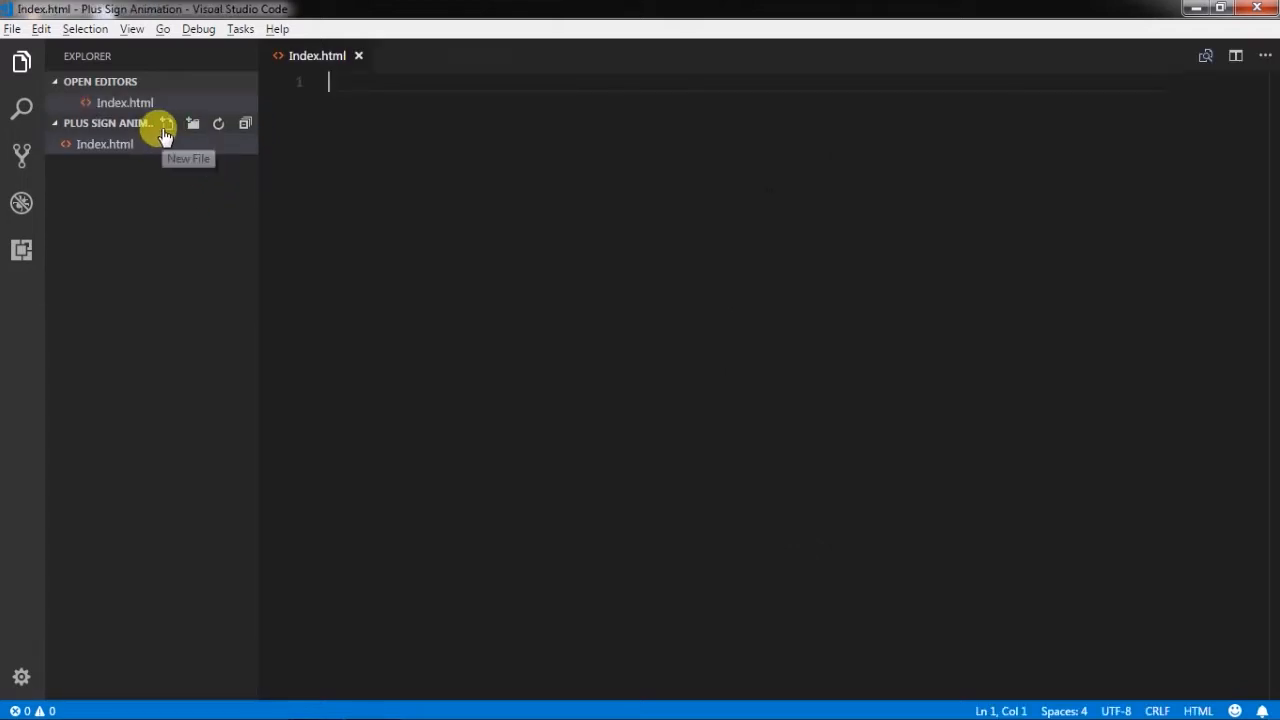
left_click(168, 124)
type("Style.css")
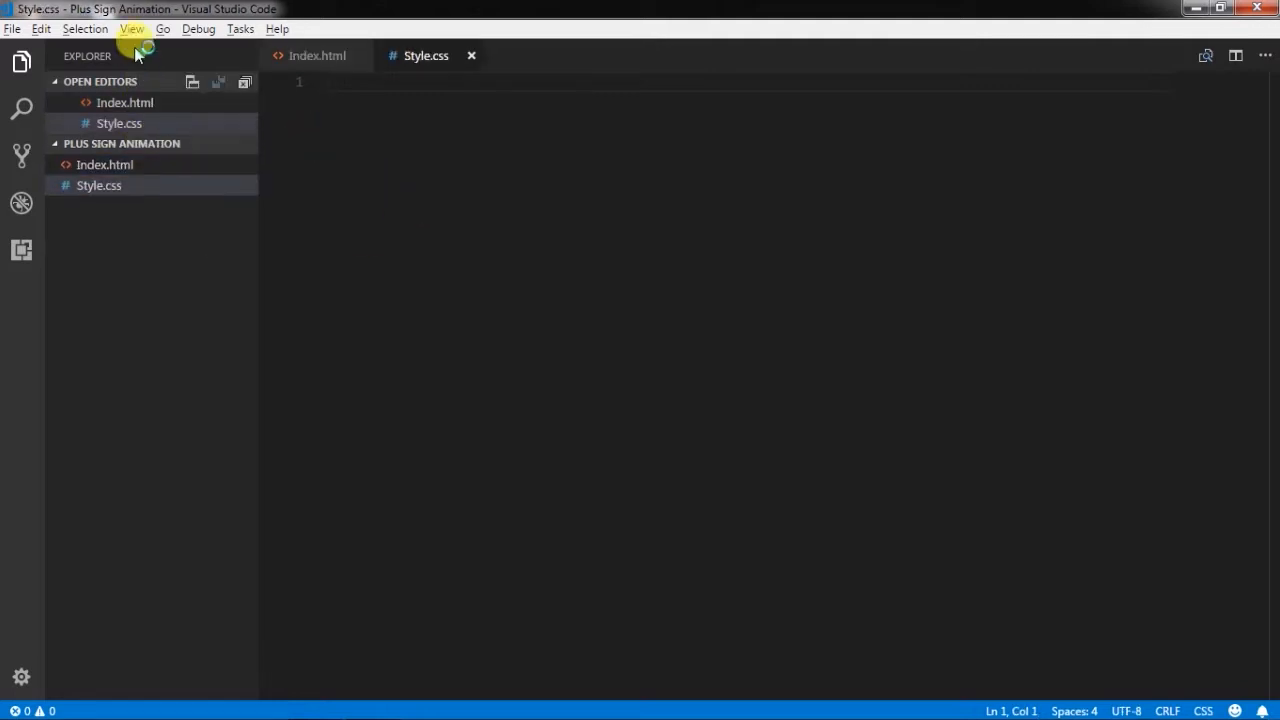
left_click(1236, 56)
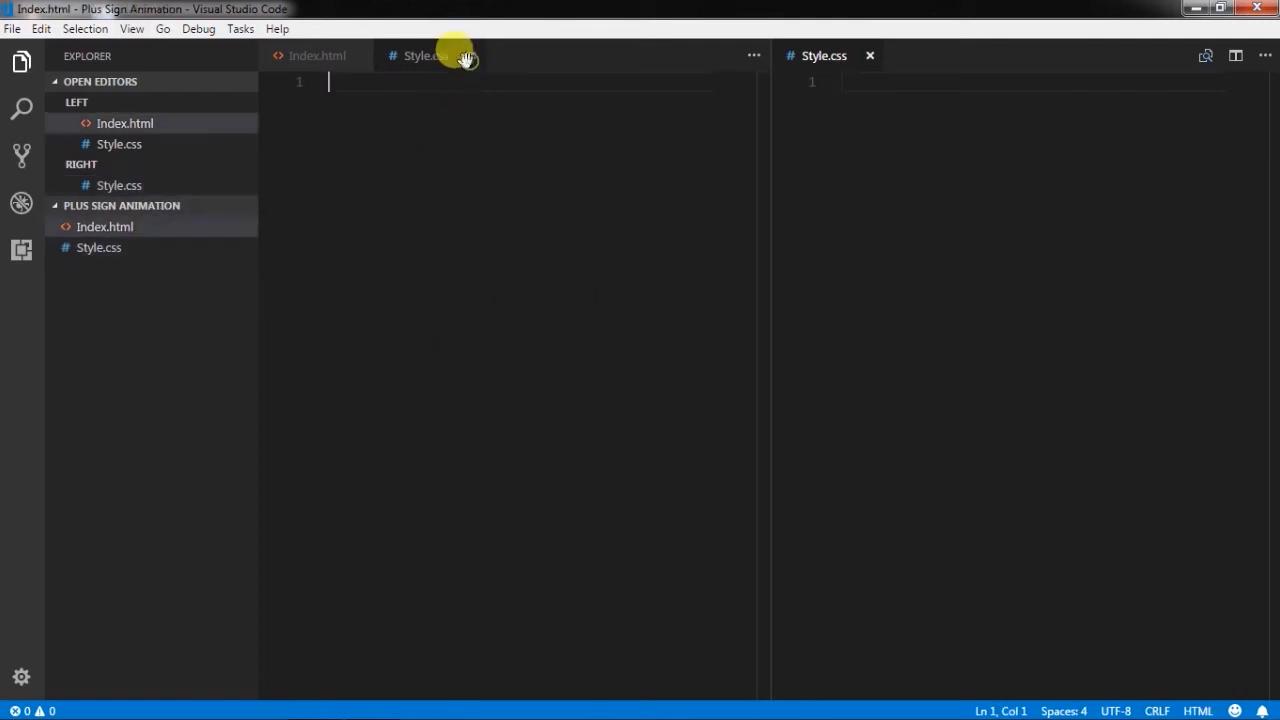
Insert the HTML boilerplate titled Plus Sign Animation and link Style.css
left_click(20, 62)
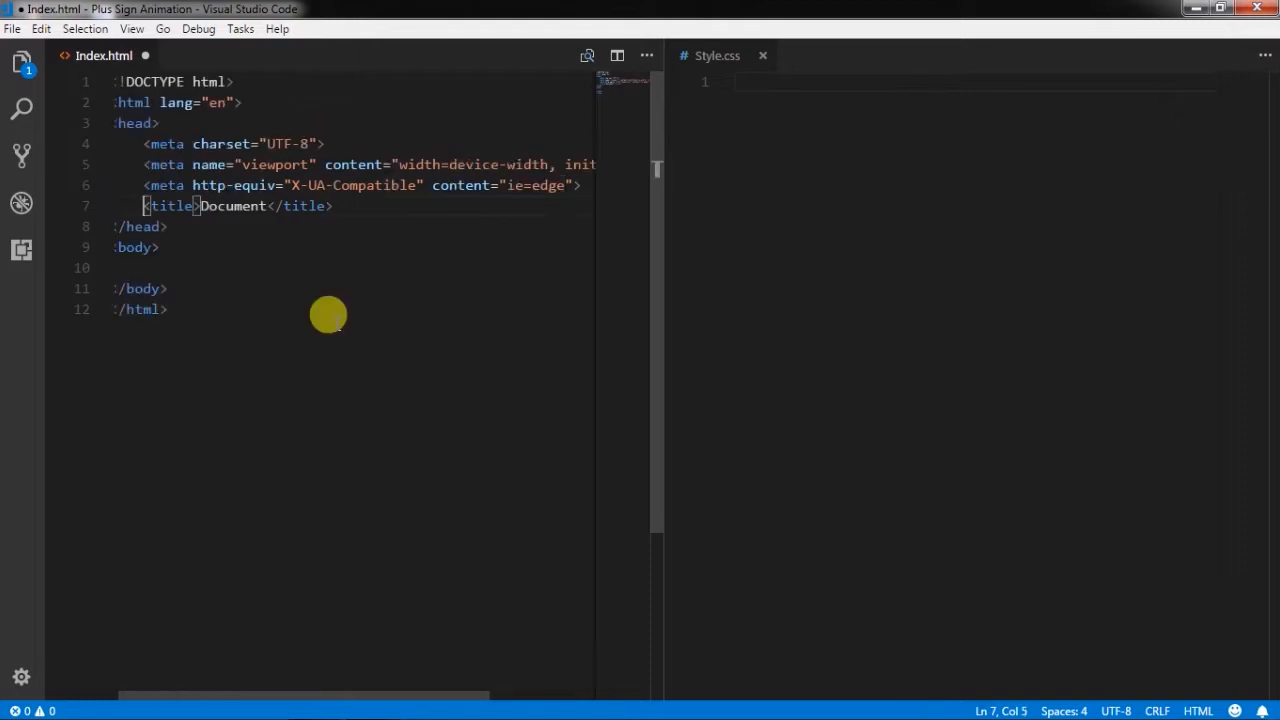
type("Plus")
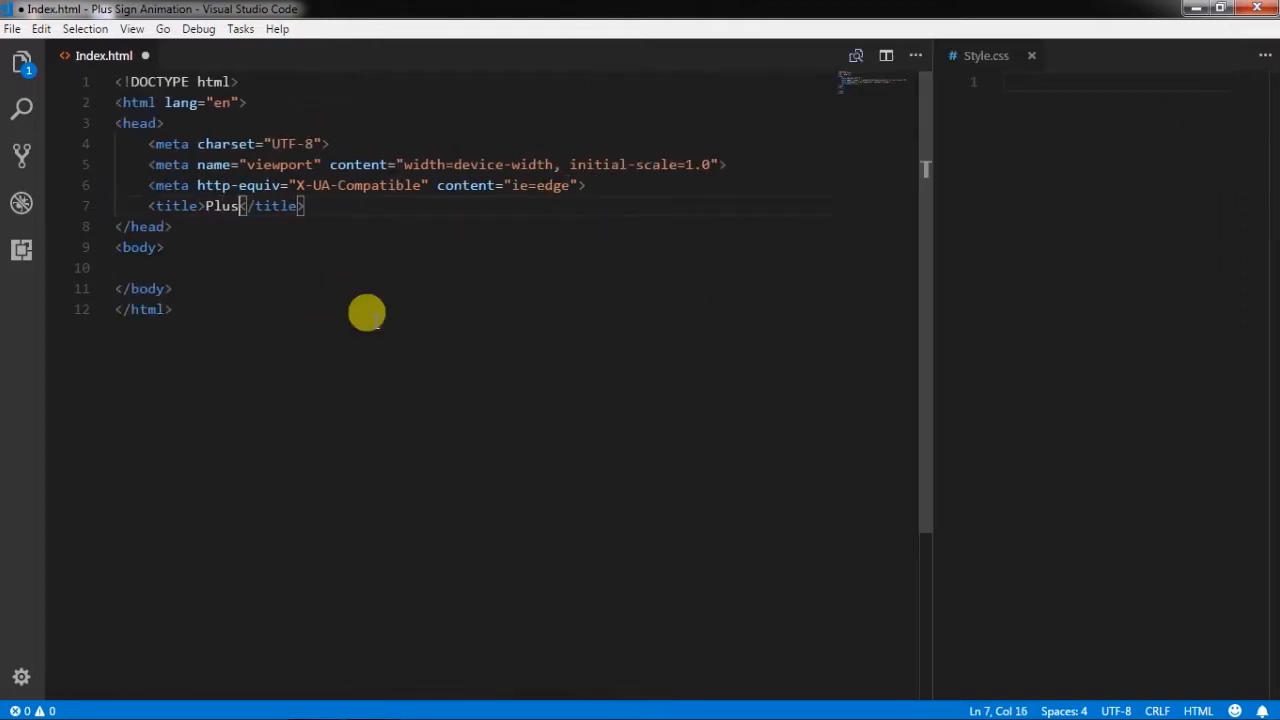
type("Sign Animation")
type("<link rel=\"stylesheet\" href=\"\">")
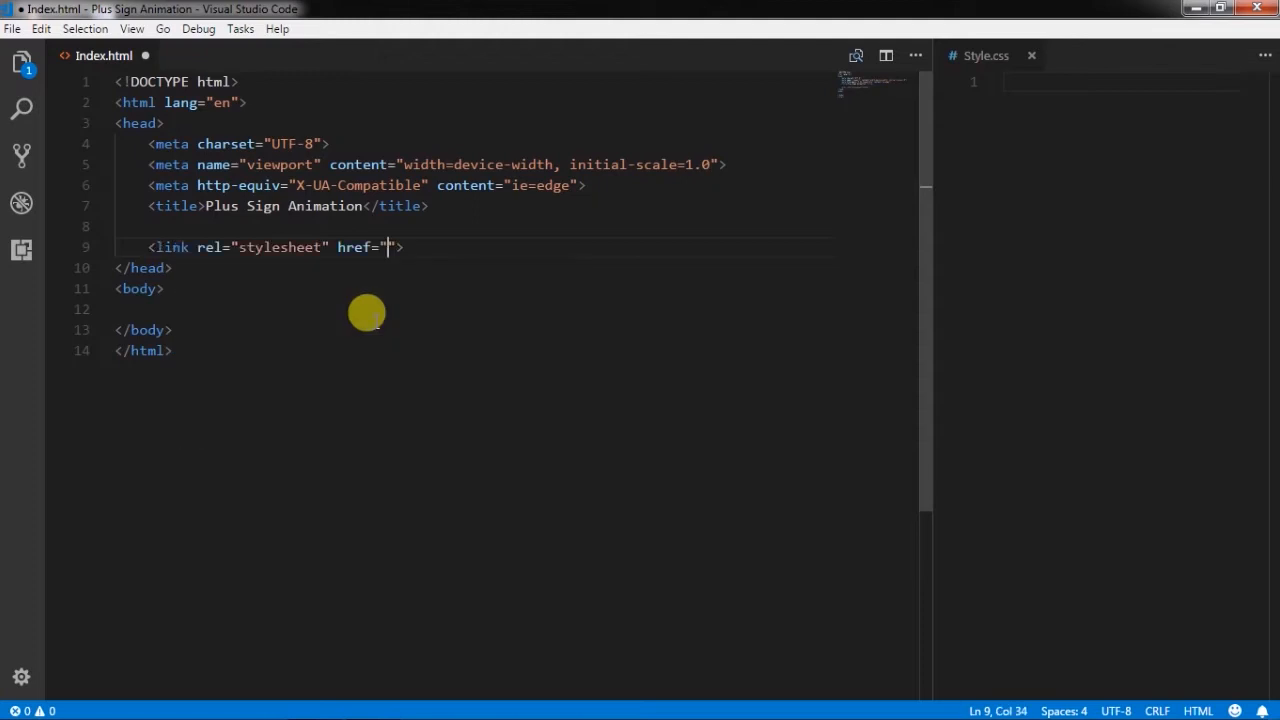
type("Style.css")
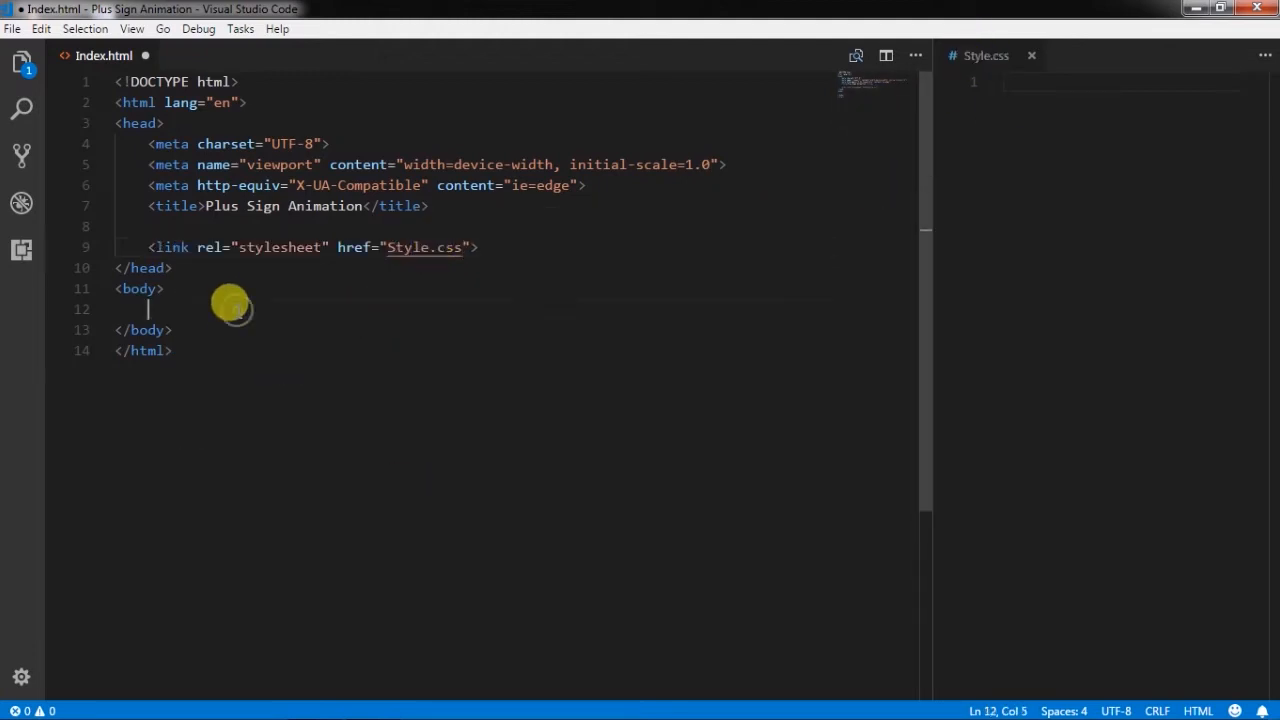
Emmet-expand a .container div holding a span.toggle-icon inside the body
key("enter")
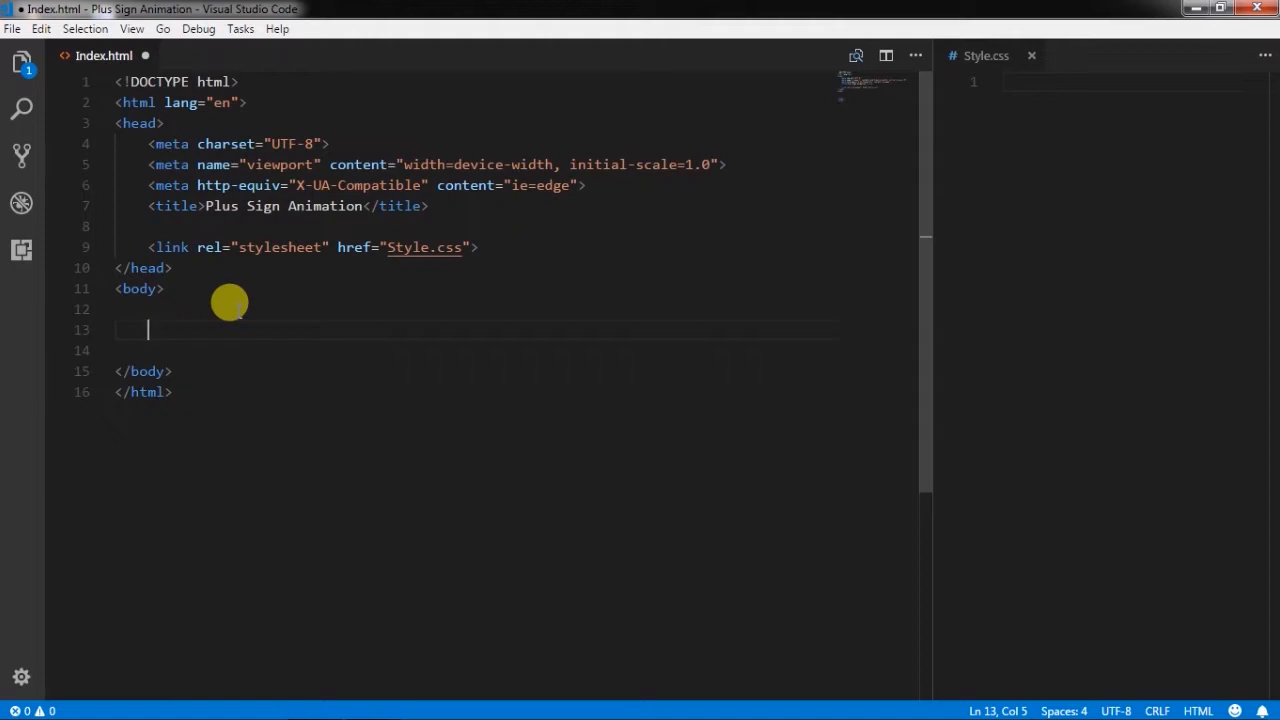
type(".con")
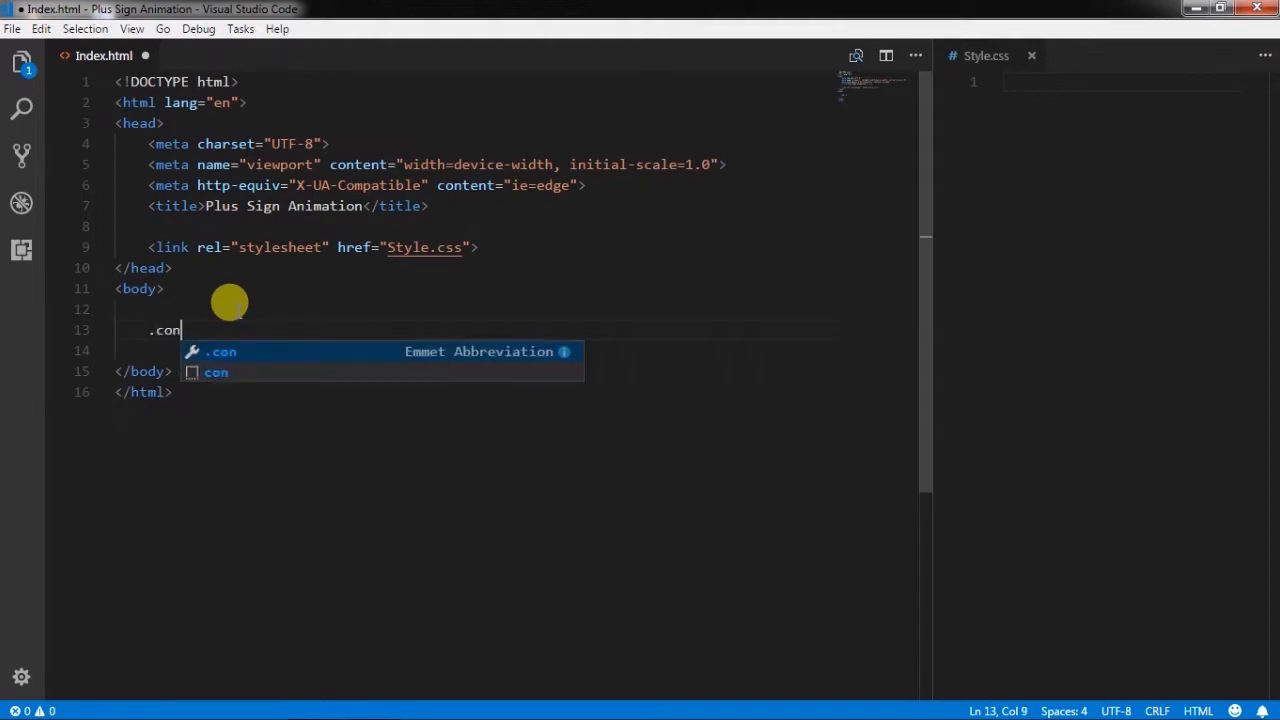
key("Tab")
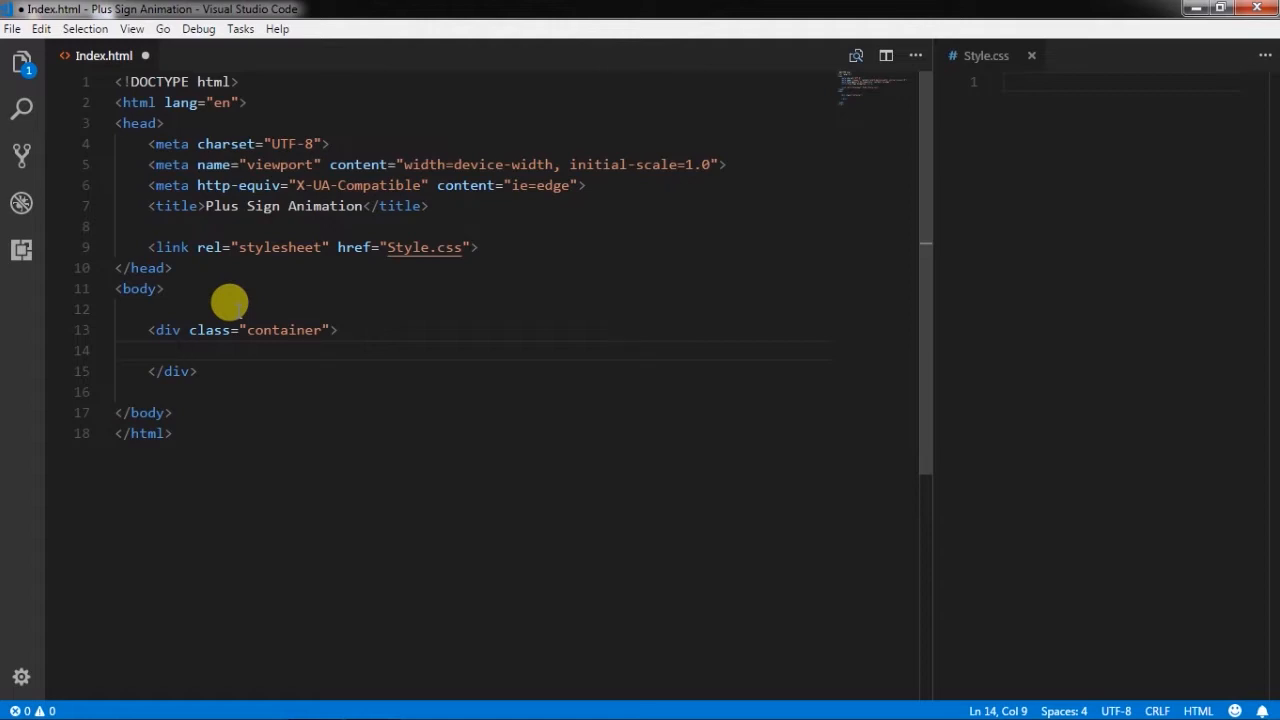
type("ap")
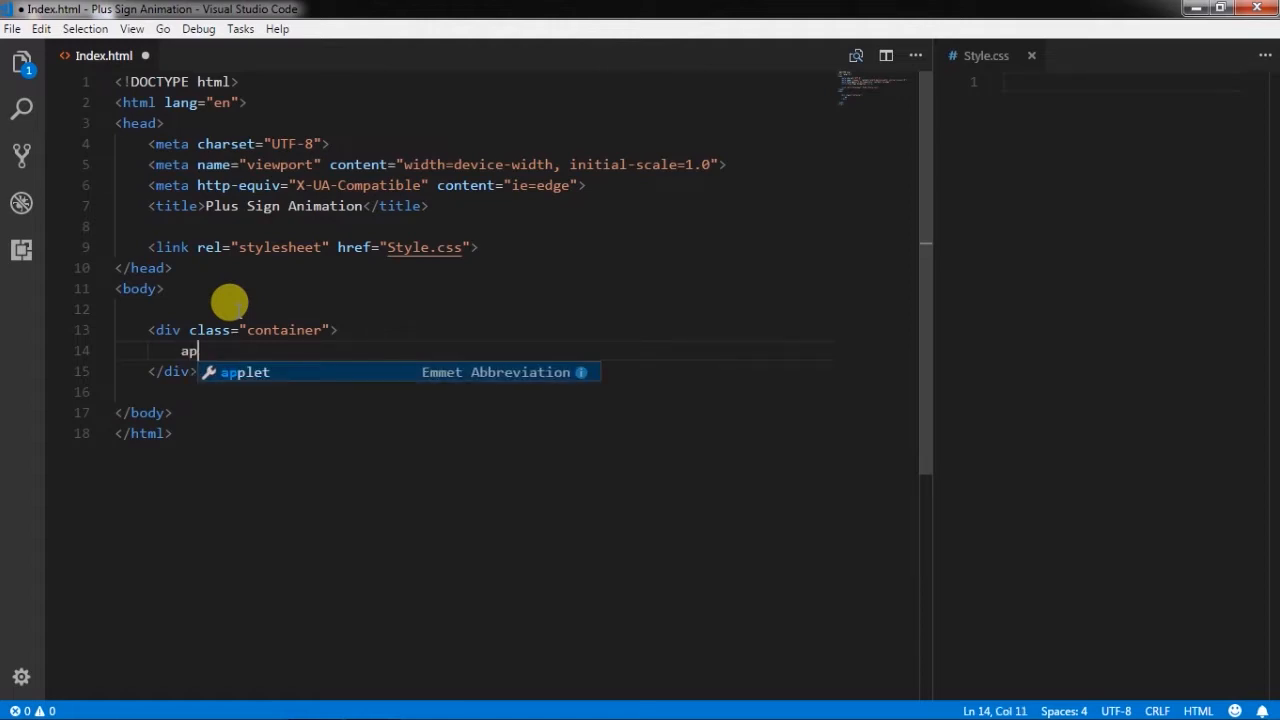
type("span.")
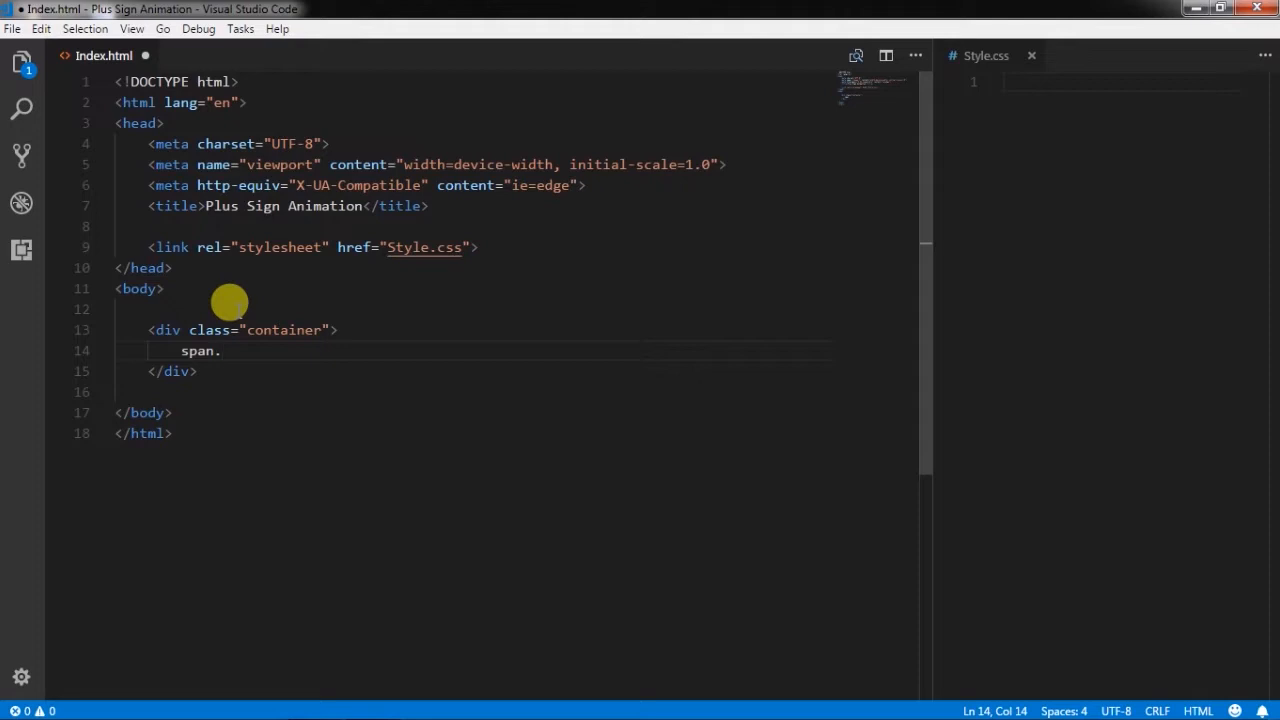
type("toggle-")
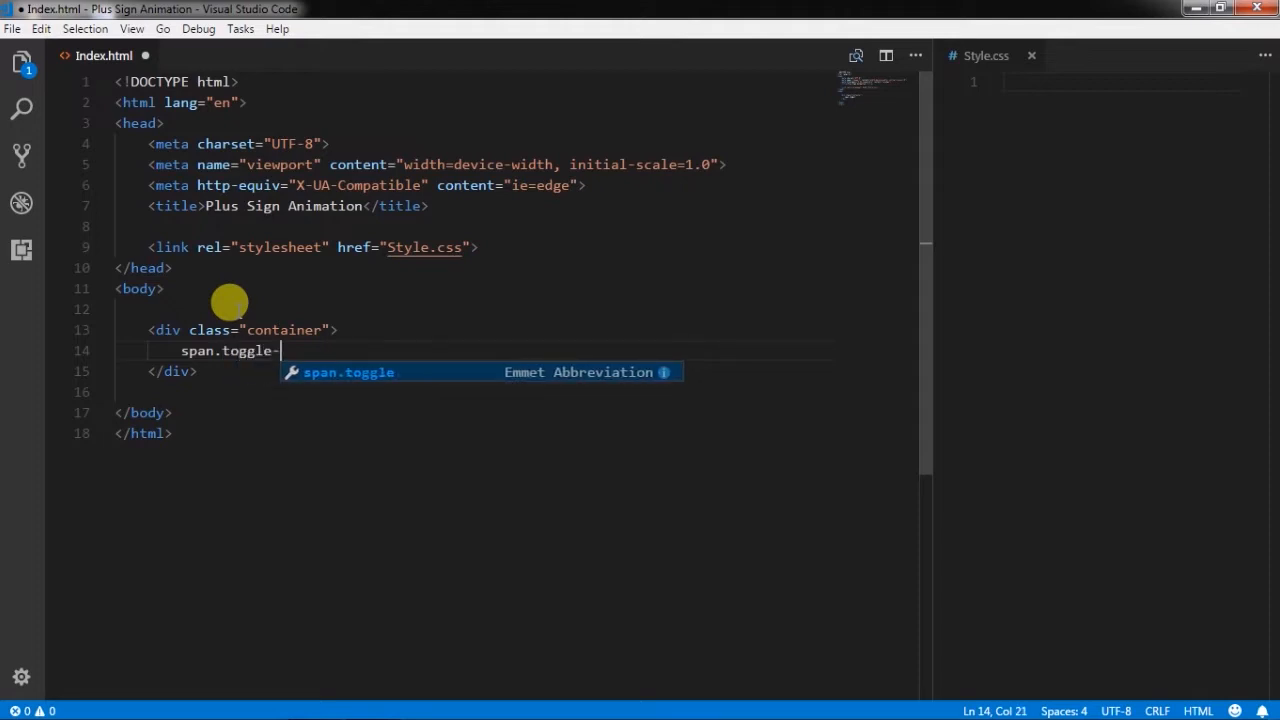
key("Tab")
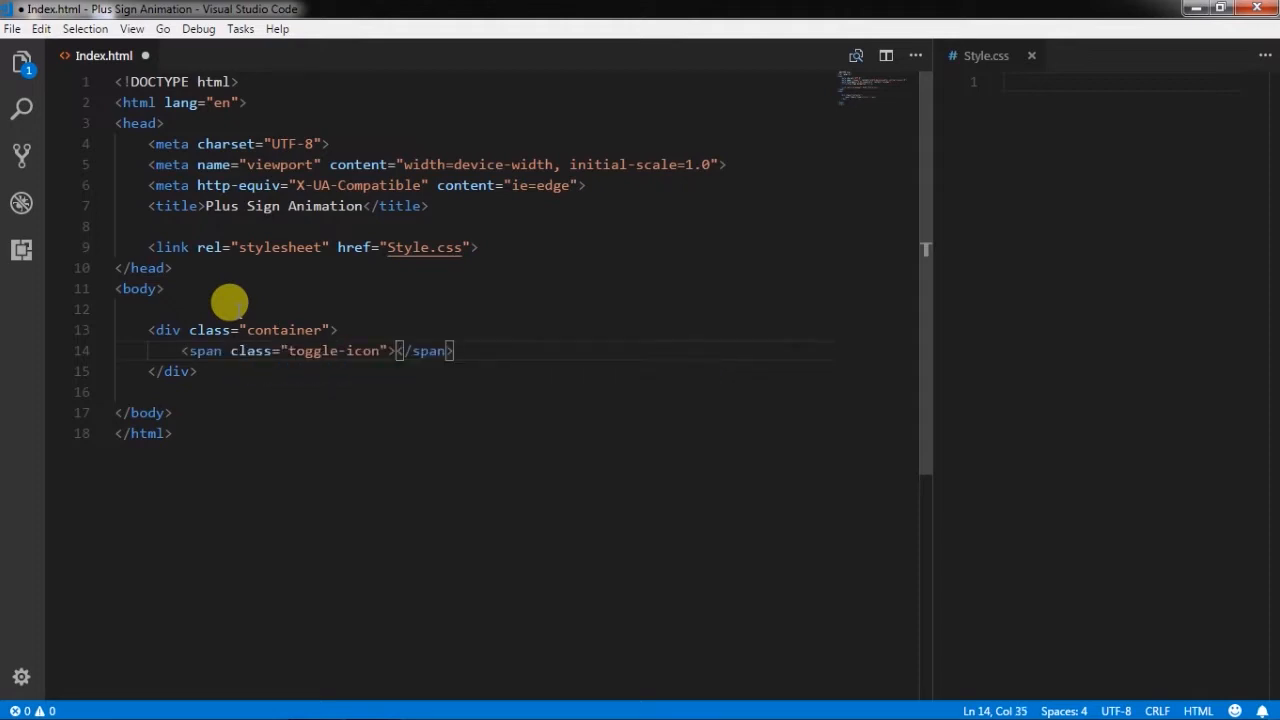
mouse_move(588, 368)
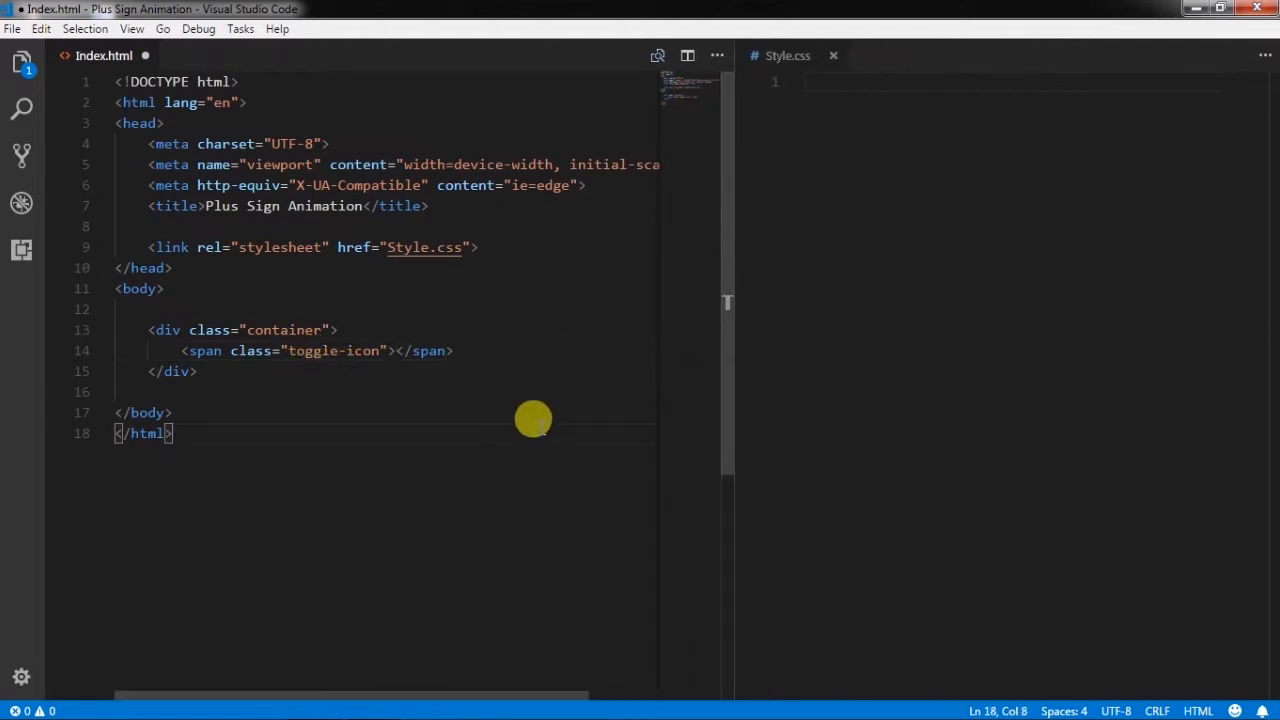
Serve Index.html with Live Server from the editor context menu
right_click(532, 396)
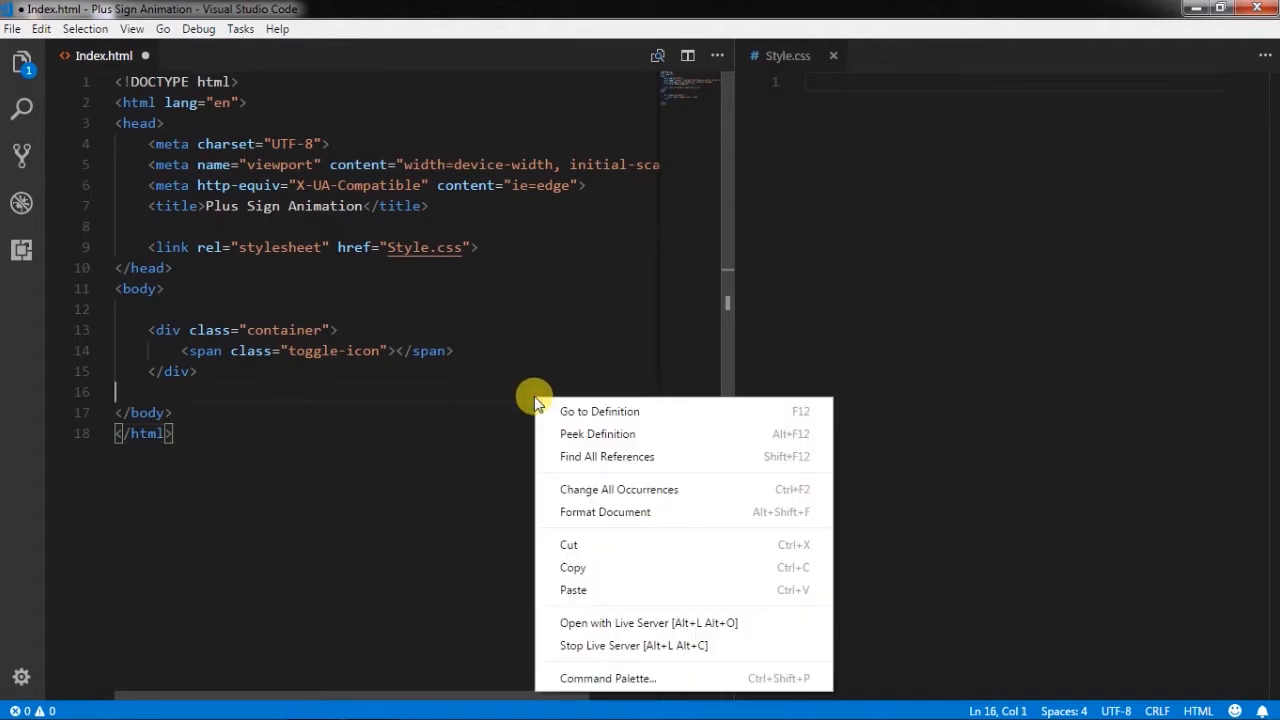
left_click(614, 622)
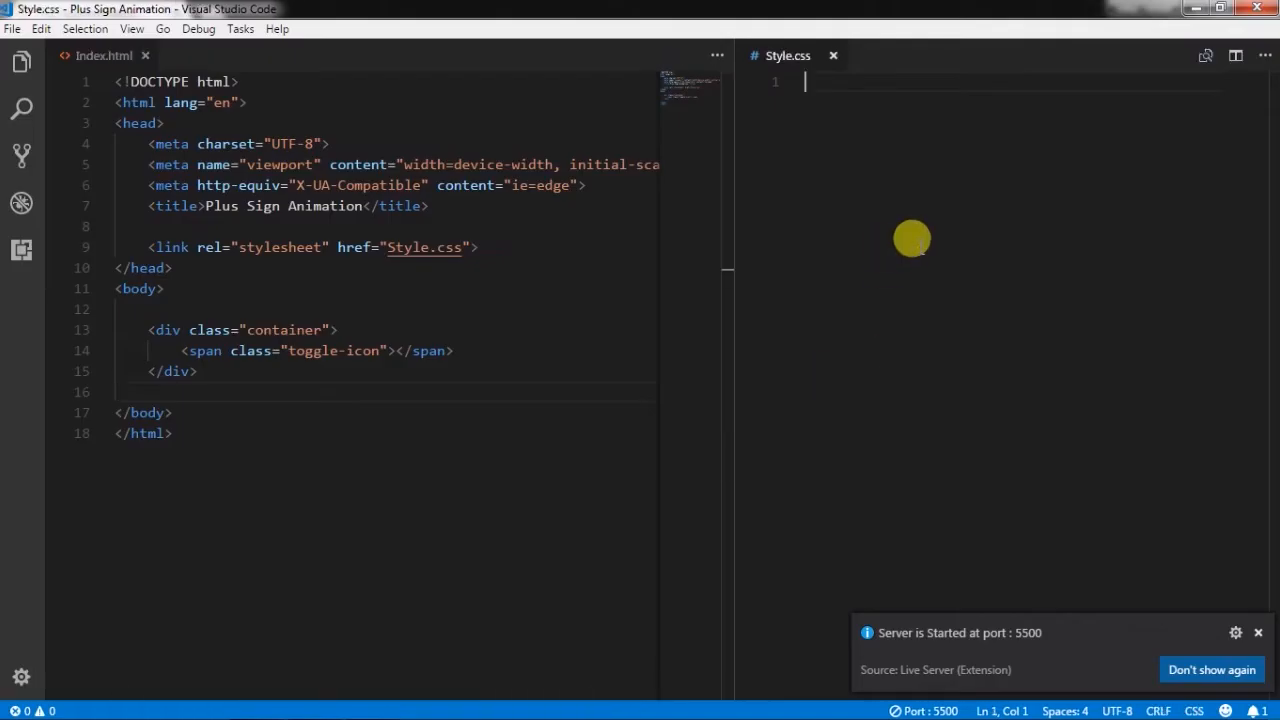
Write a body rule with margin 0% and padding 0%
type("body{")
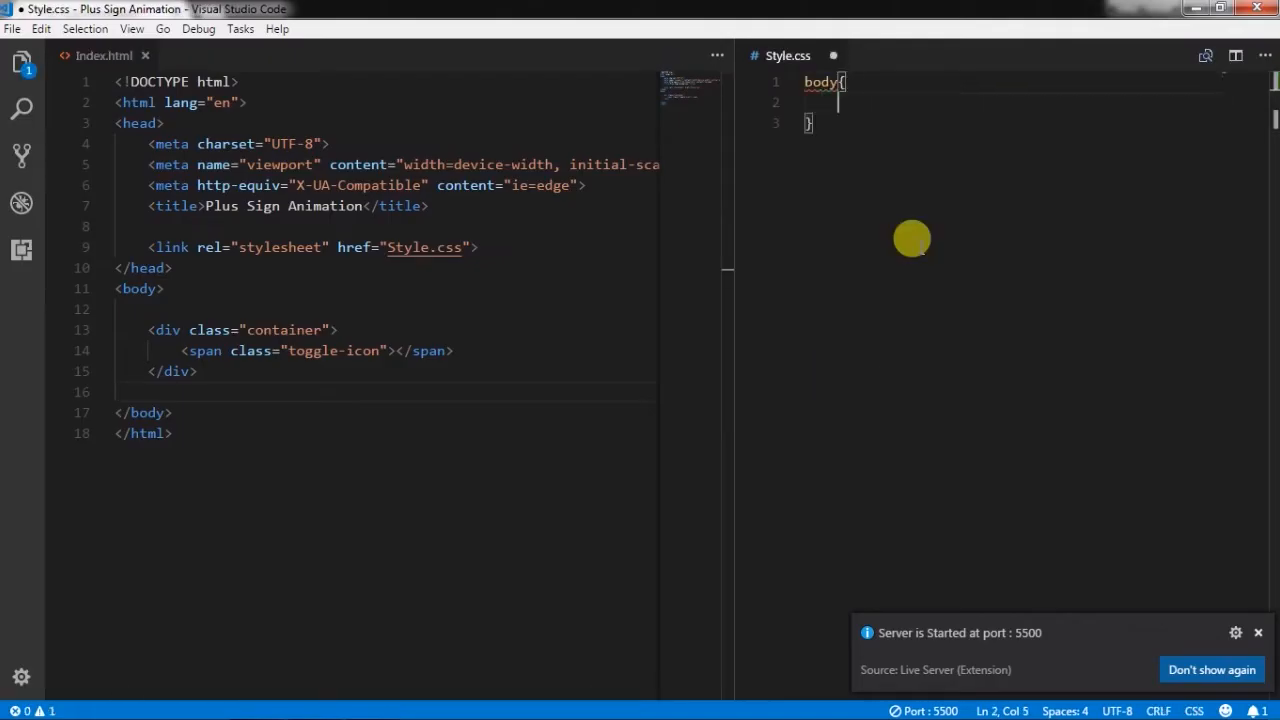
type("margin:")
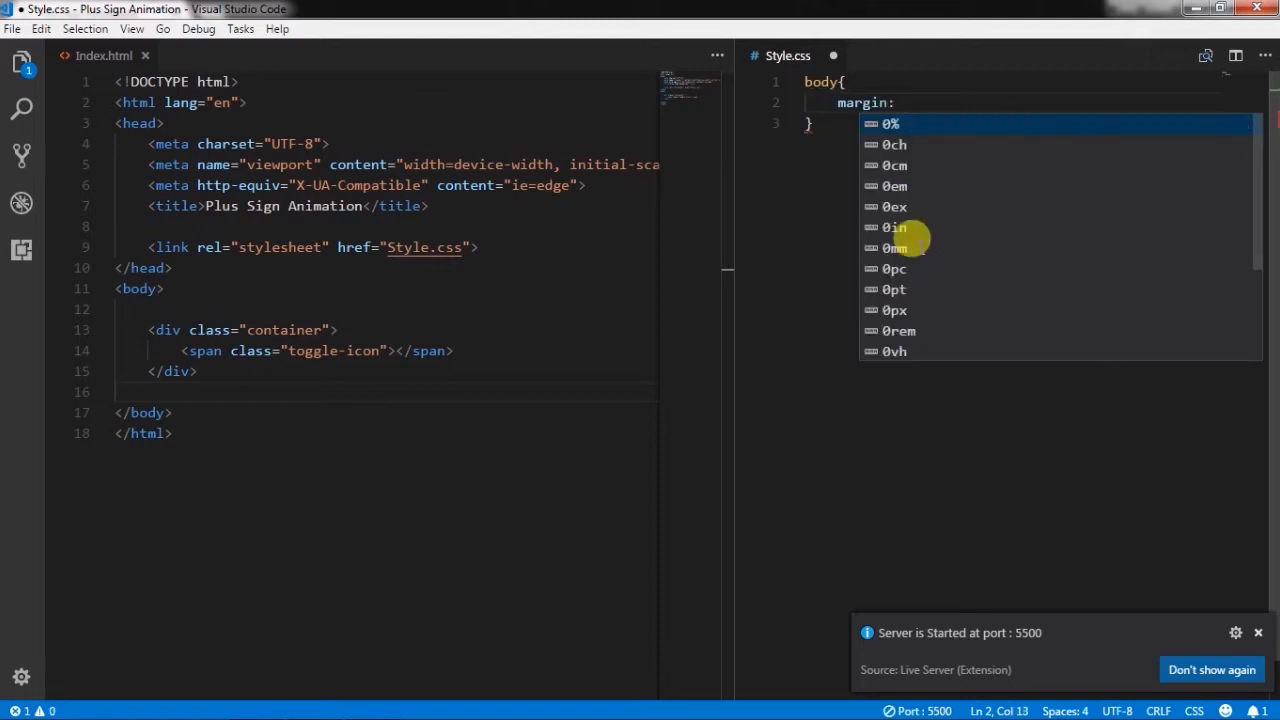
type("padi")
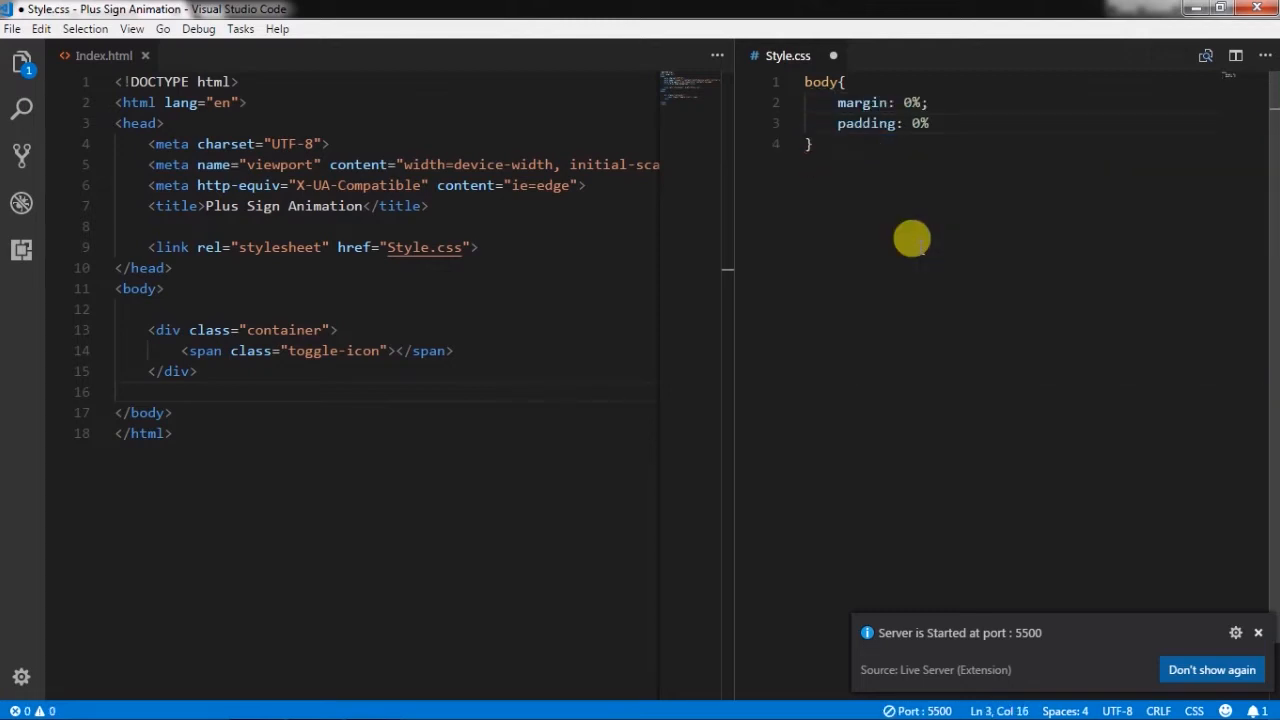
key("enter")
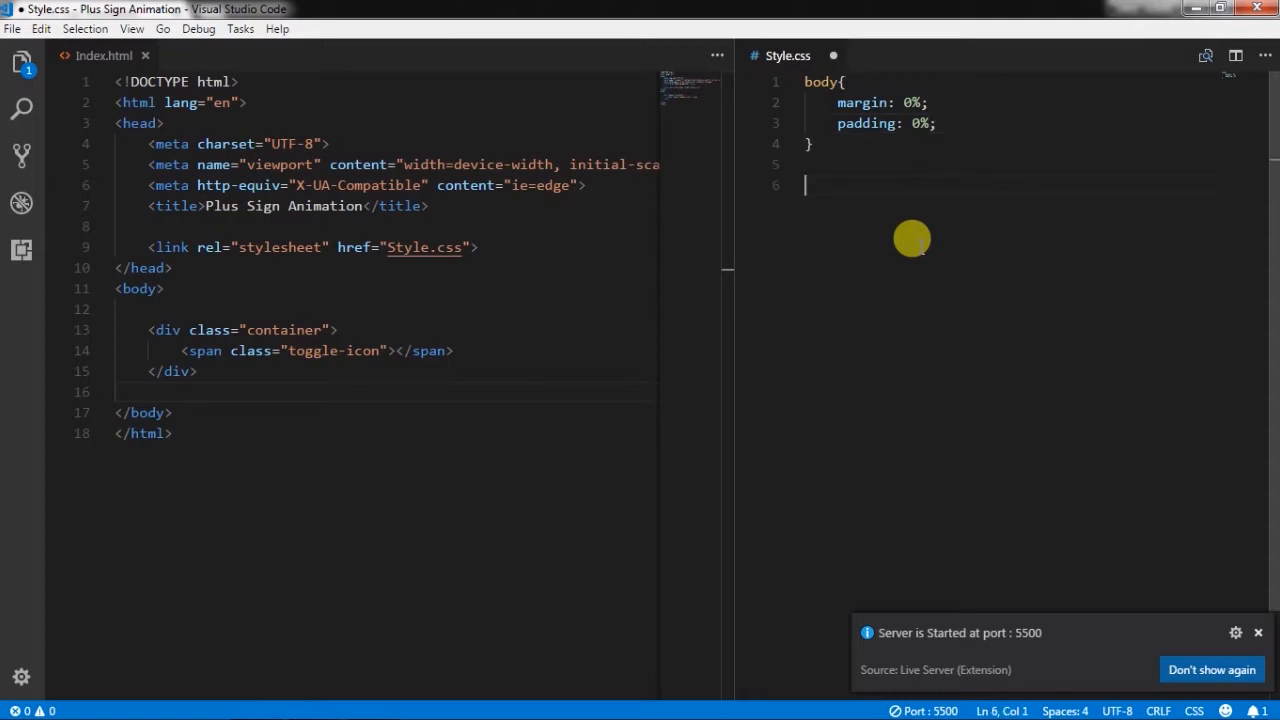
Add .container with text-align center and margin-top 24%, and put demo in the span
type(".container")
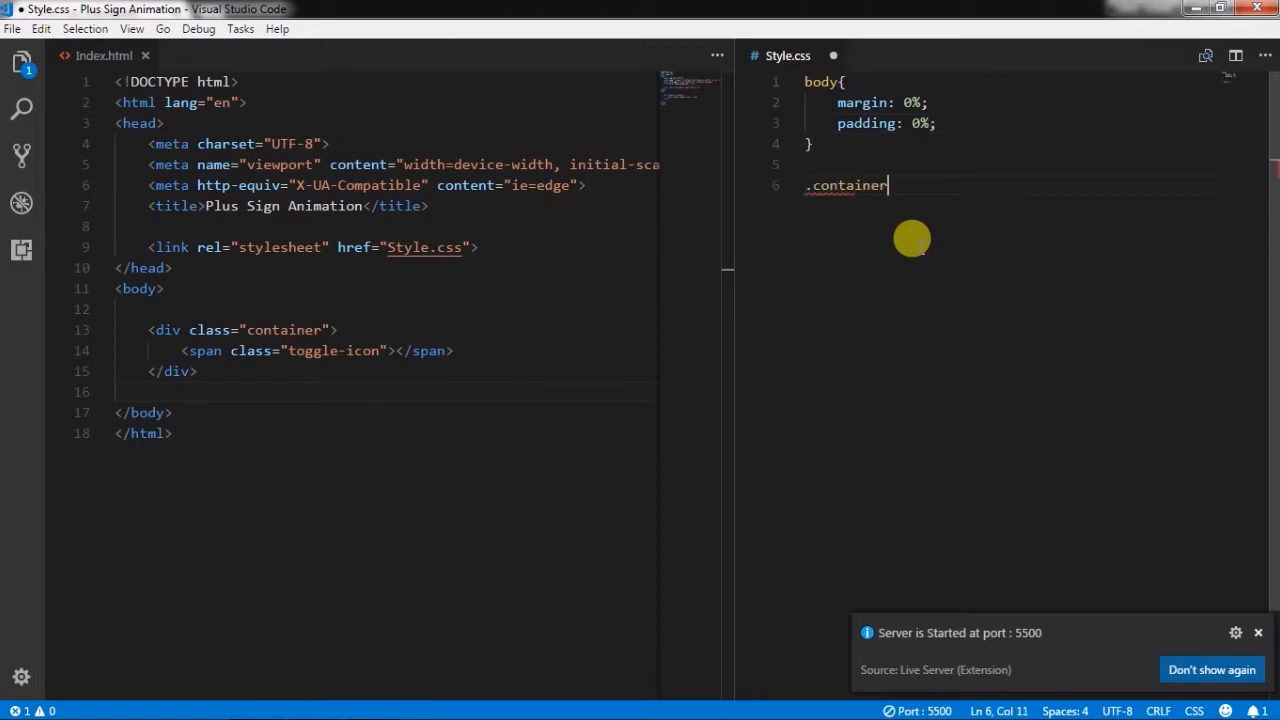
type("{")
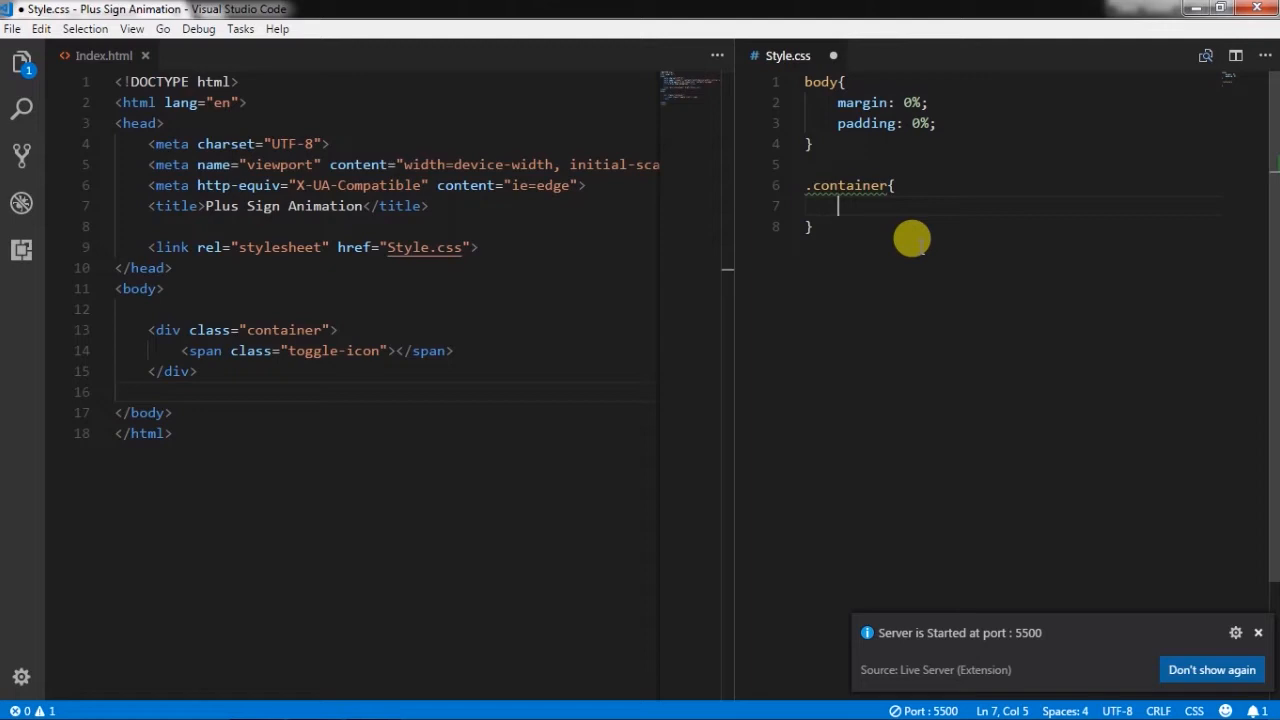
type("text-align: center;")
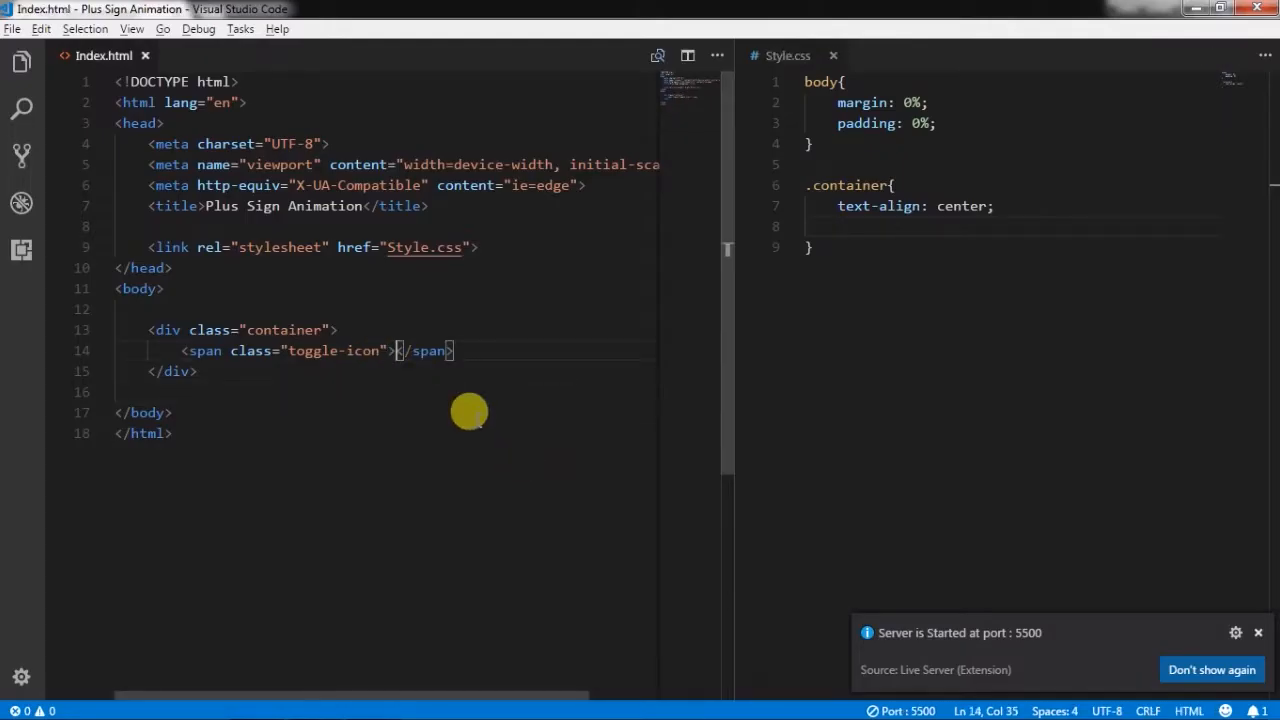
type("demo")
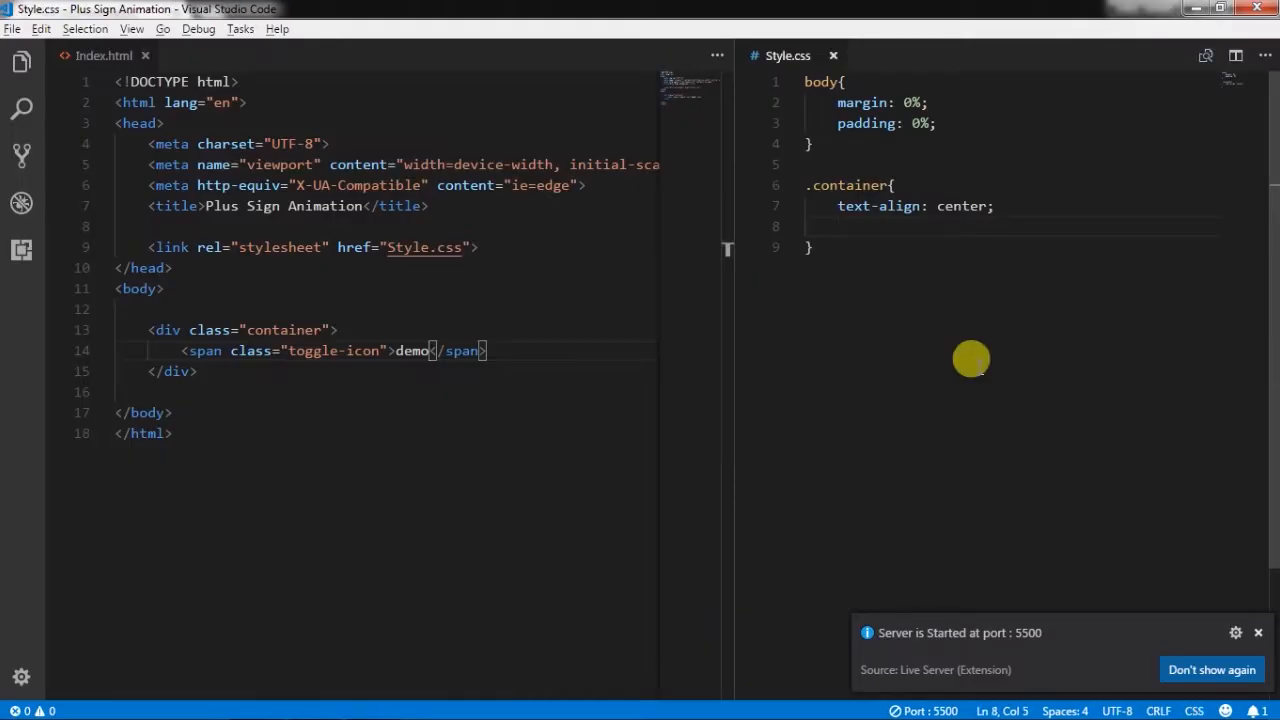
type("margint")
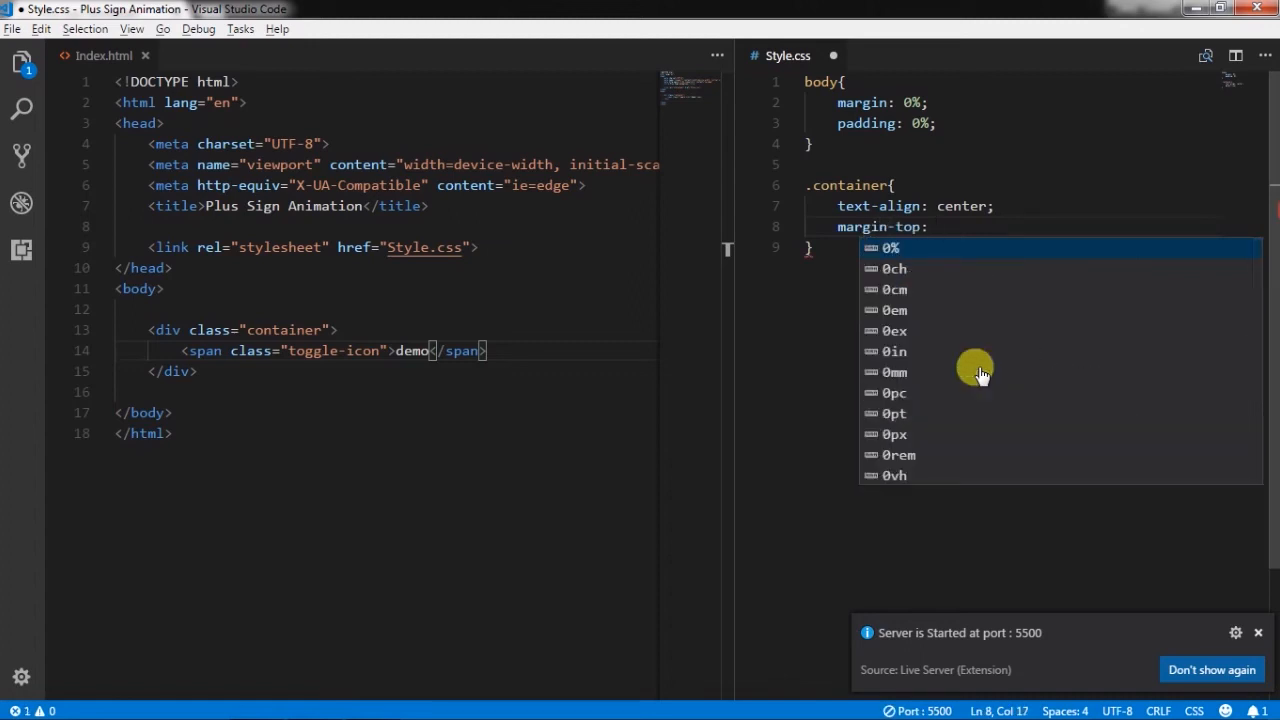
type("24%;")
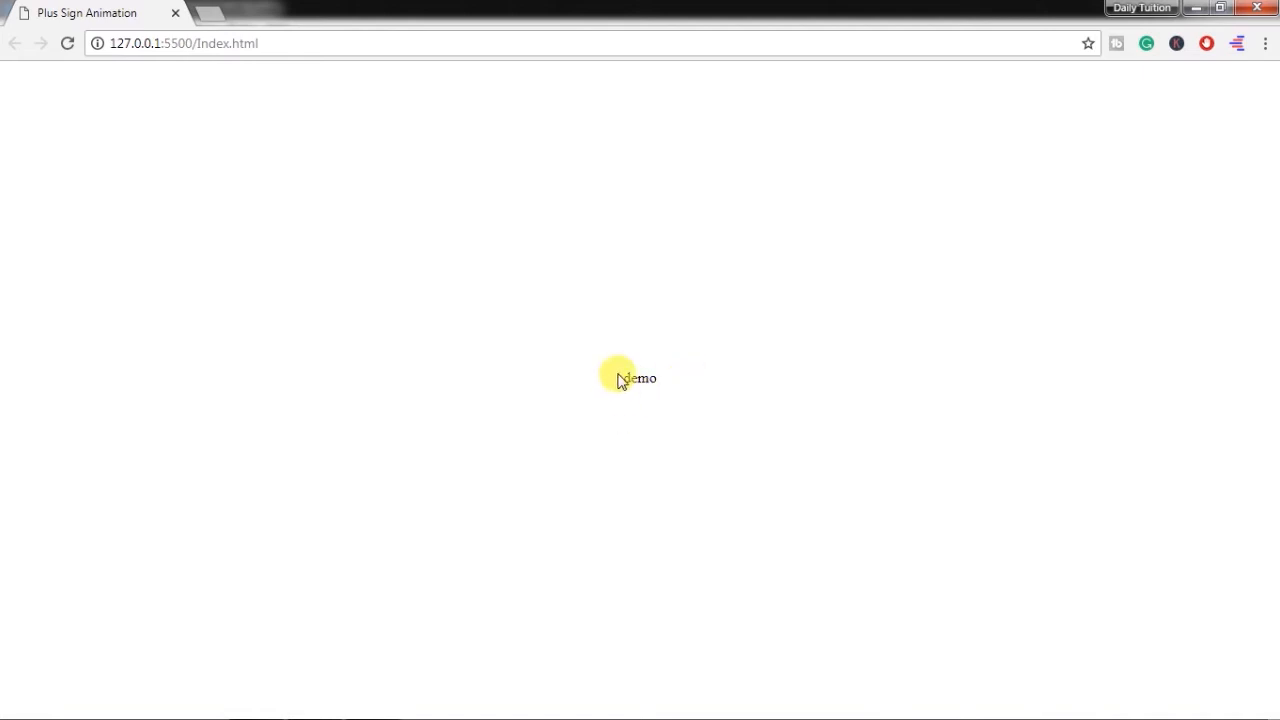
mouse_move(708, 414)
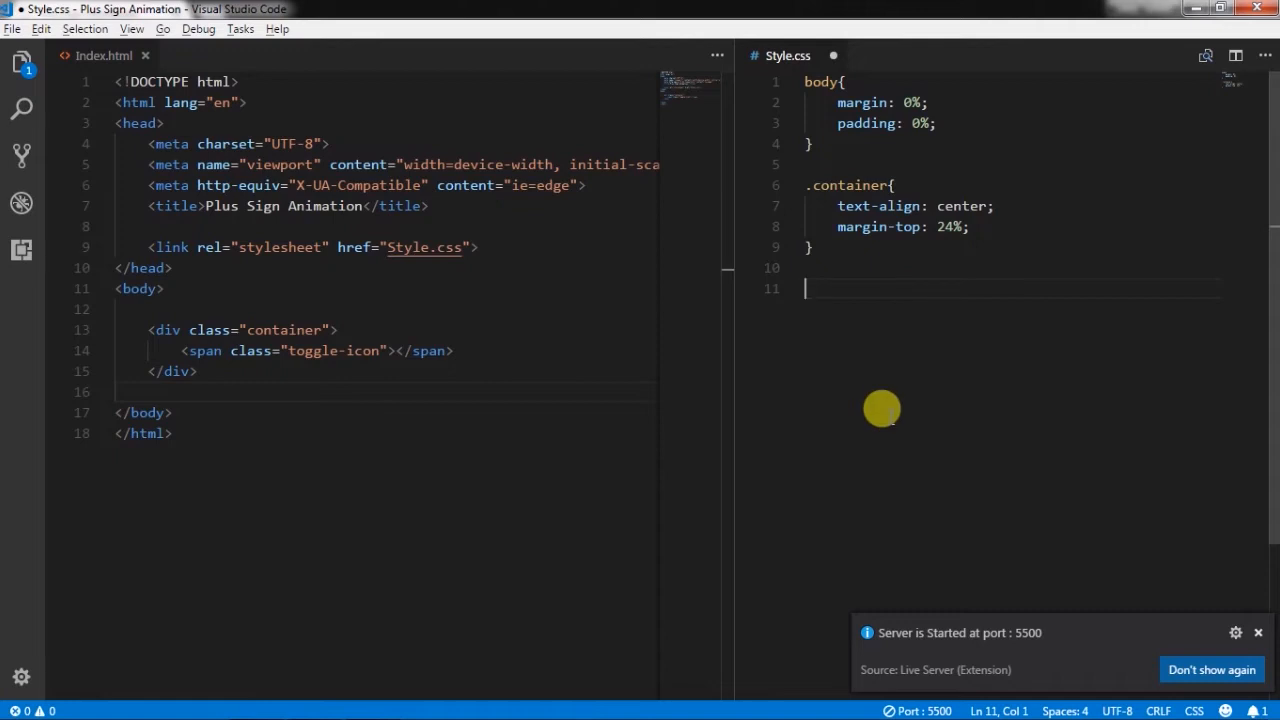
Start a shared rule for .toggle-icon and its ::before and ::after pseudo-elements
type(".toggle")
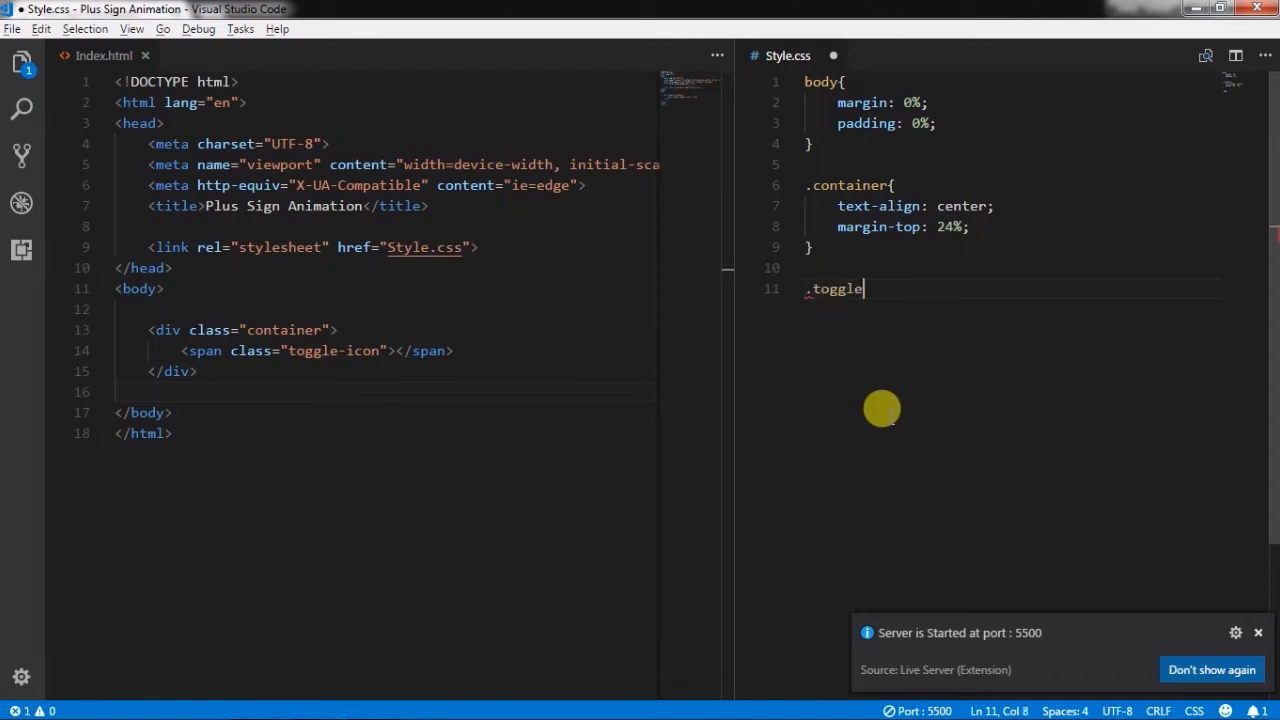
type("-icon{")
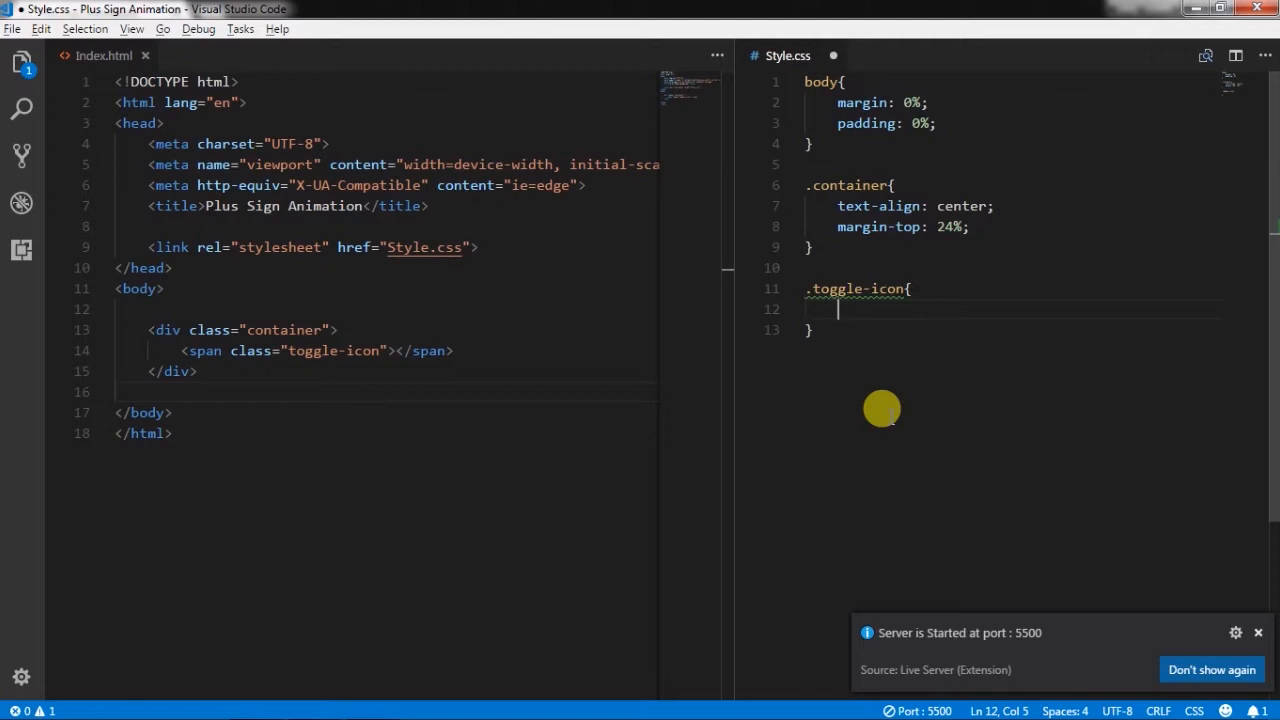
mouse_move(888, 344)
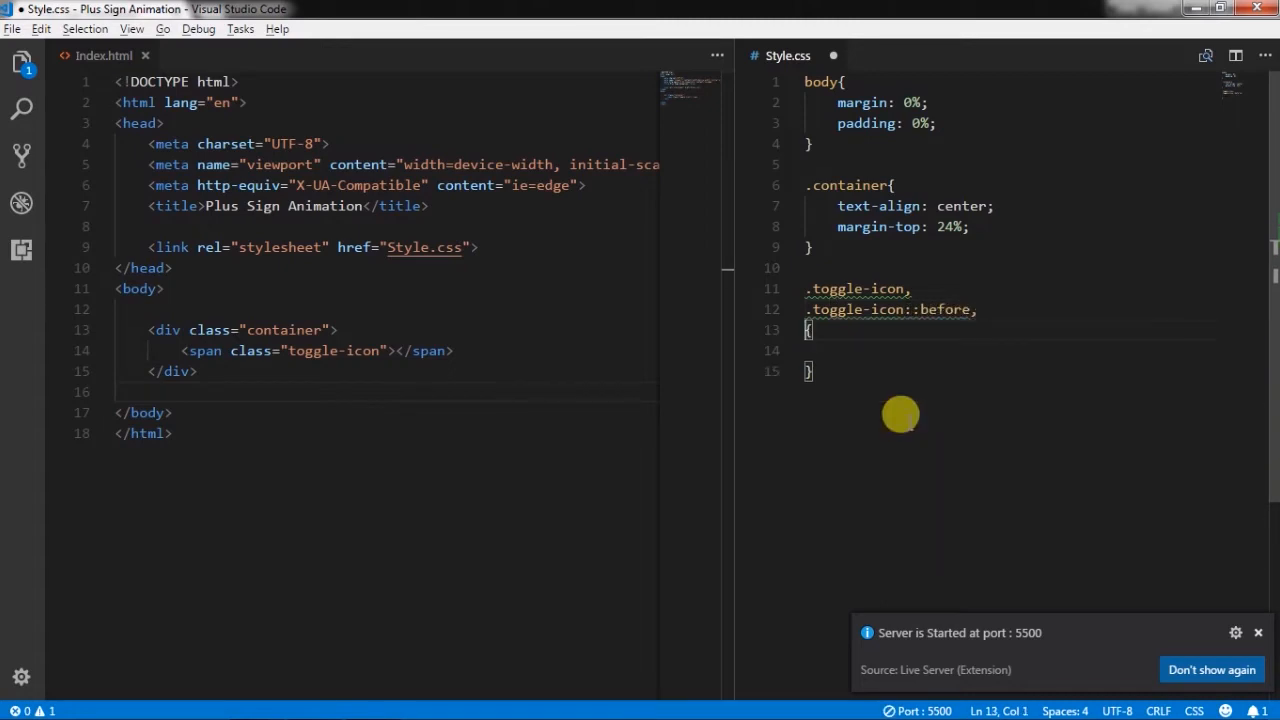
type(".toggle-icon")
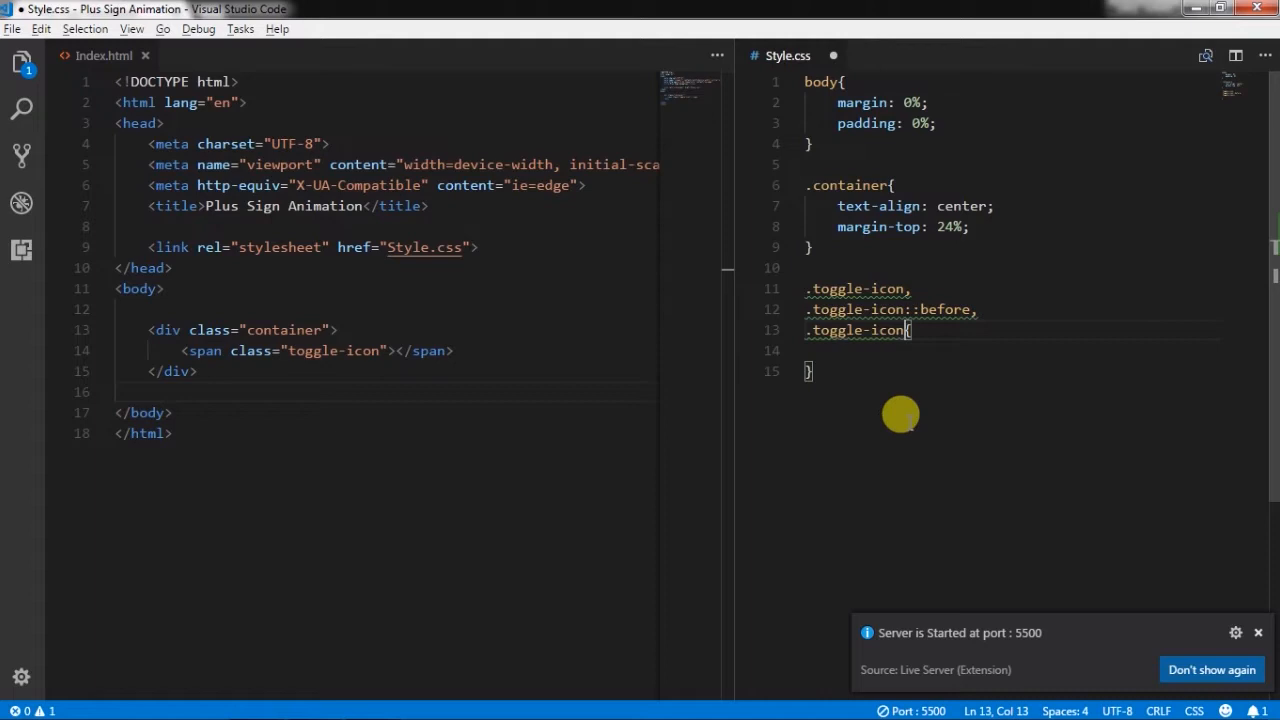
type("::after")
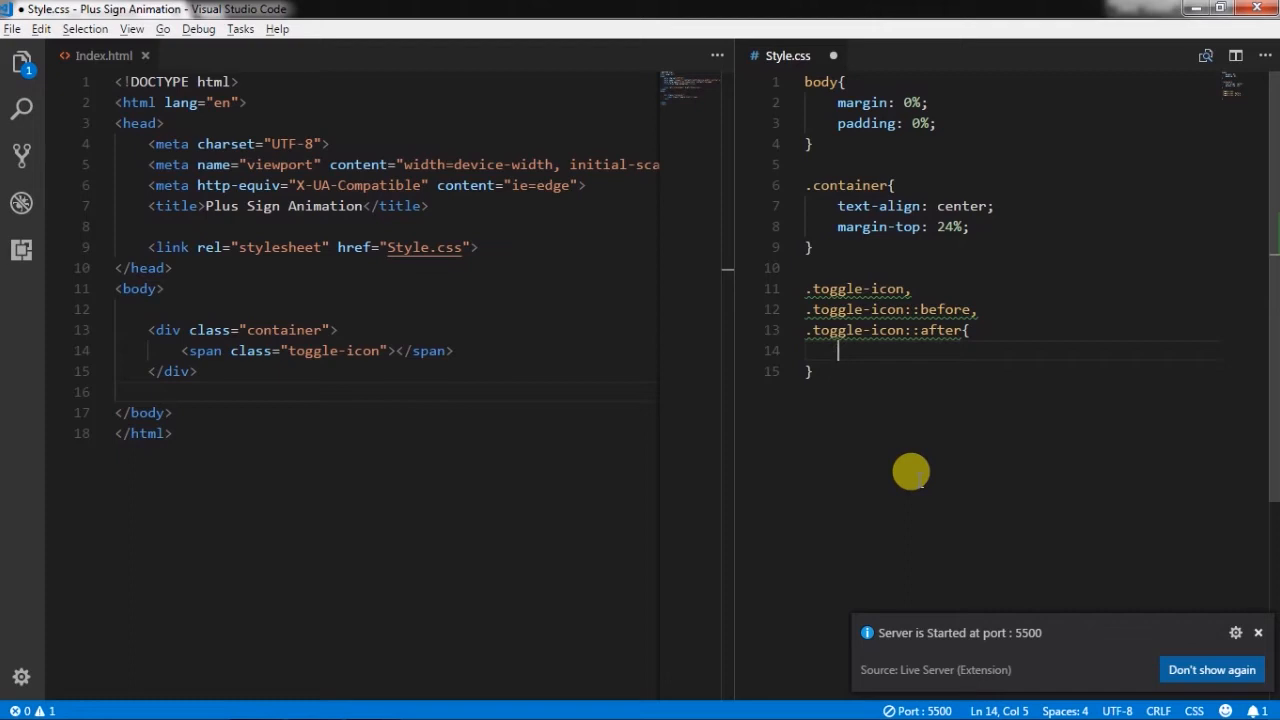
Give the bars empty content, 180px width, 5px height, fixed position and black background
type("content: \"\";")
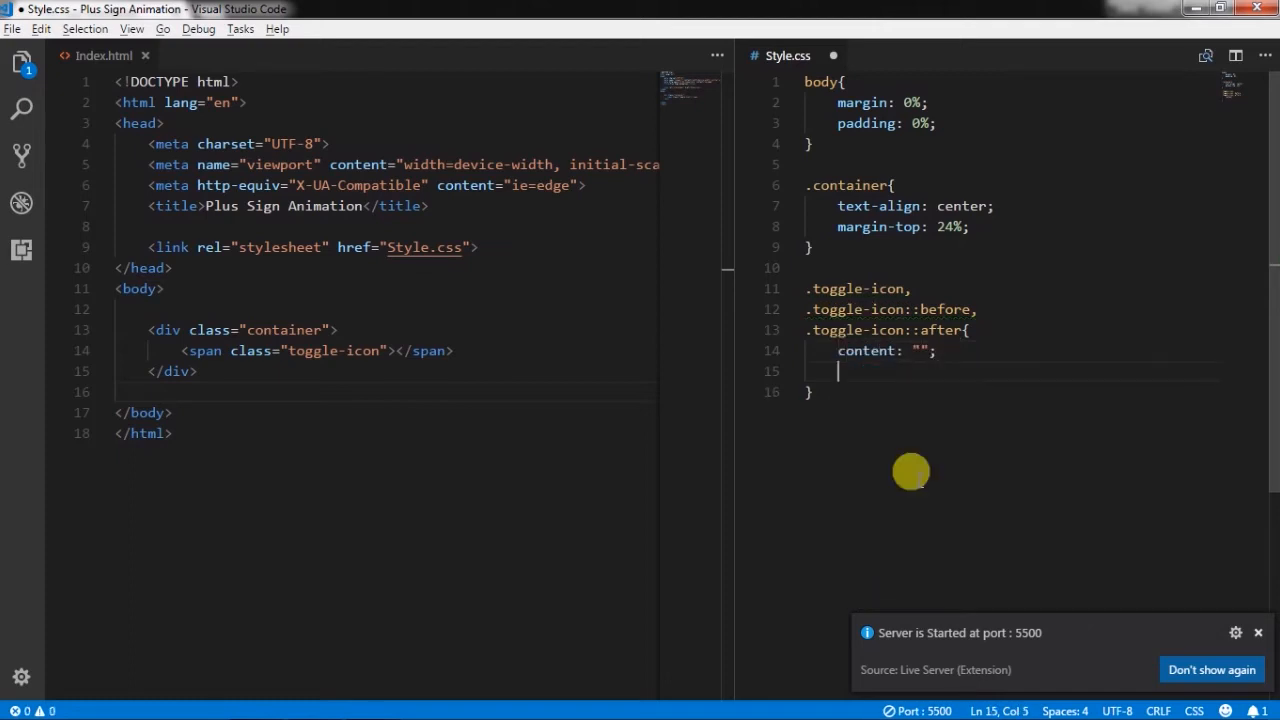
type("width: 180")
type("height: 5;")
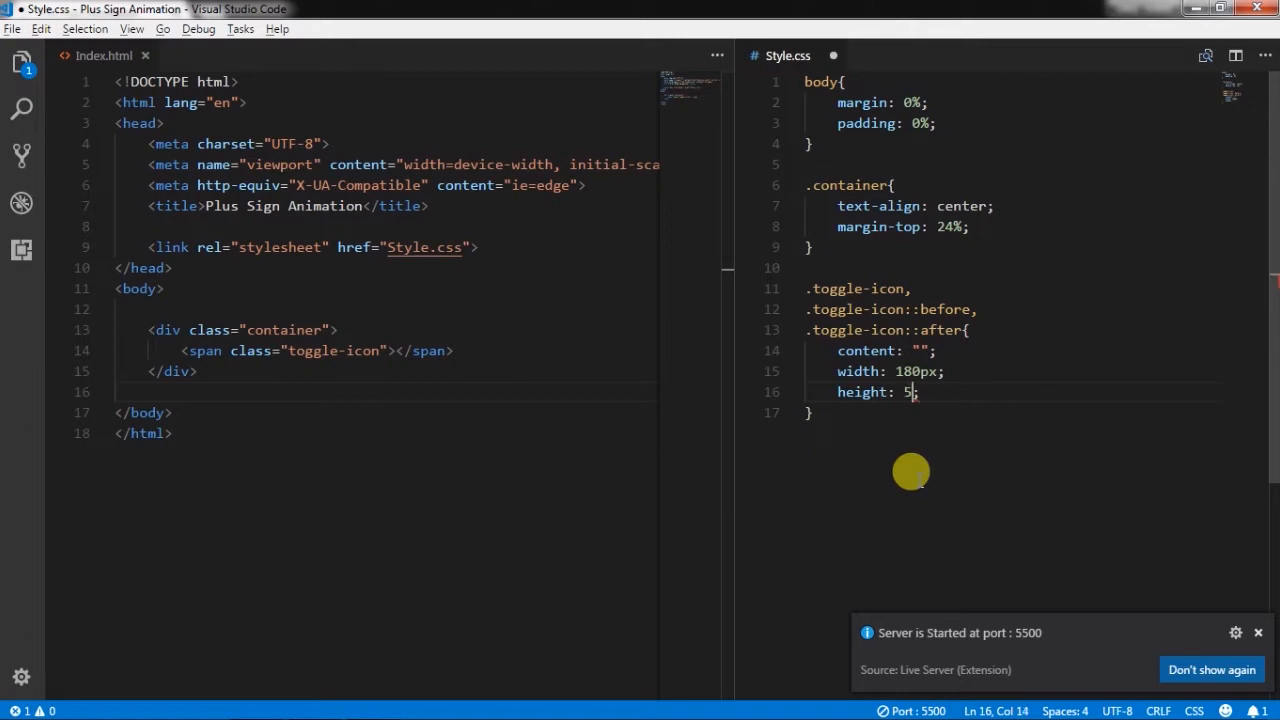
type("px;")
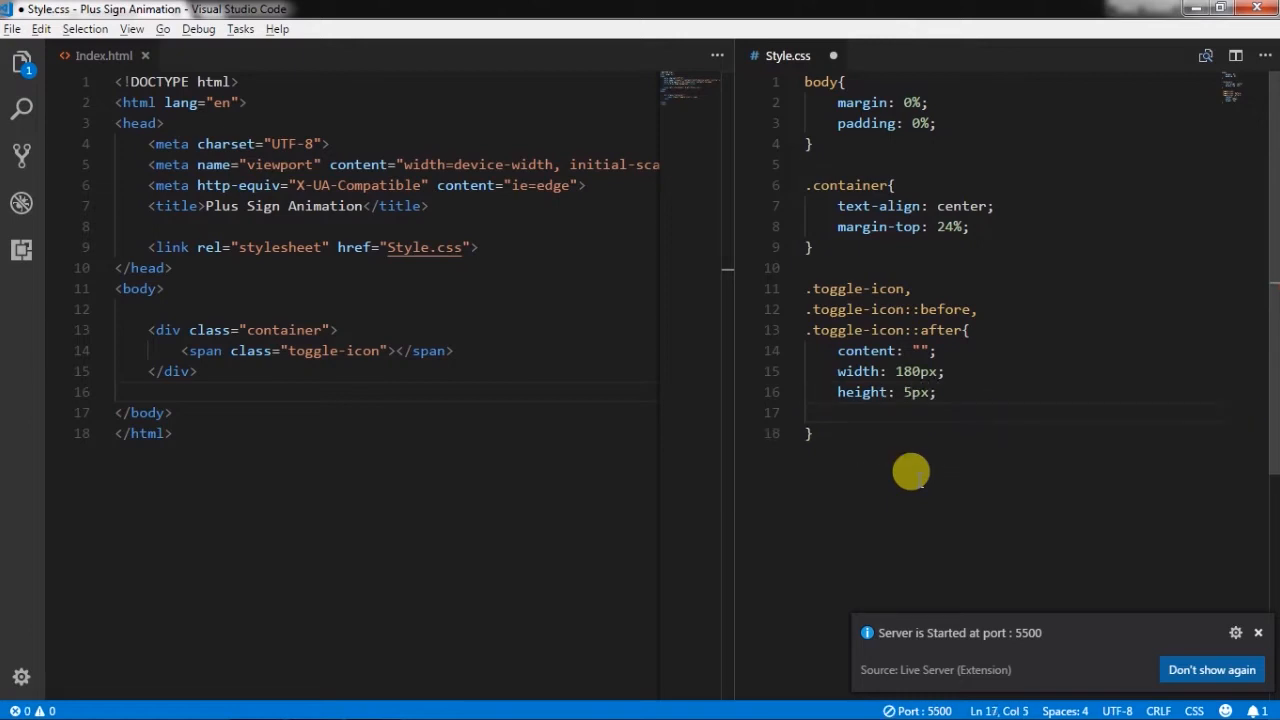
type("position: fixed;")
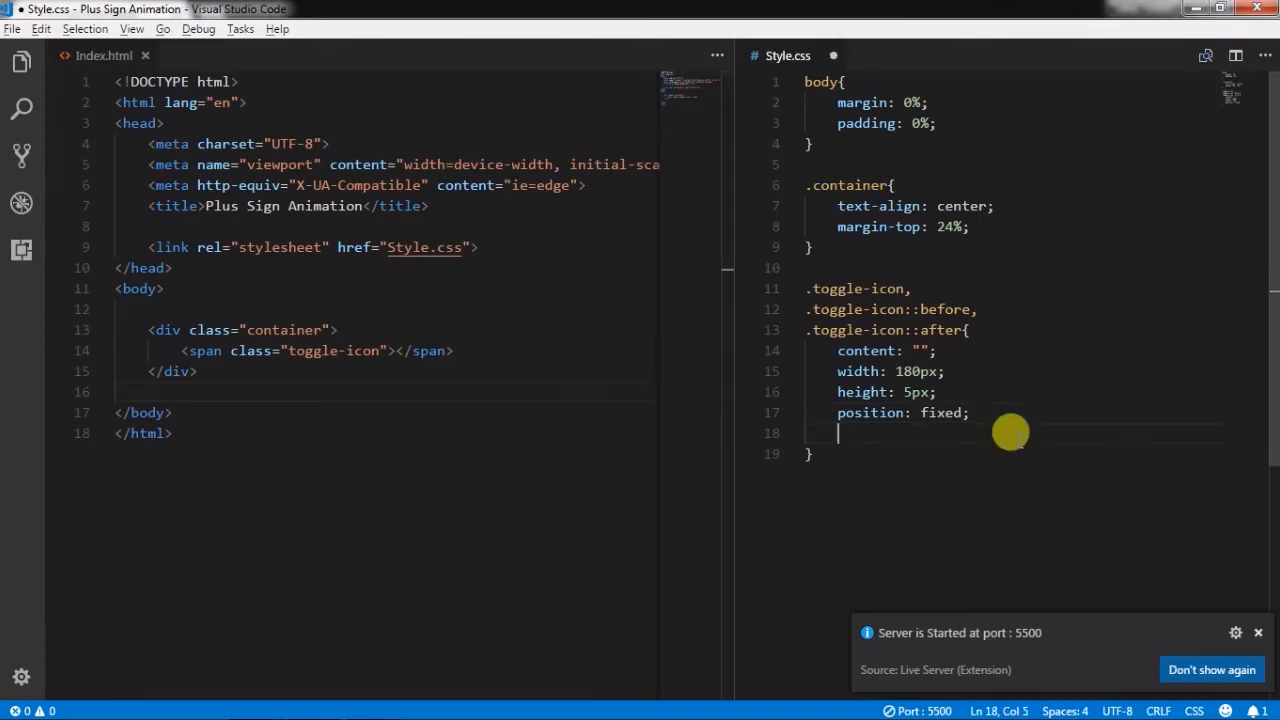
type("backc")
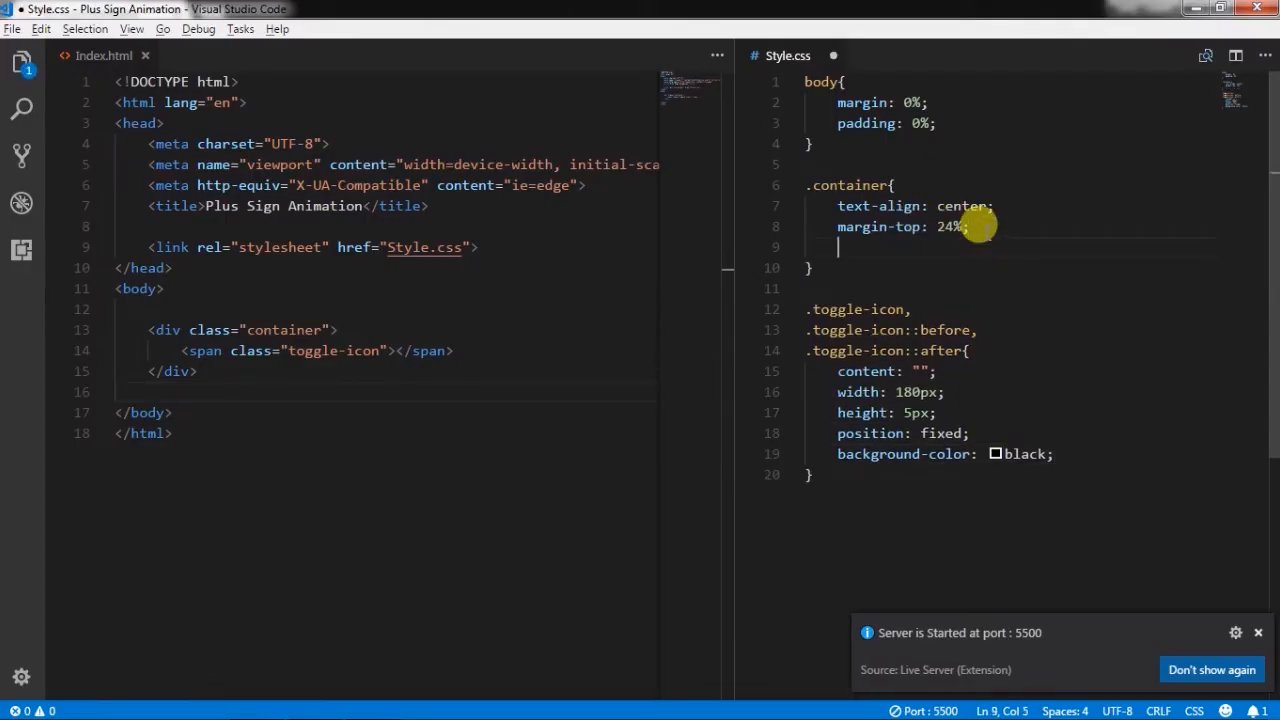
Add margin-left -10% to .container and begin a border declaration on the toggle icon
type("marginl")
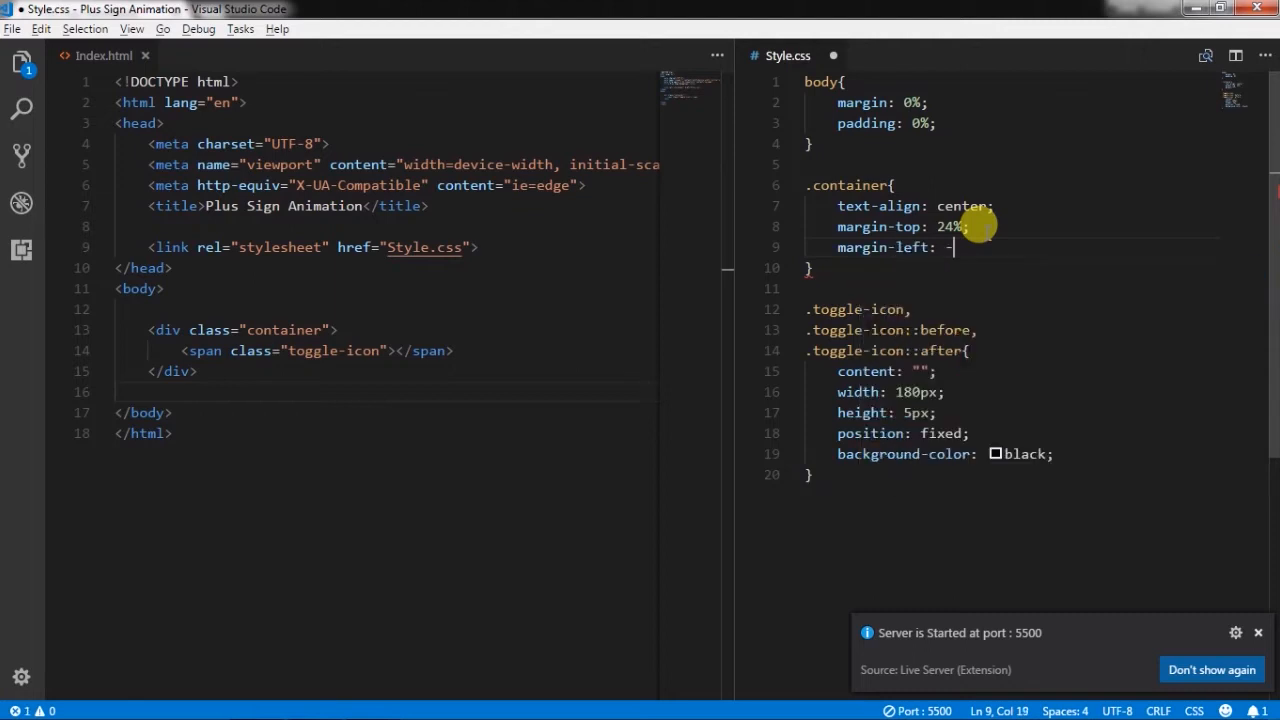
type("10%;")
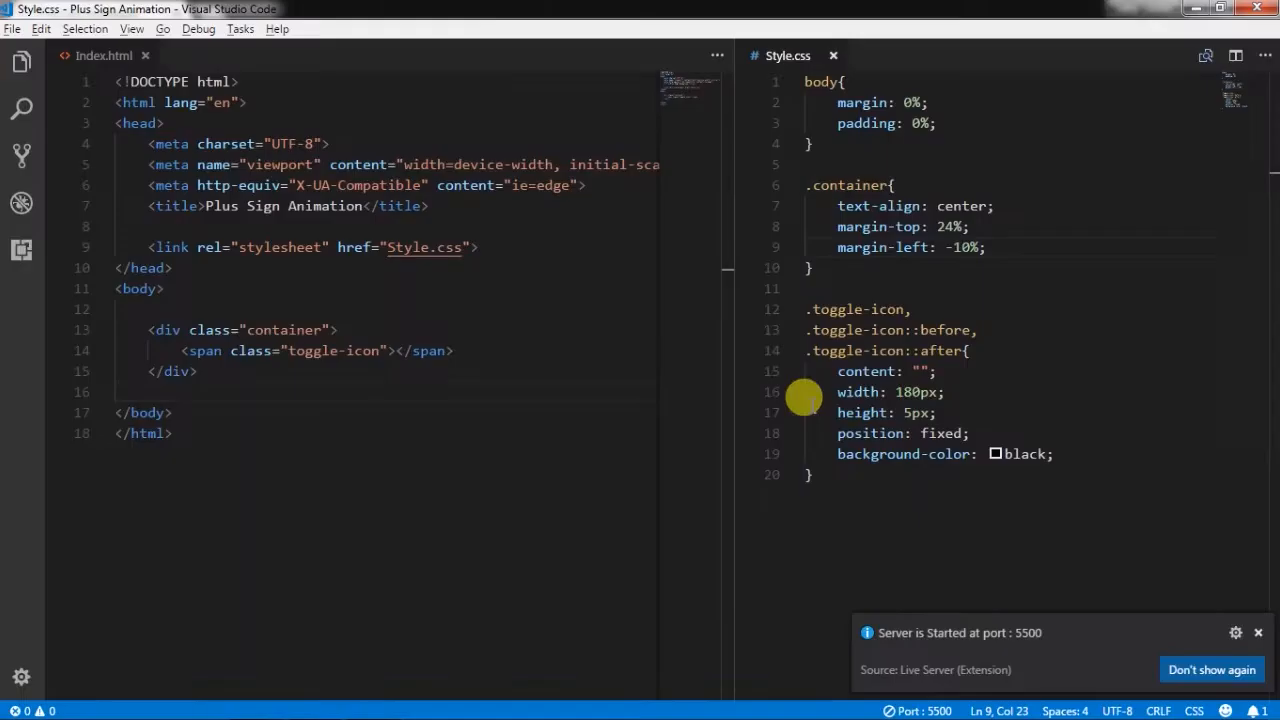
type("border: 1px solid")
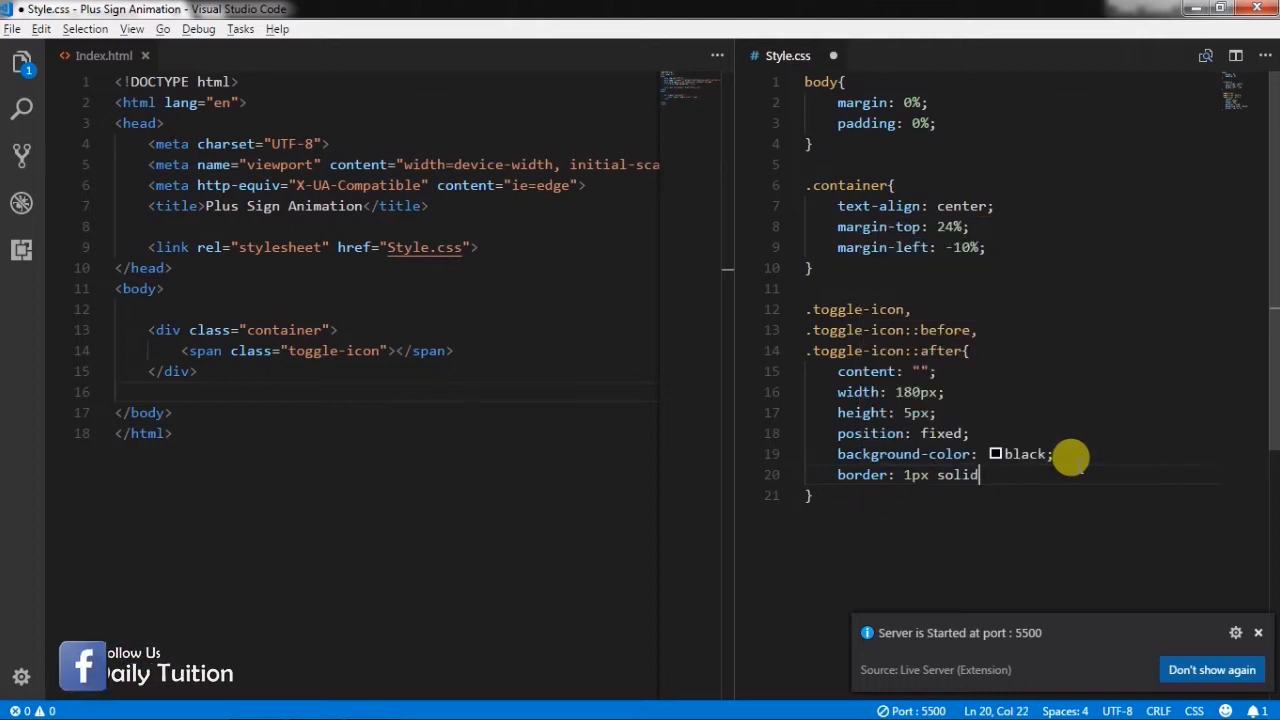
Finish the toggle icon with 1px solid black border, 2em radius, pointer cursor and 0.4s ease transition
type("black;")
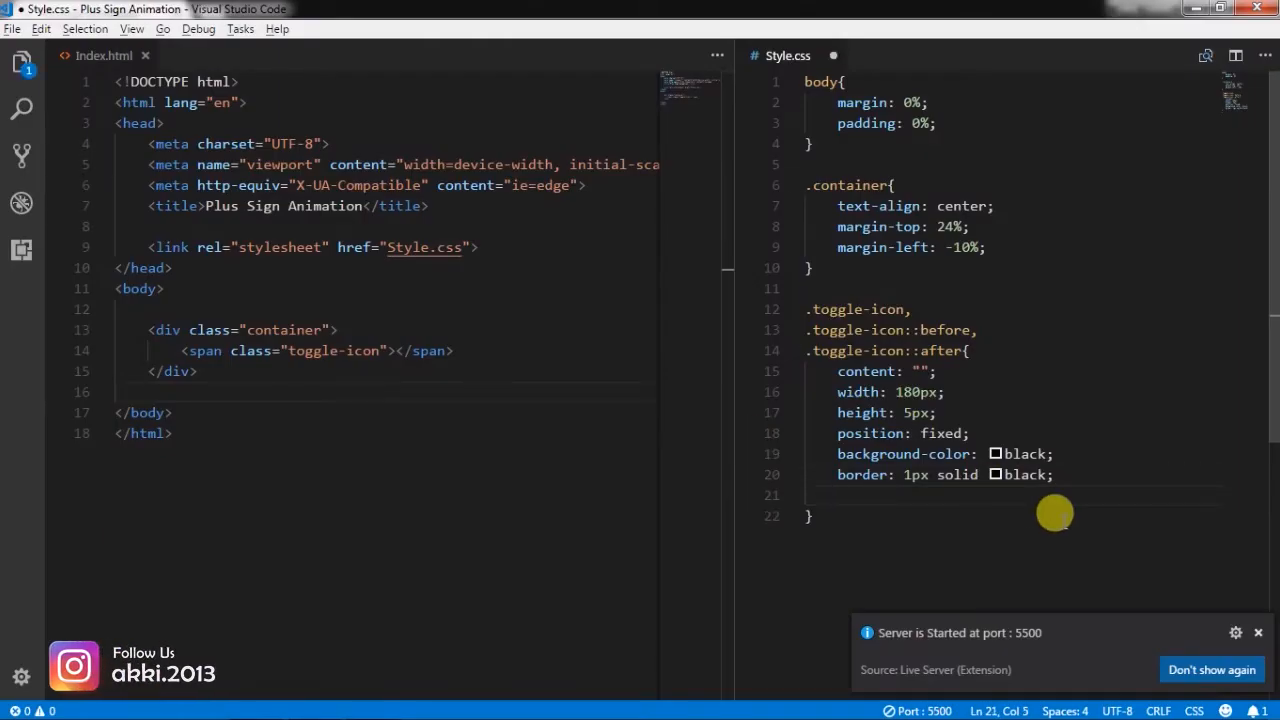
type("border-radius: 2em;")
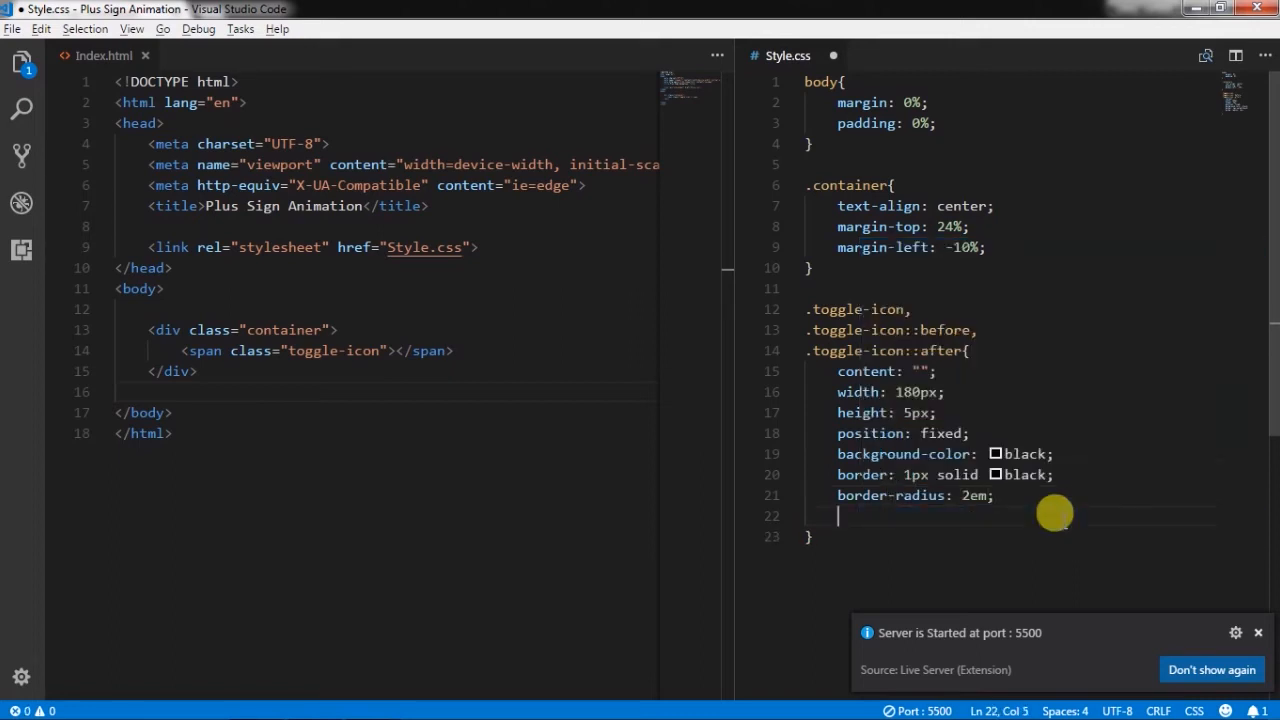
type("cursor: pointer;")
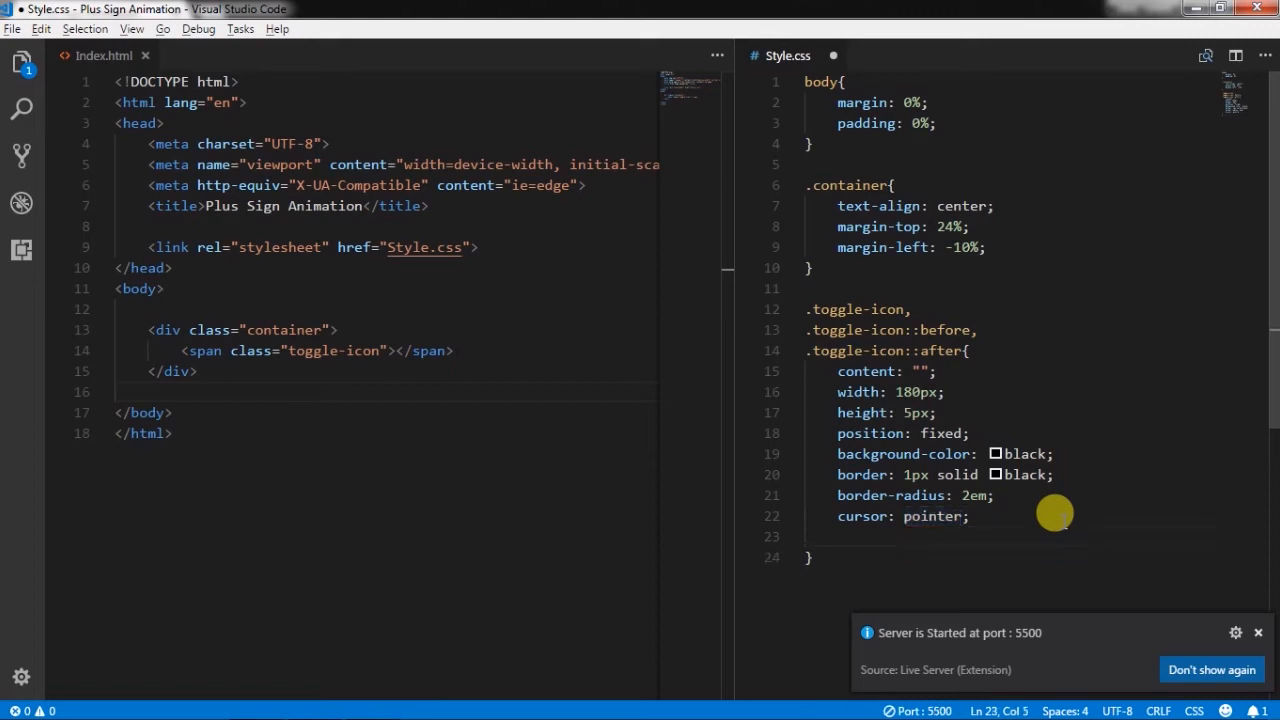
type("transfo")
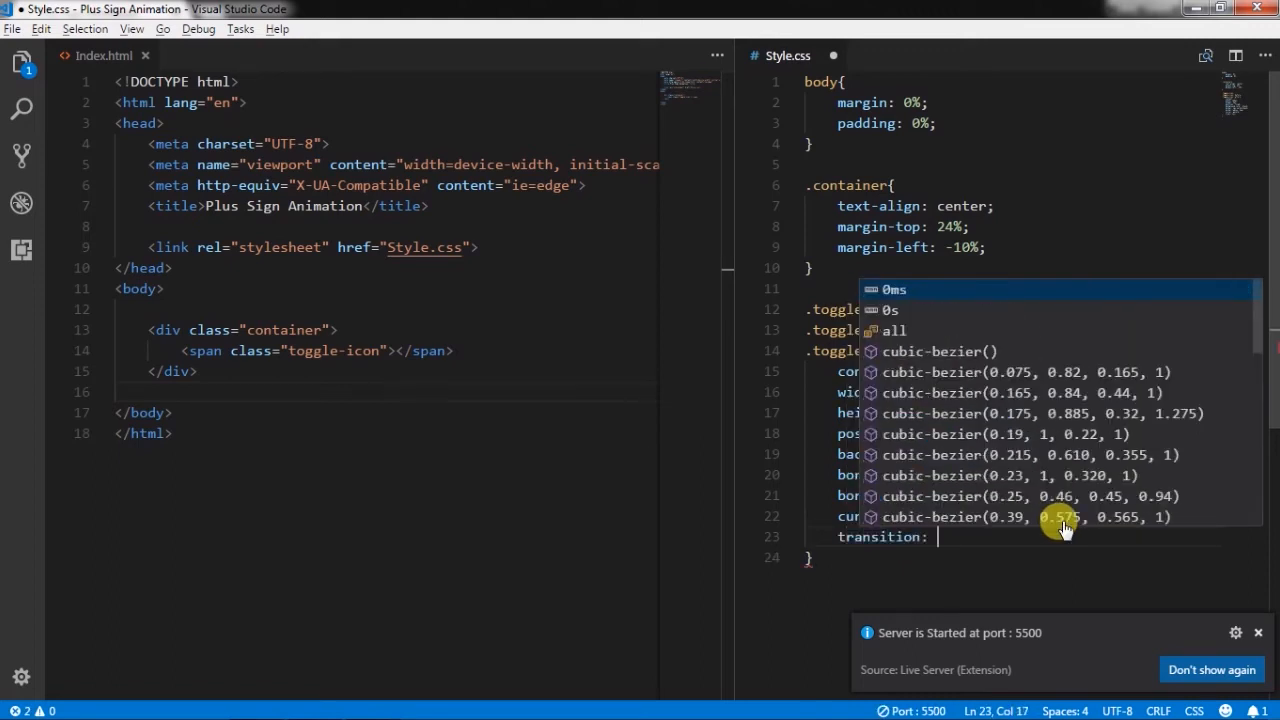
type("0.4s")
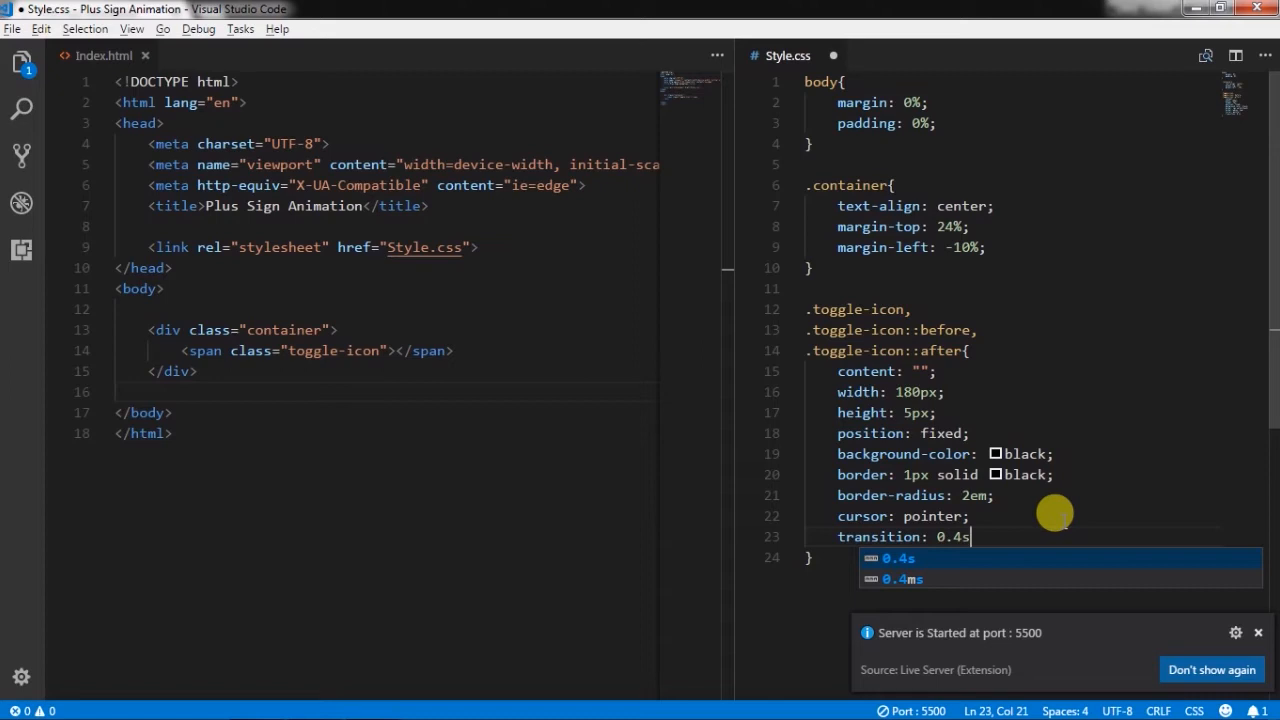
type("ease;")
type(".")
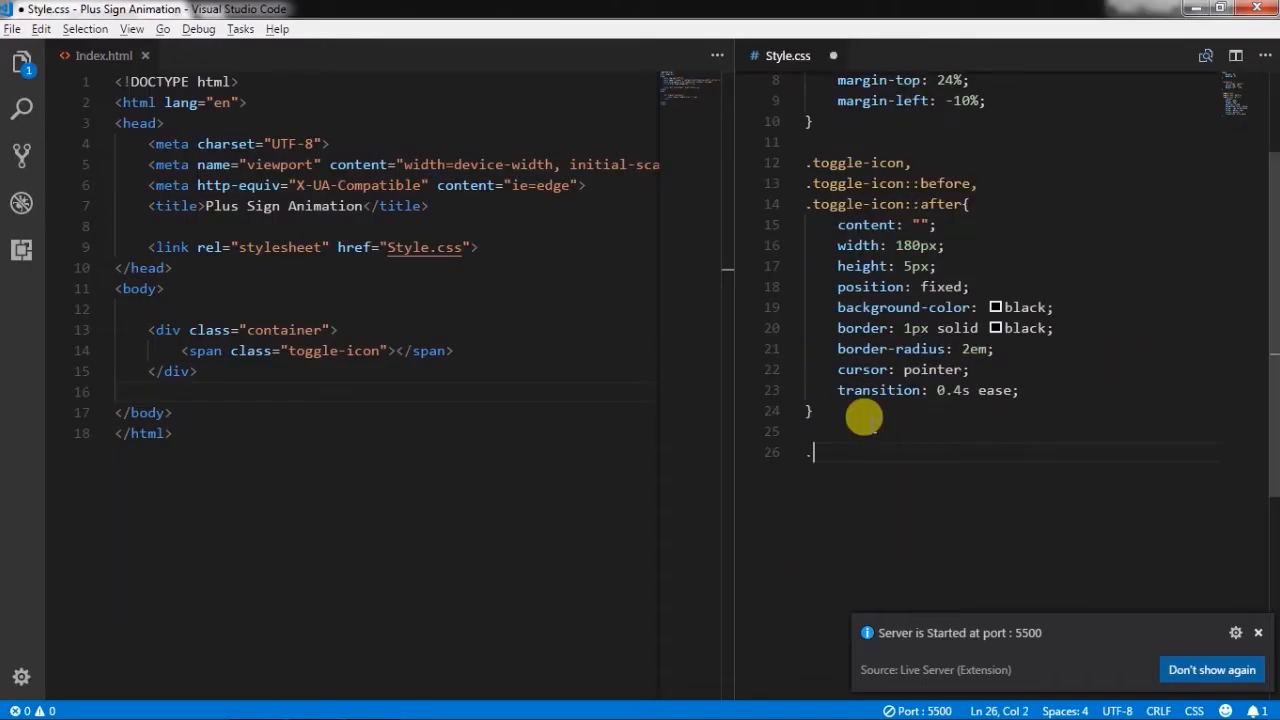
Add .toggle-icon::before with position absolute, left 0 and margin-top -3em
type("toggle-icon::before")
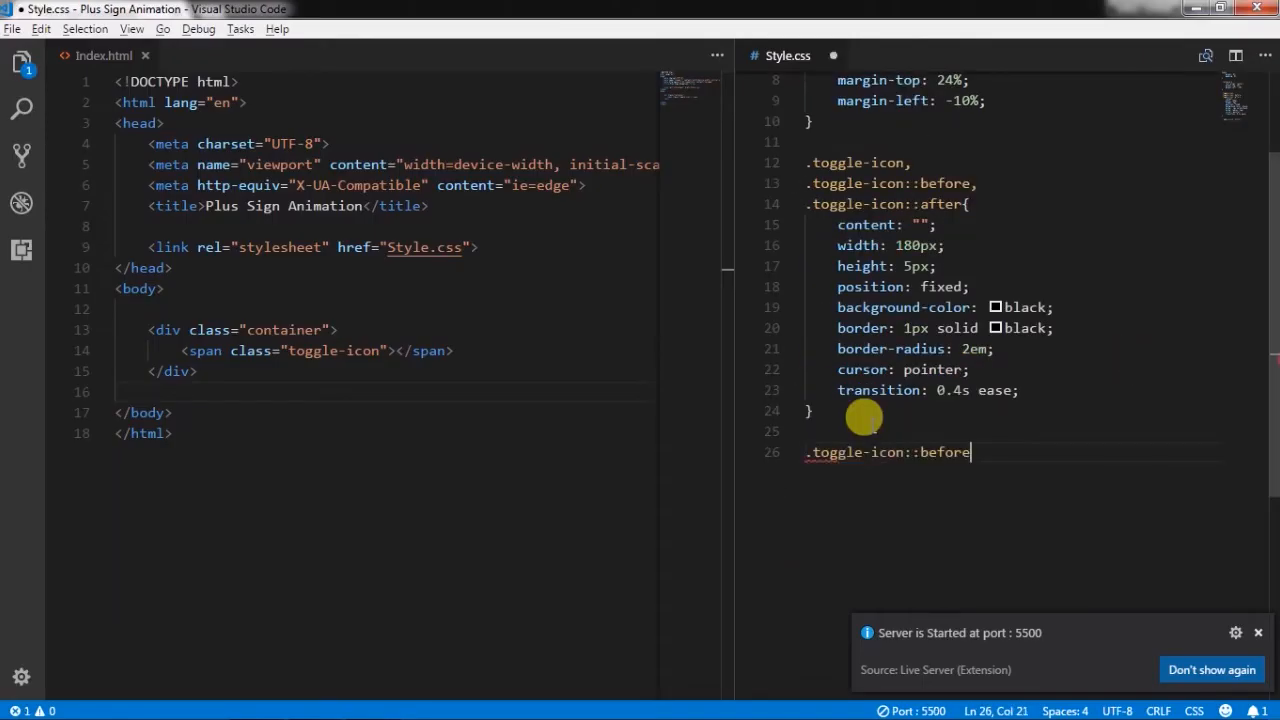
type("position: absolute")
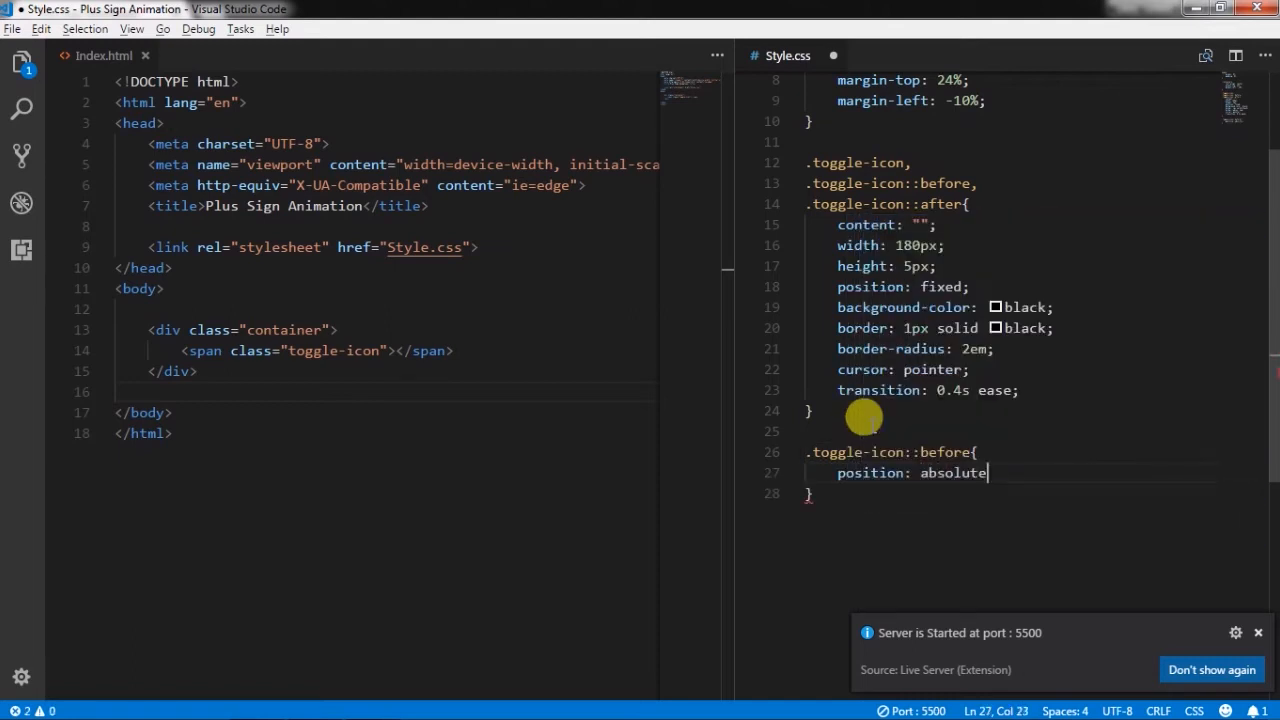
key("Enter")
type("left: ;")
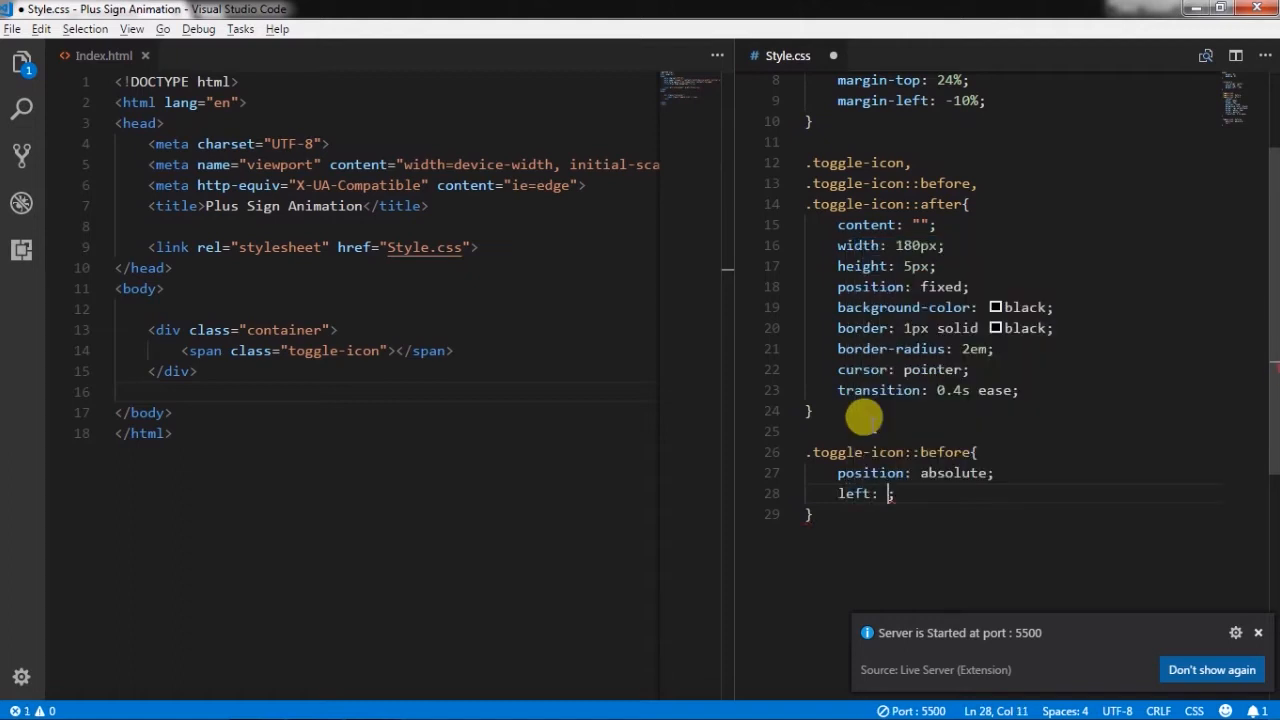
type("0")
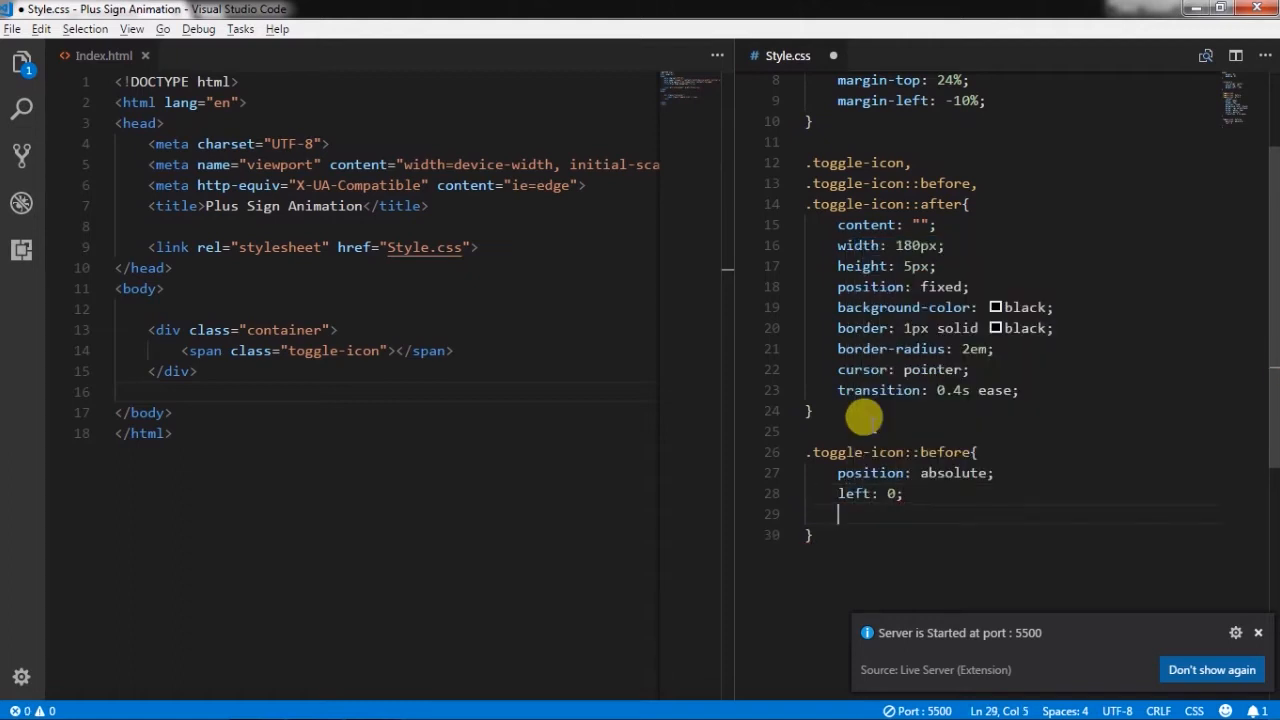
type("margin-top:")
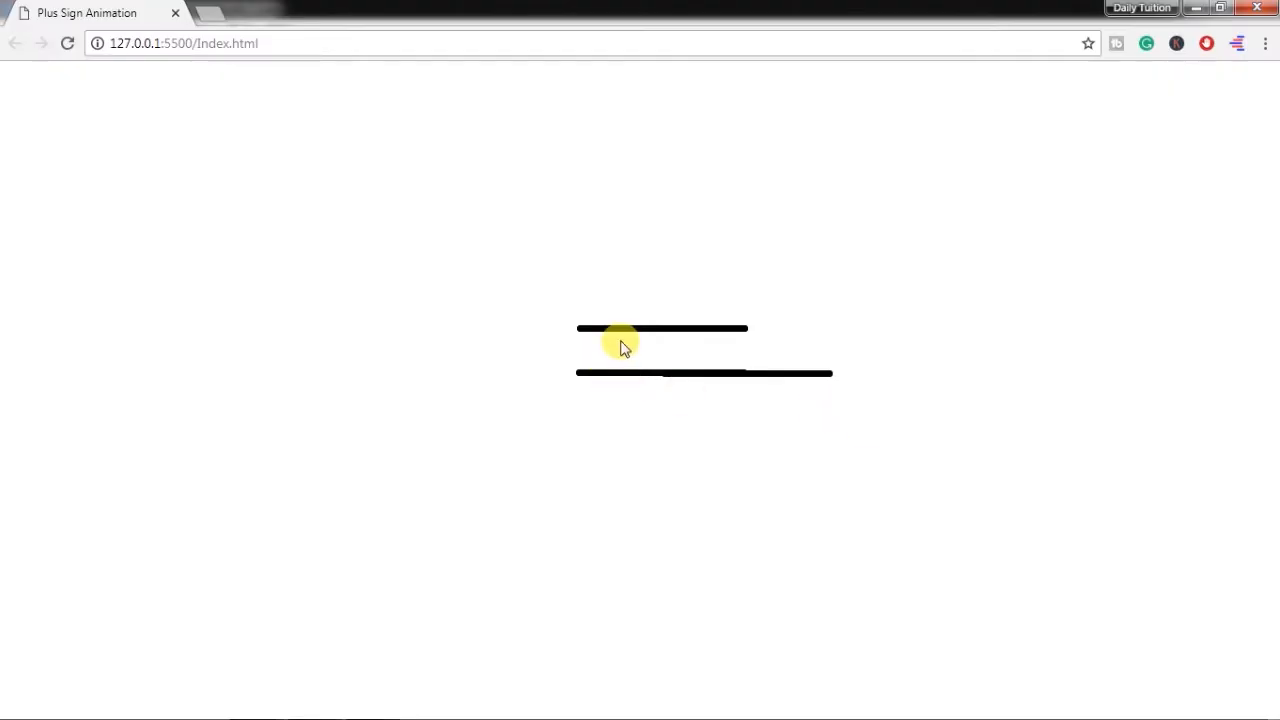
mouse_move(700, 436)
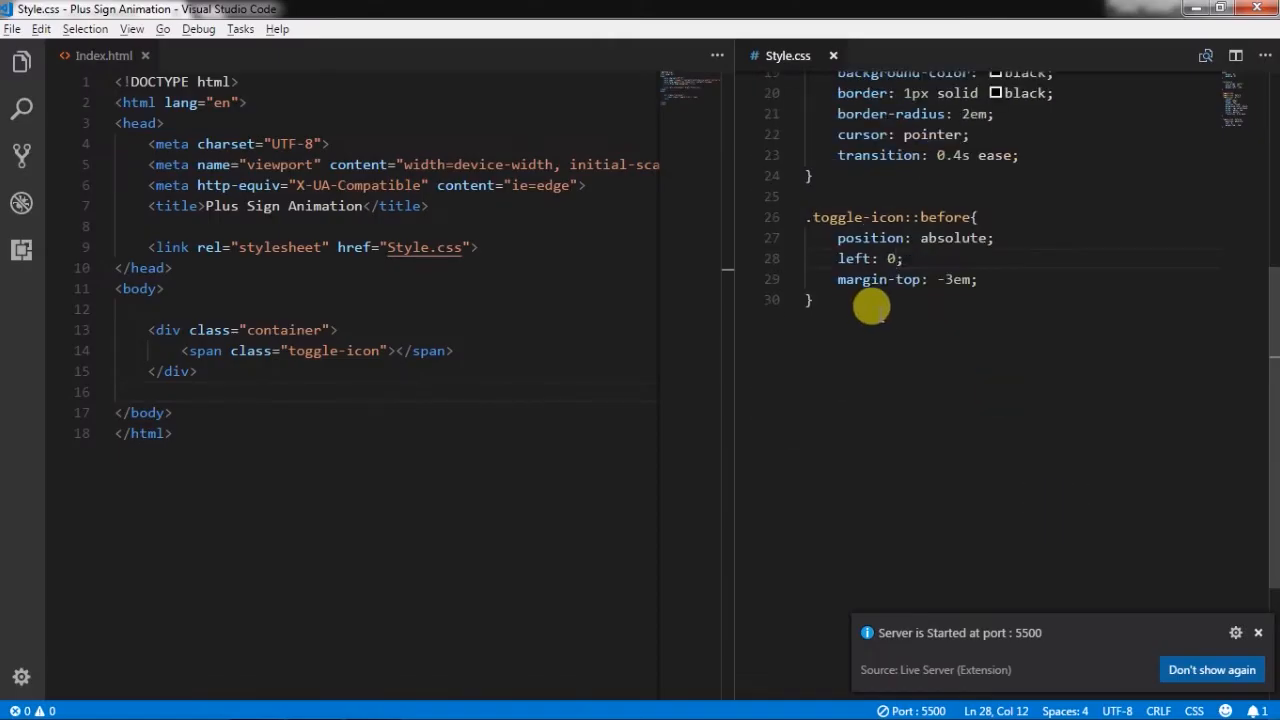
type(".")
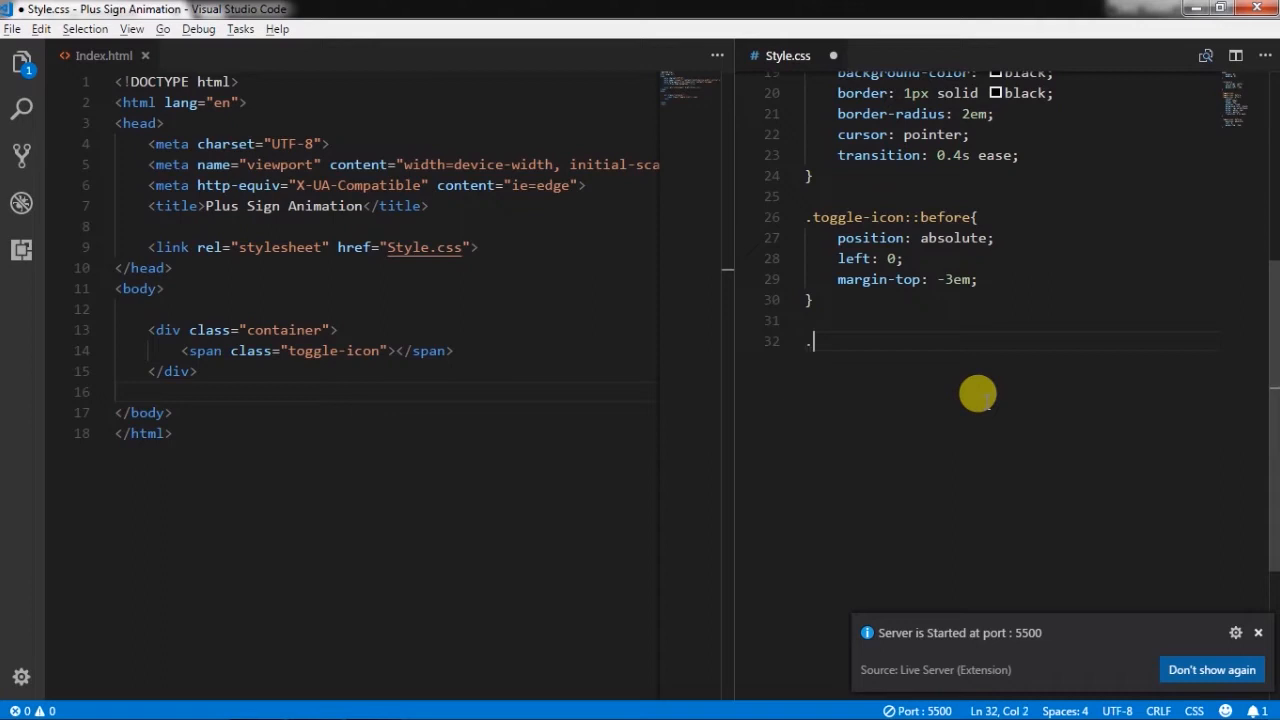
Add .toggle-icon::after with position absolute, left 0 and a margin-top below the middle bar
type("toggle-icon::after{")
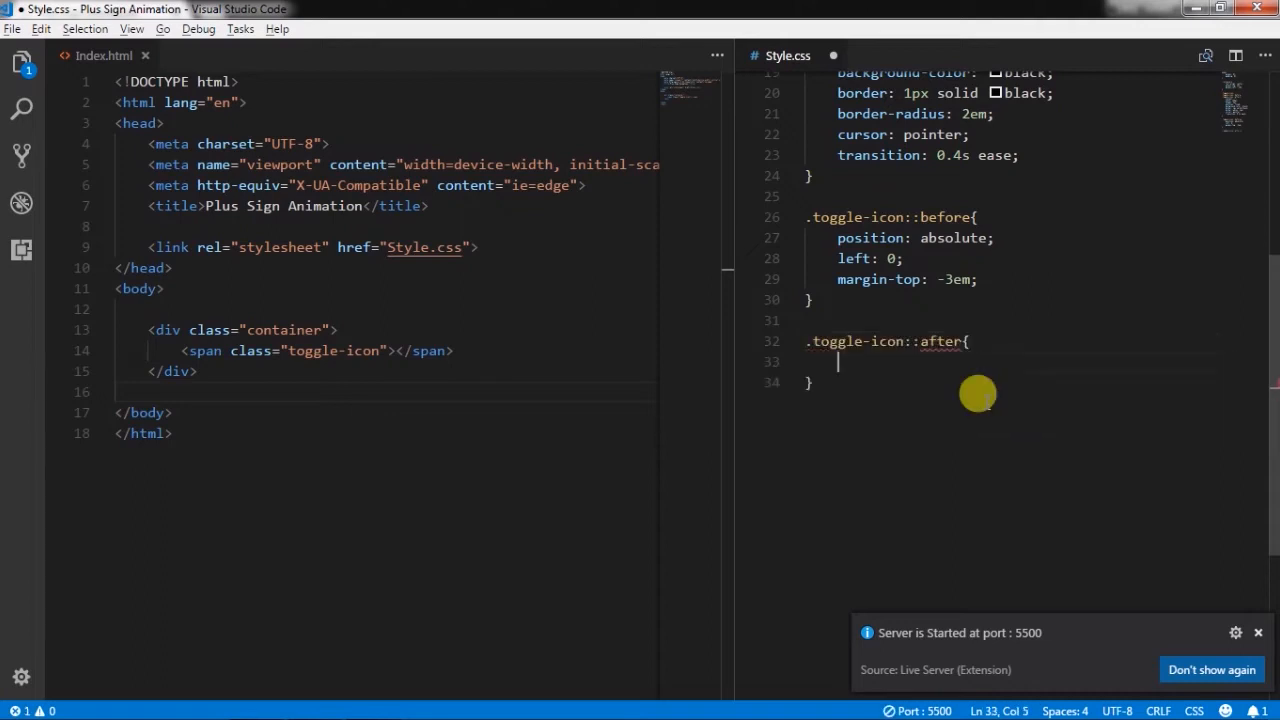
type("position: absolute;")
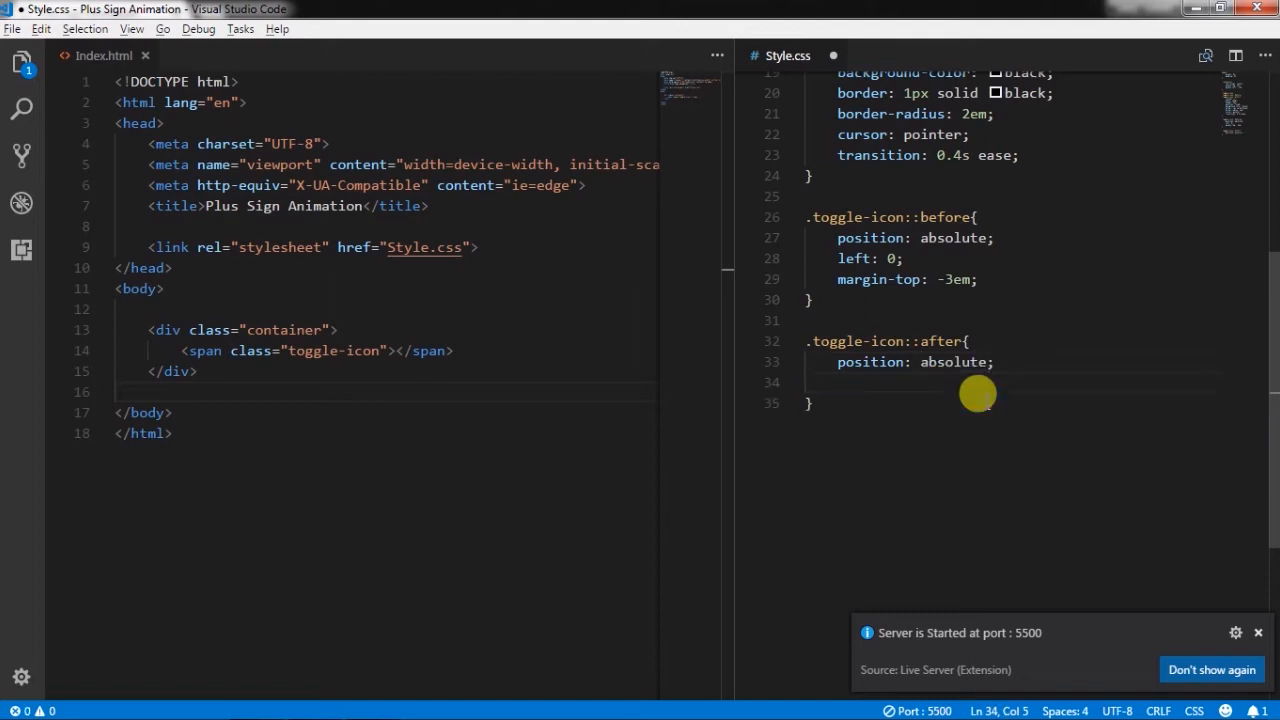
type("left: 0;")
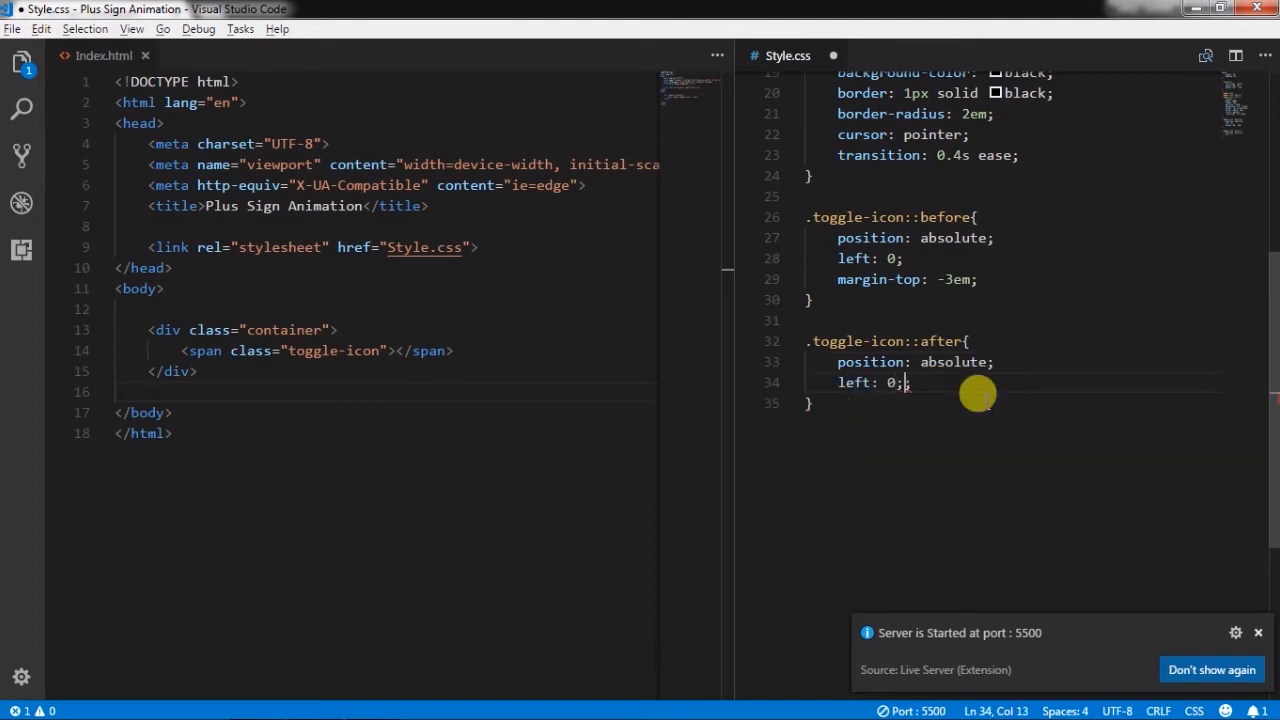
type("m")
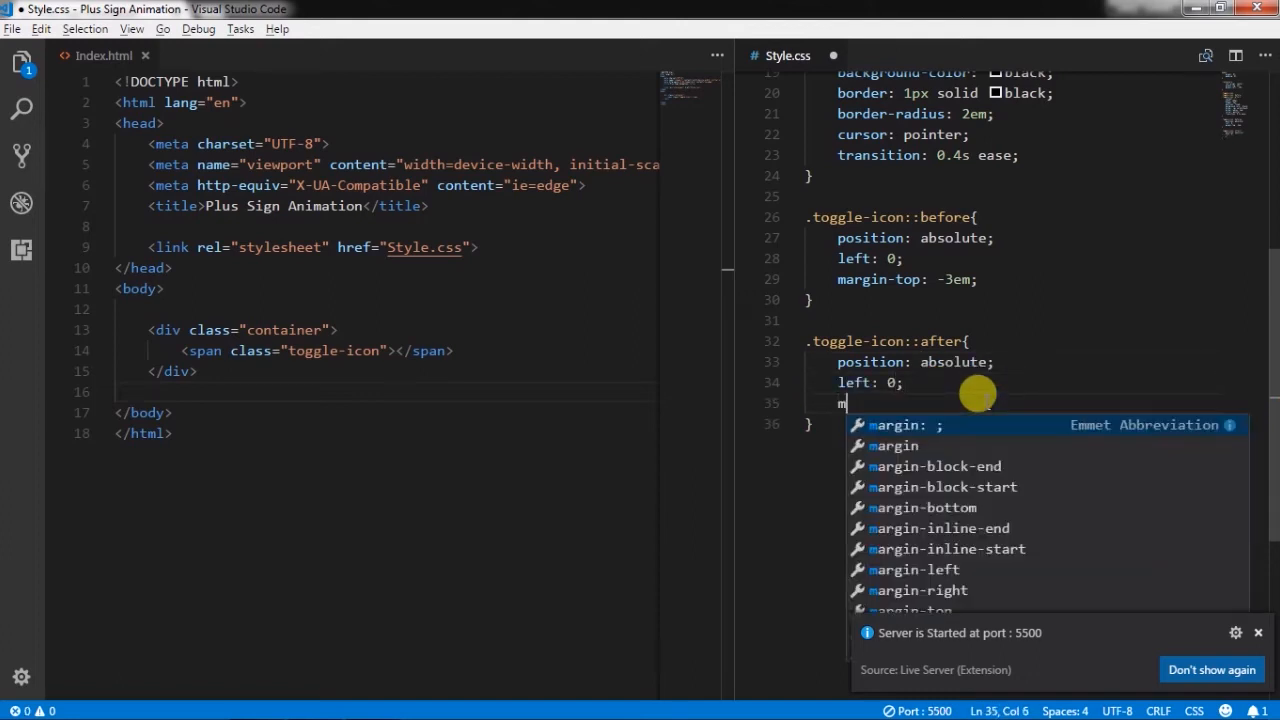
type("argin-top:")
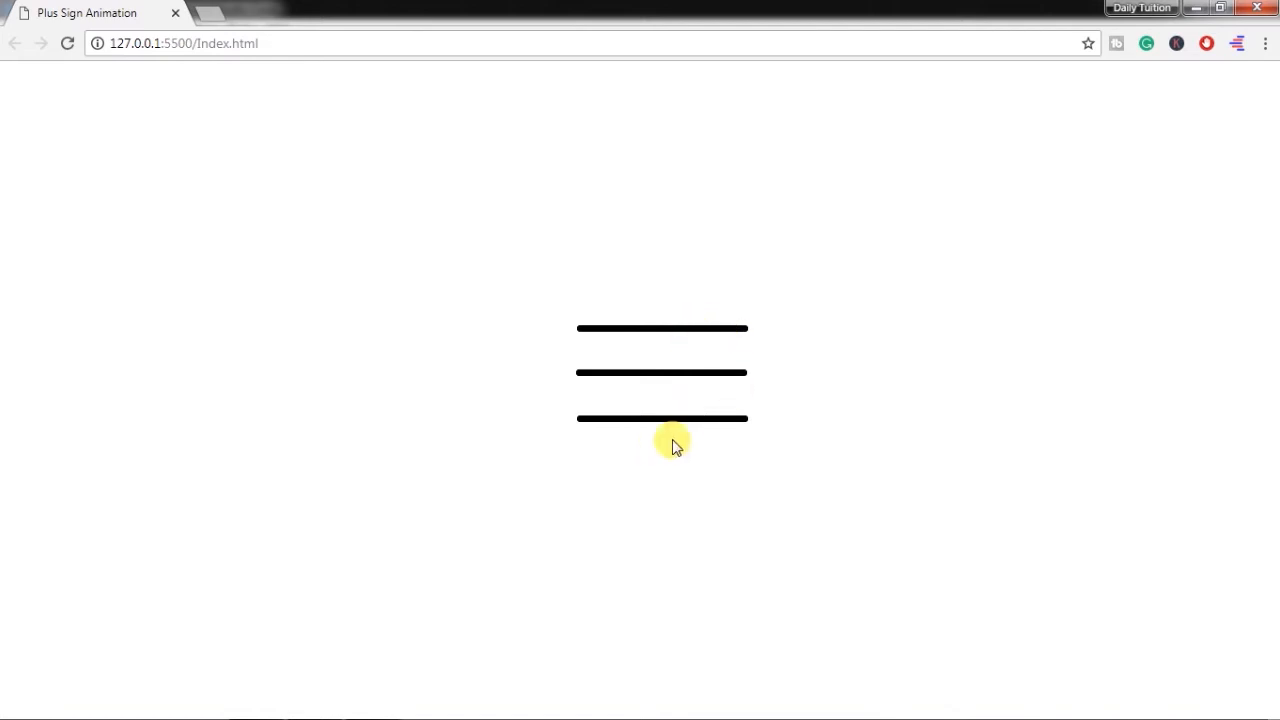
mouse_move(970, 452)
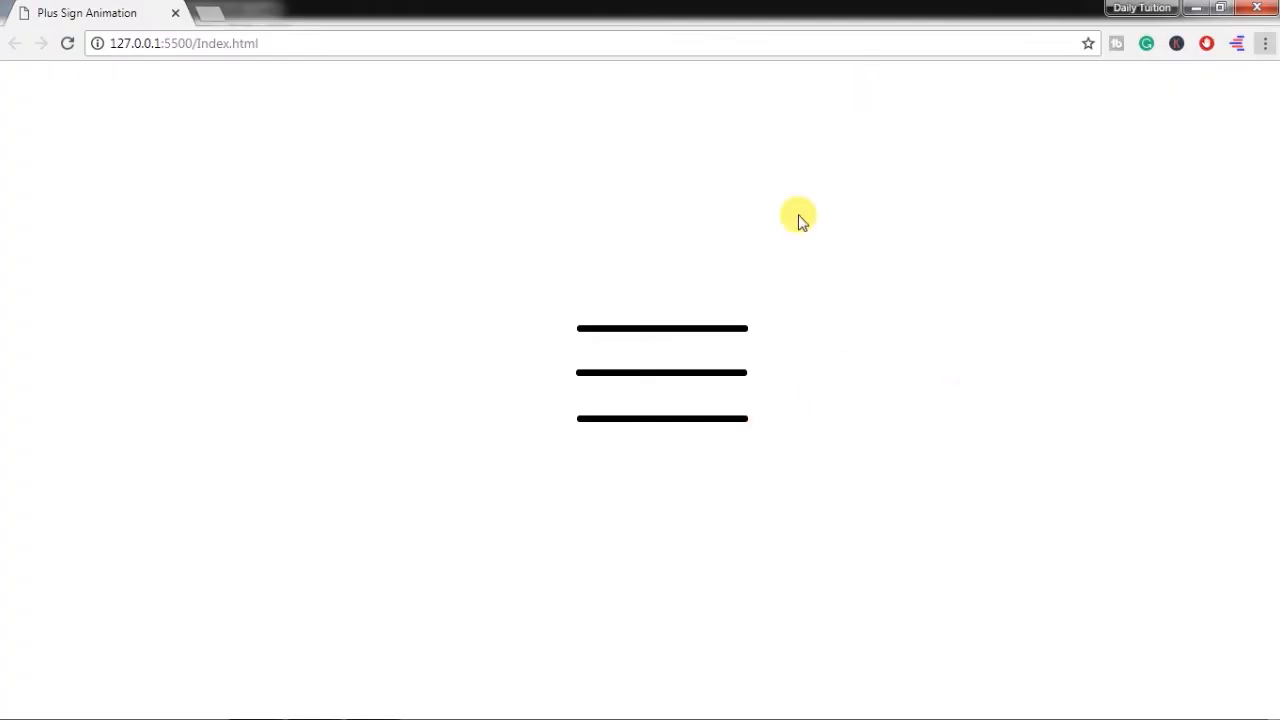
mouse_move(862, 308)
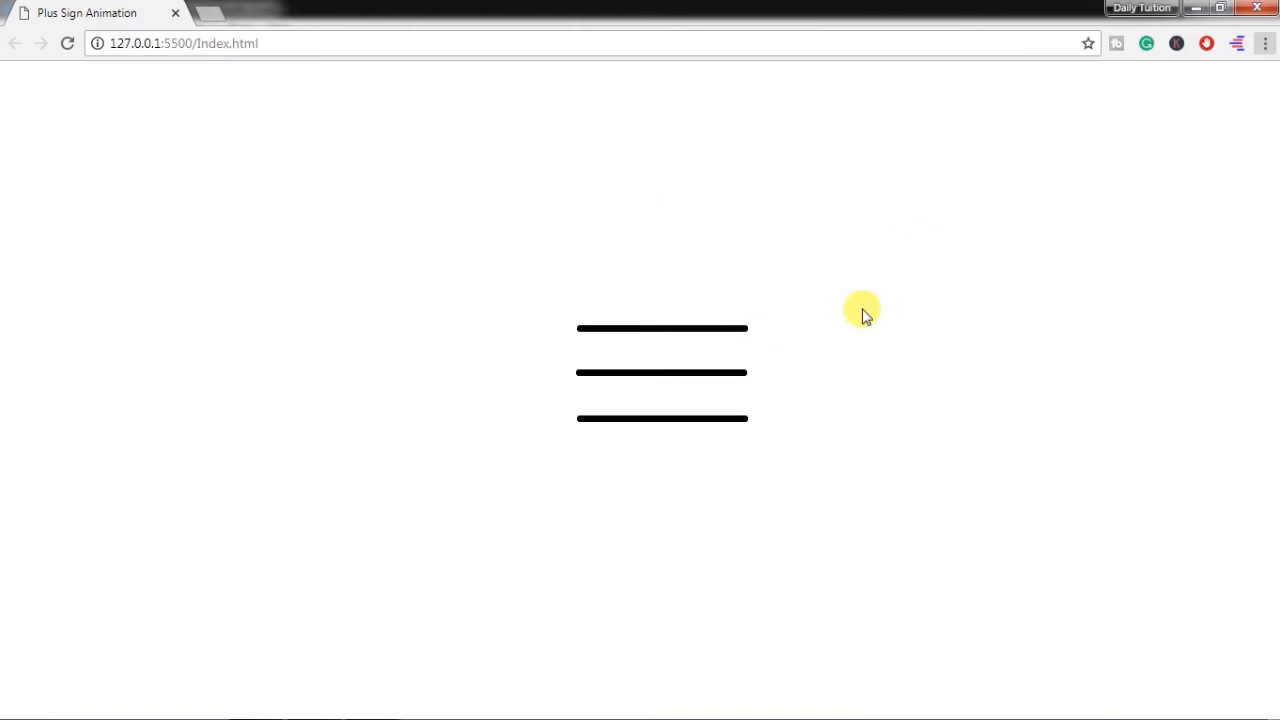
Open uigradients.com in a new Chrome tab, landing on the Bloody Mary gradient
left_click(244, 12)
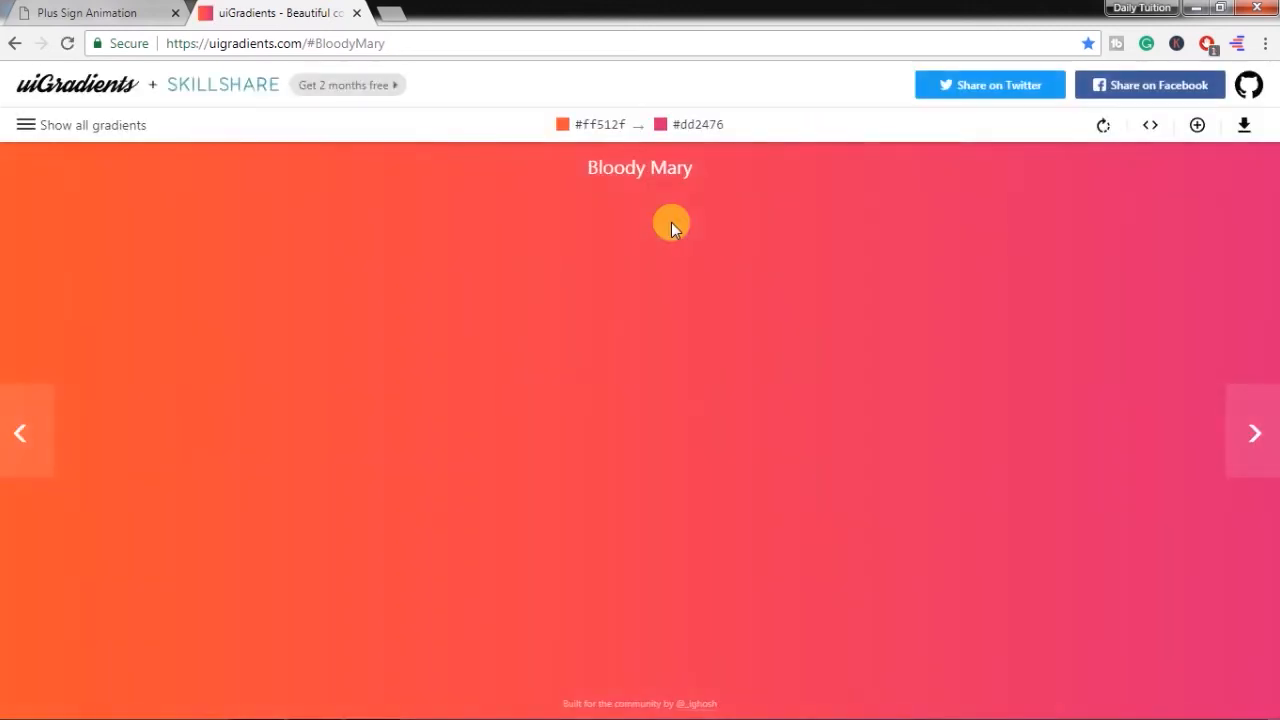
Copy the Bloody Mary gradient's CSS from the Copy CSS code dialog
left_click(1150, 124)
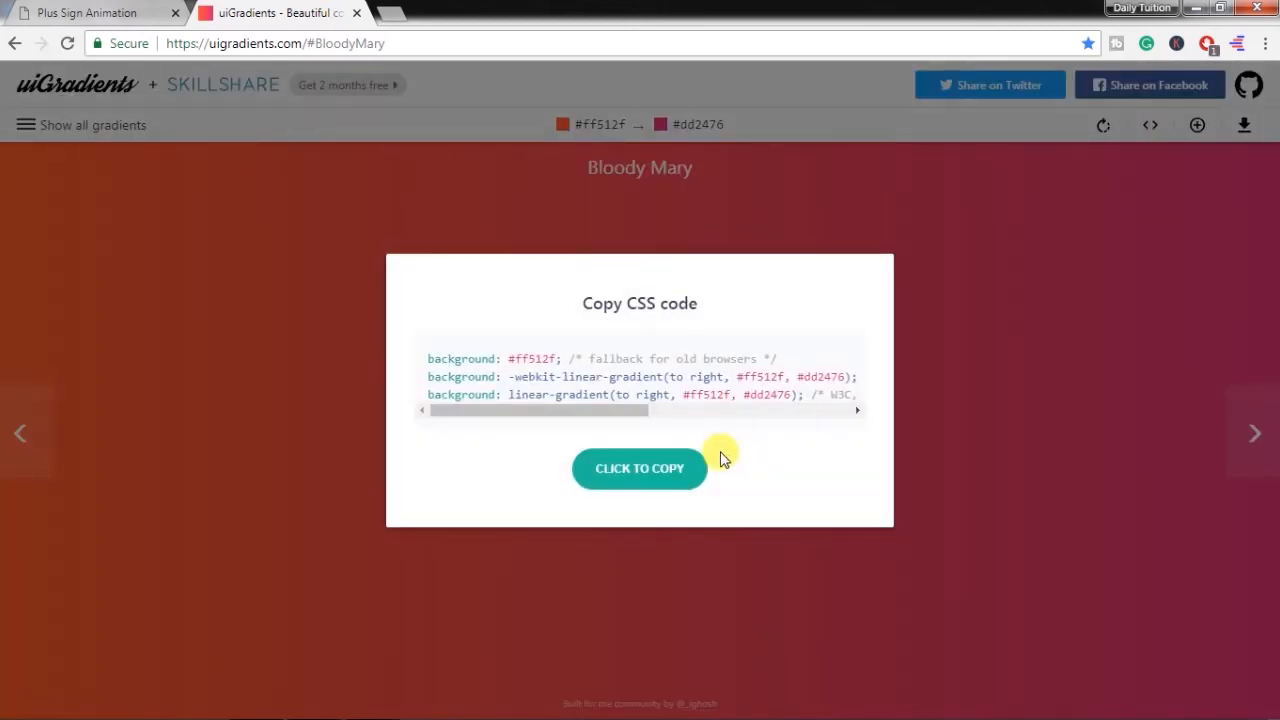
left_click(90, 12)
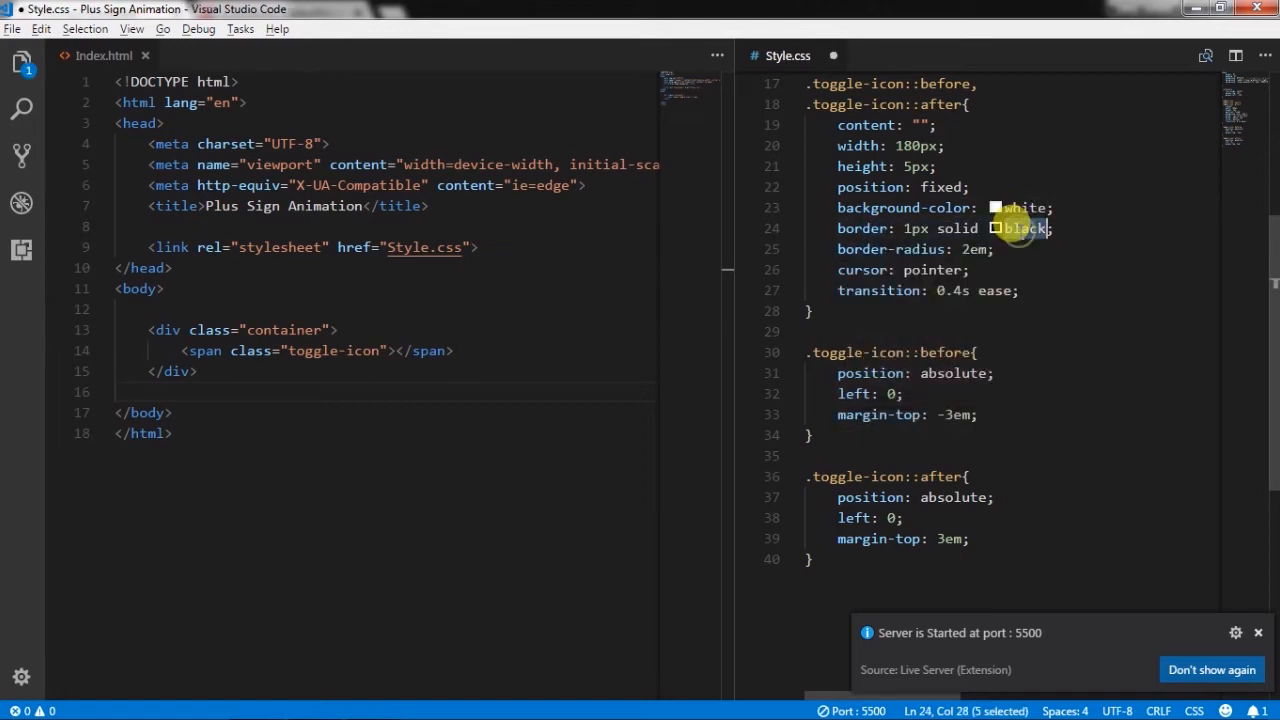
Set the toggle-icon rule's background-color to white
type("white")
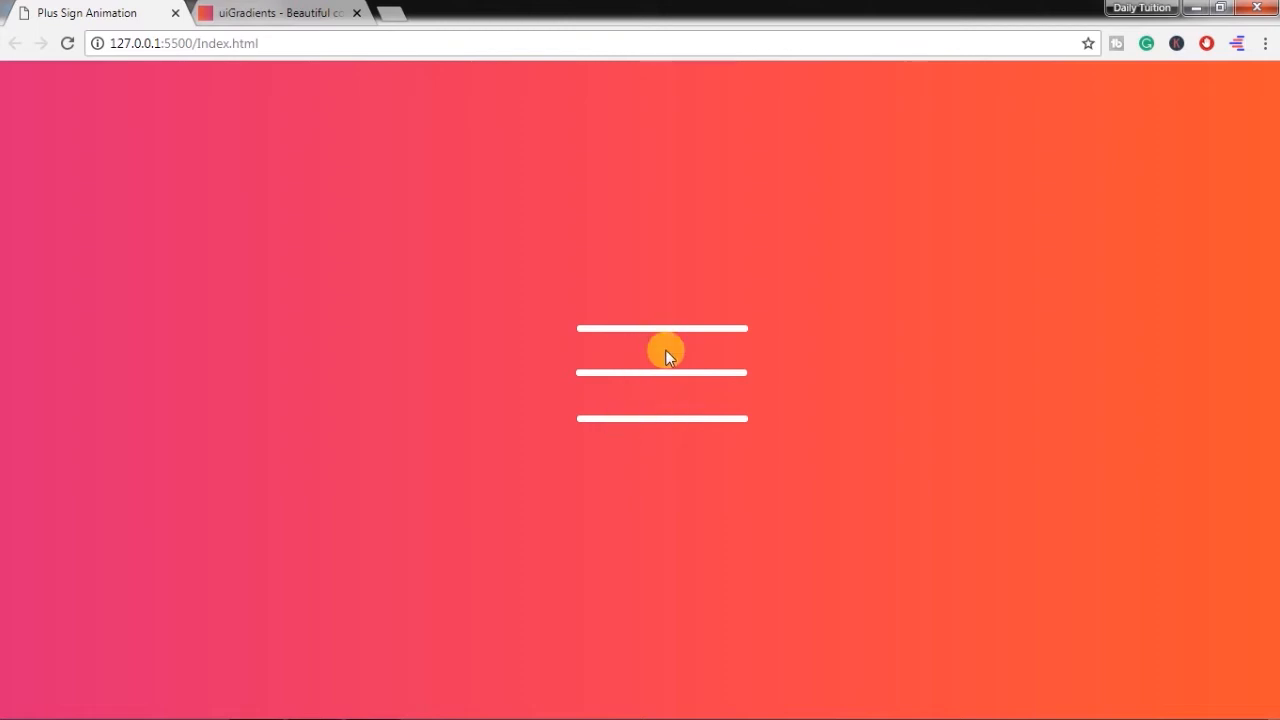
mouse_move(680, 376)
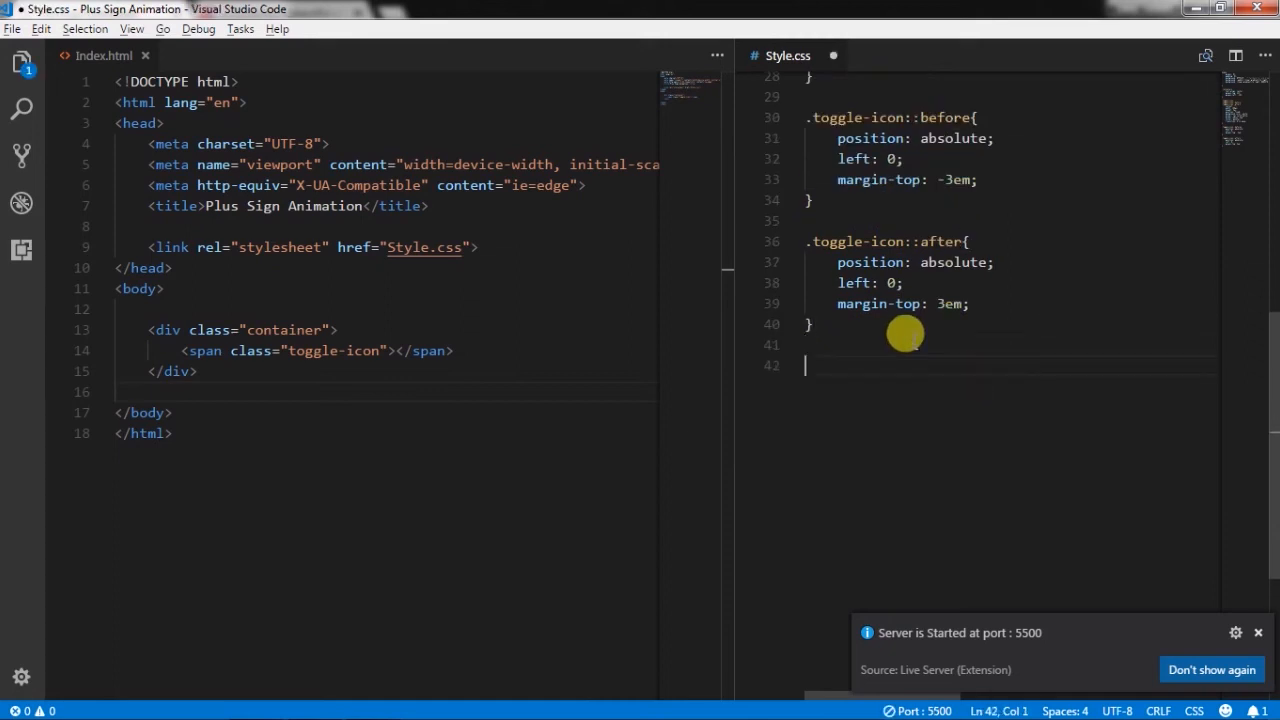
Write the .show .toggle-icon::after rule with -webkit-transform and transform rotate(90deg)
type(".sc")
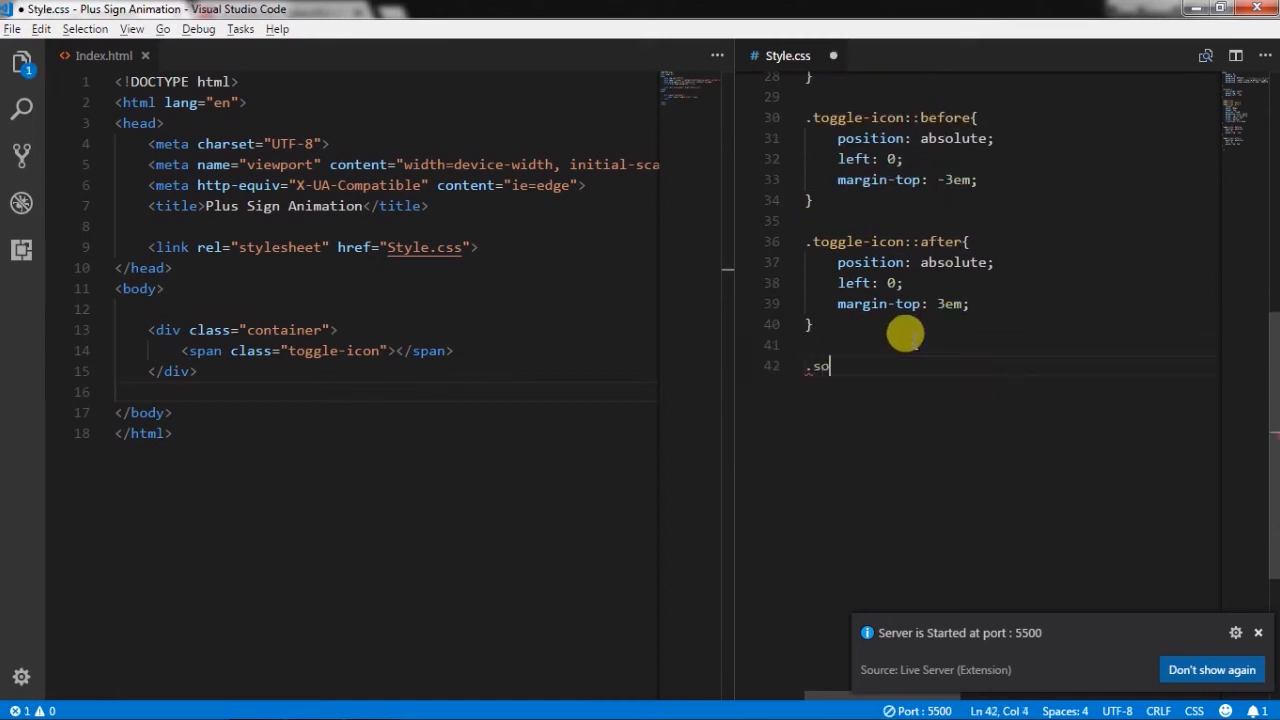
type("how")
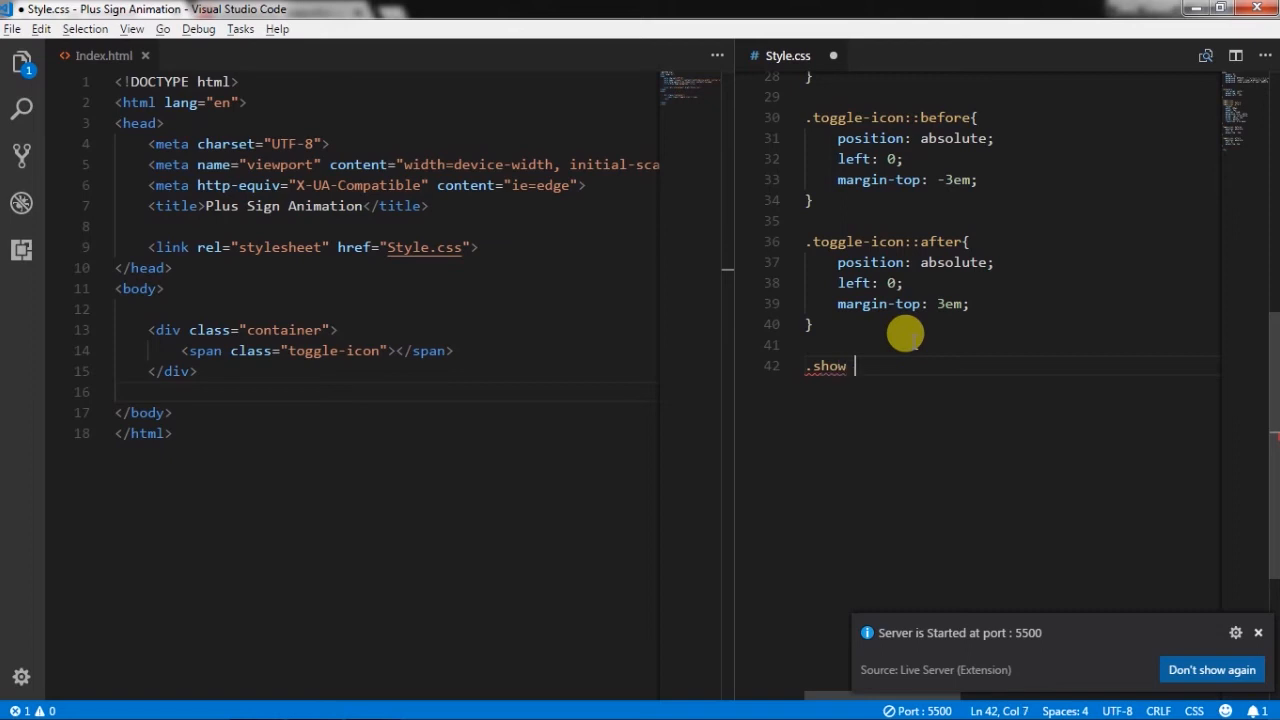
type(".to")
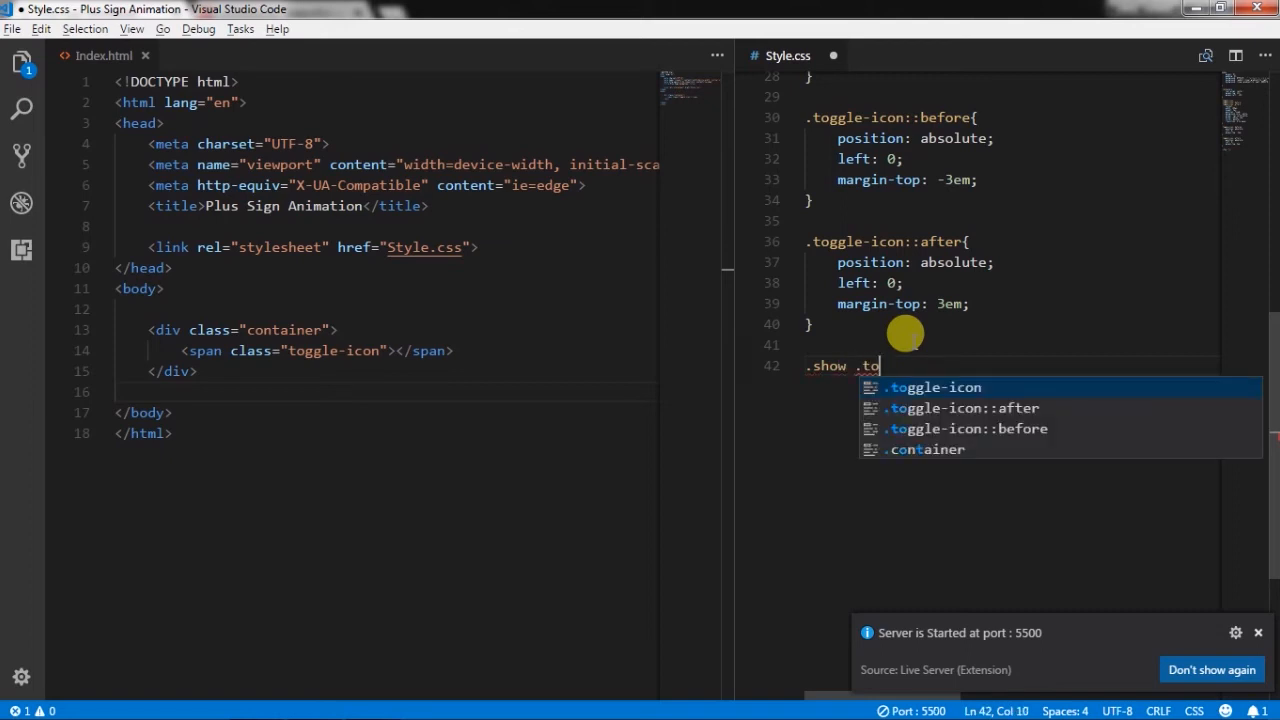
type("ggle-icon::after{")
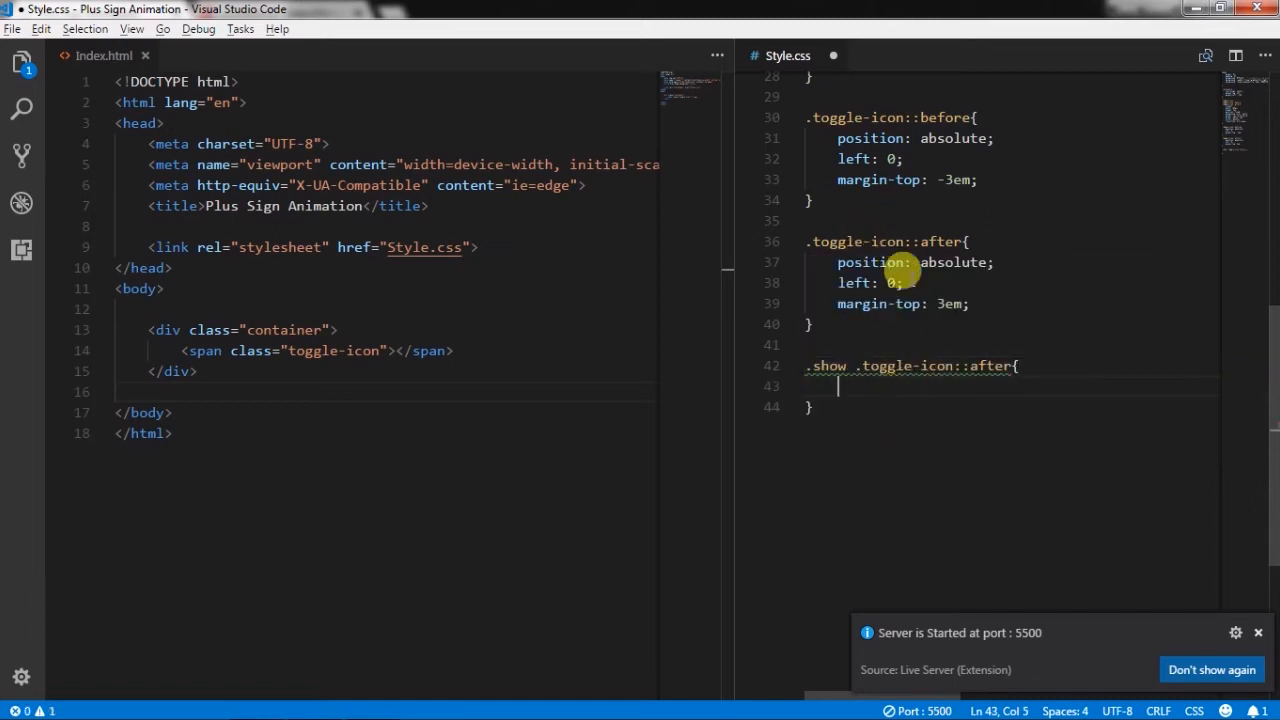
mouse_move(960, 440)
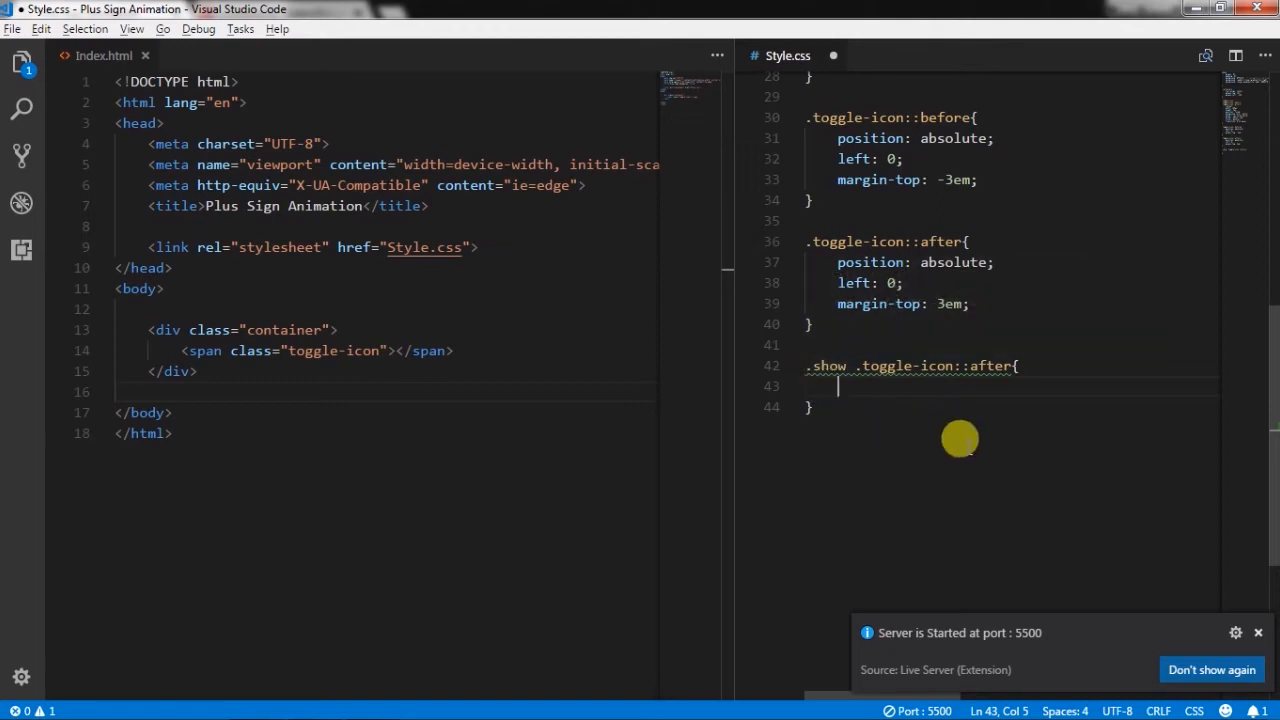
type("-webkig")
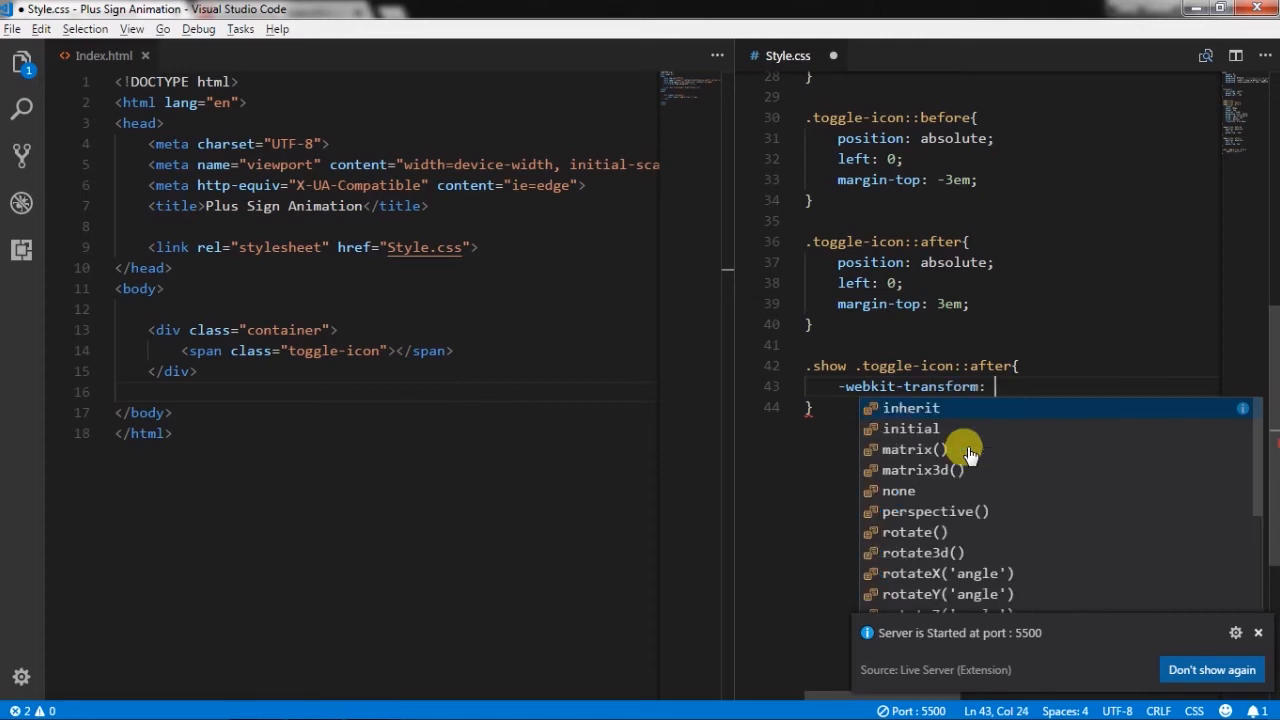
type("rotate(90deg);")
left_click(360, 412)
type("<script>")
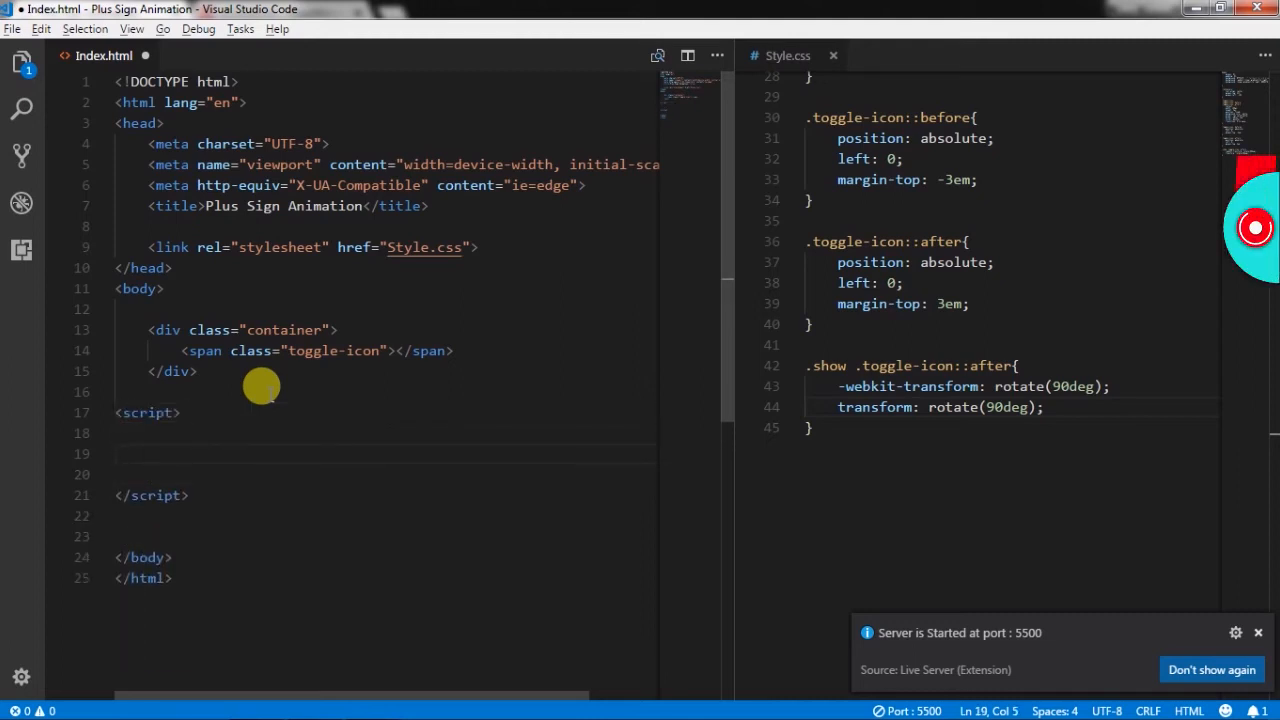
Define myFunction(e) whose body is e.classList.toggle("show");
type("function myF")
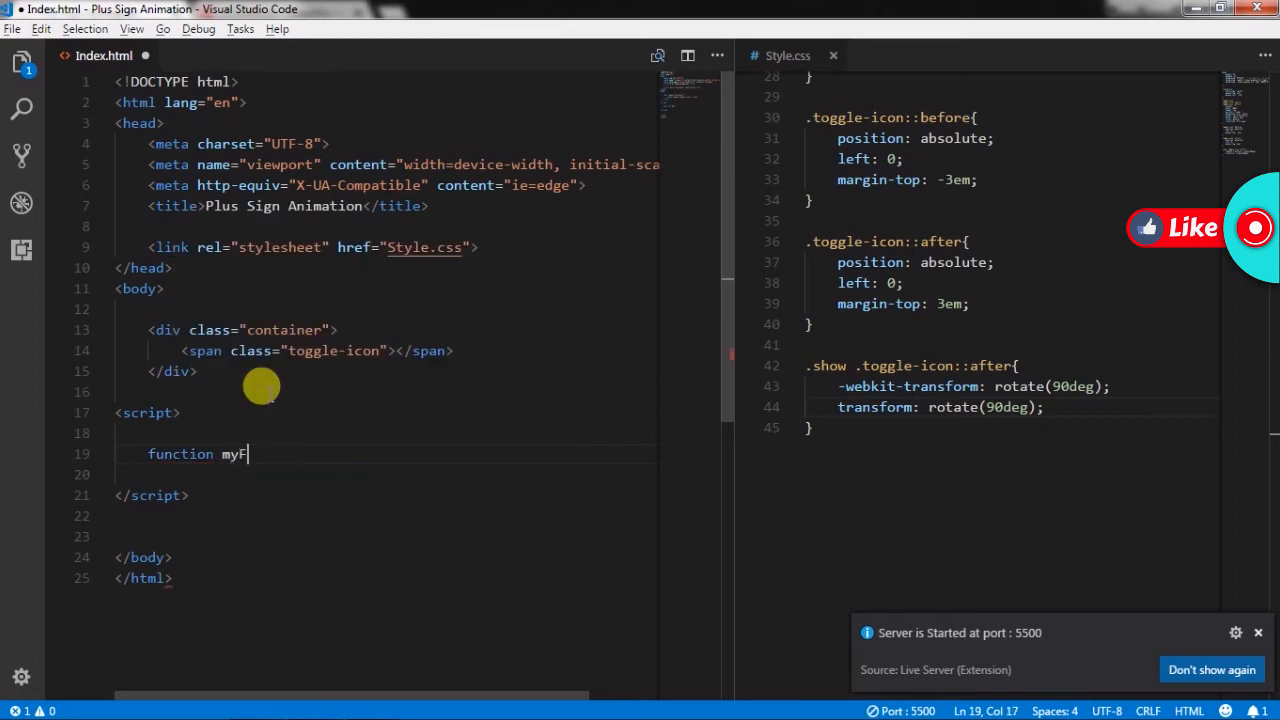
type("unction(){")
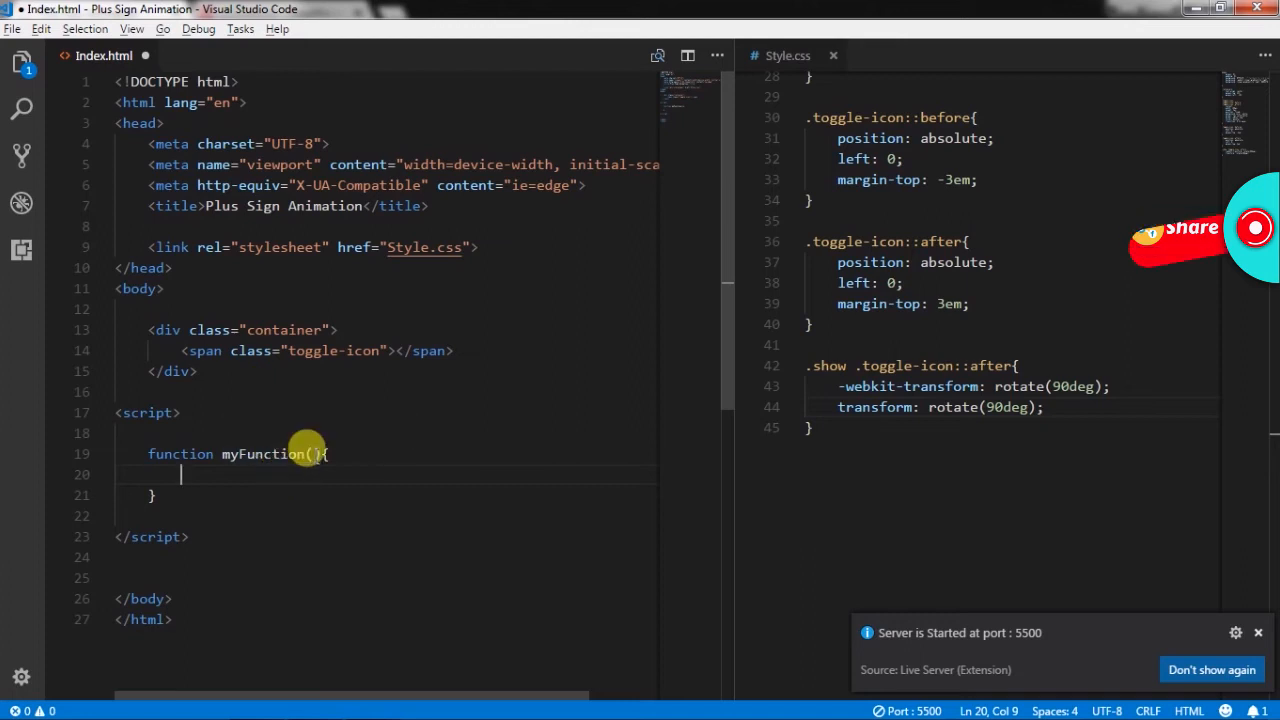
type("e")
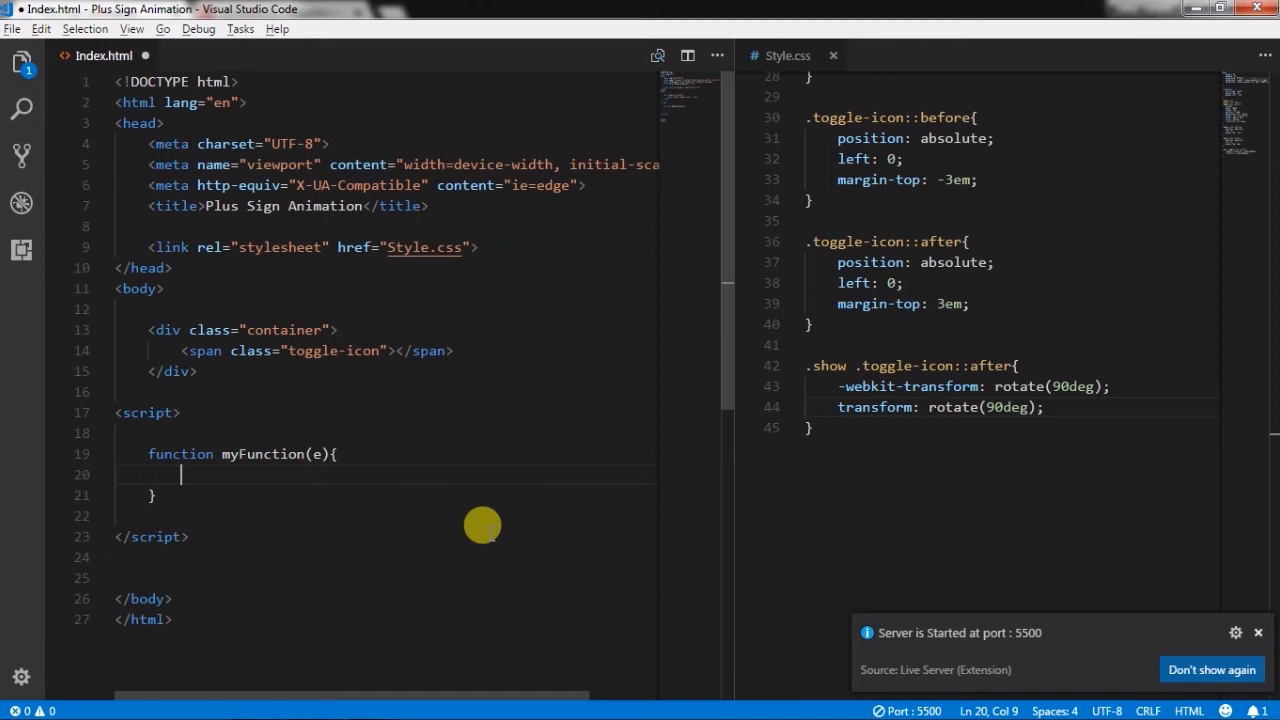
type("e.cla")
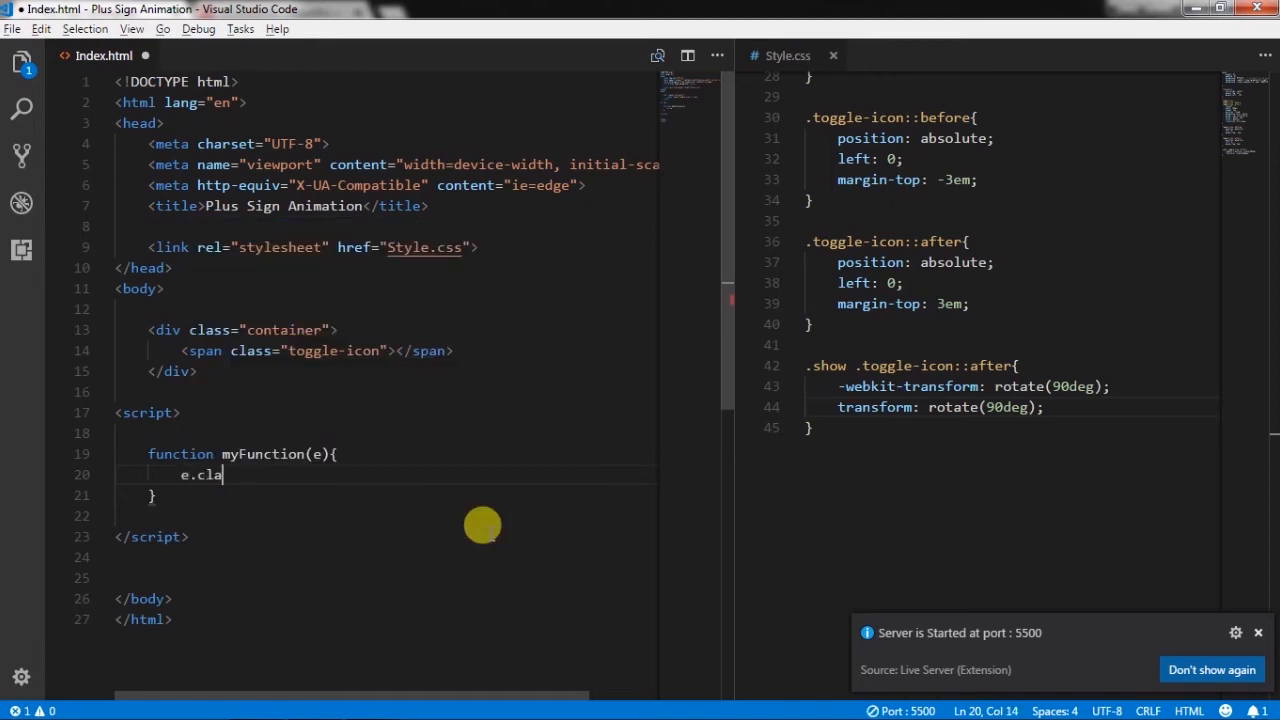
type("ssList")
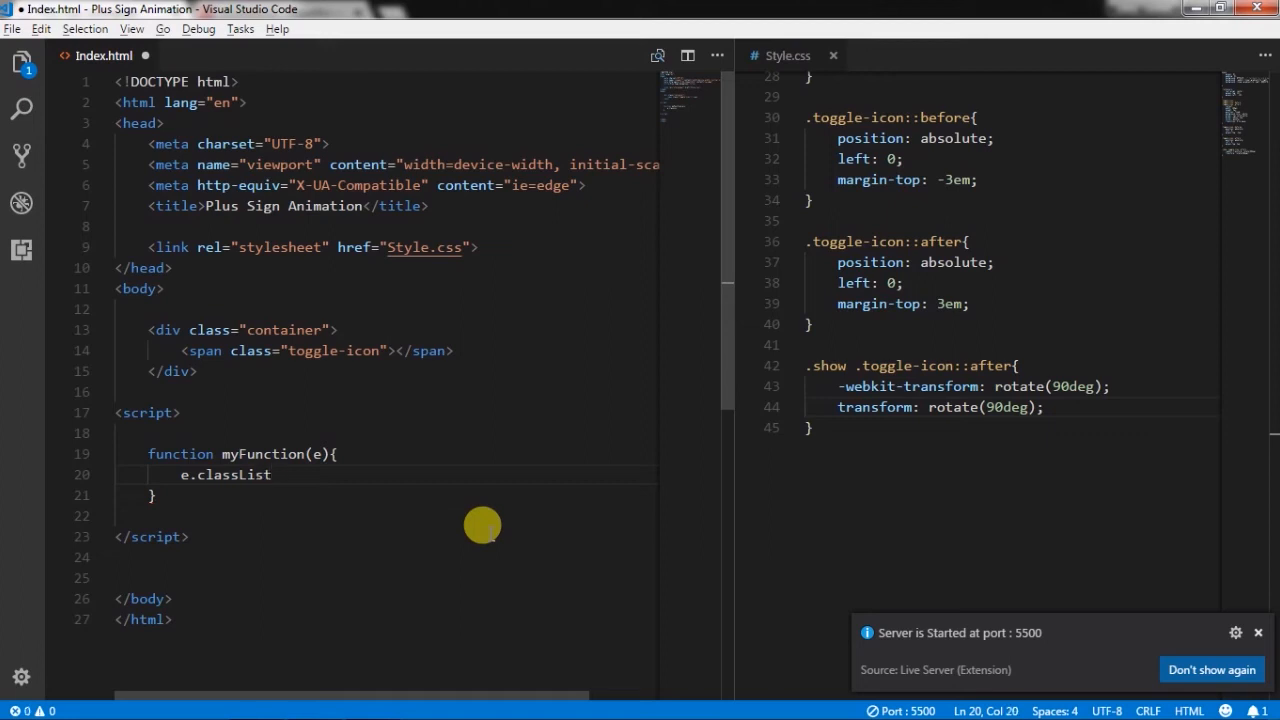
type(".toggle")
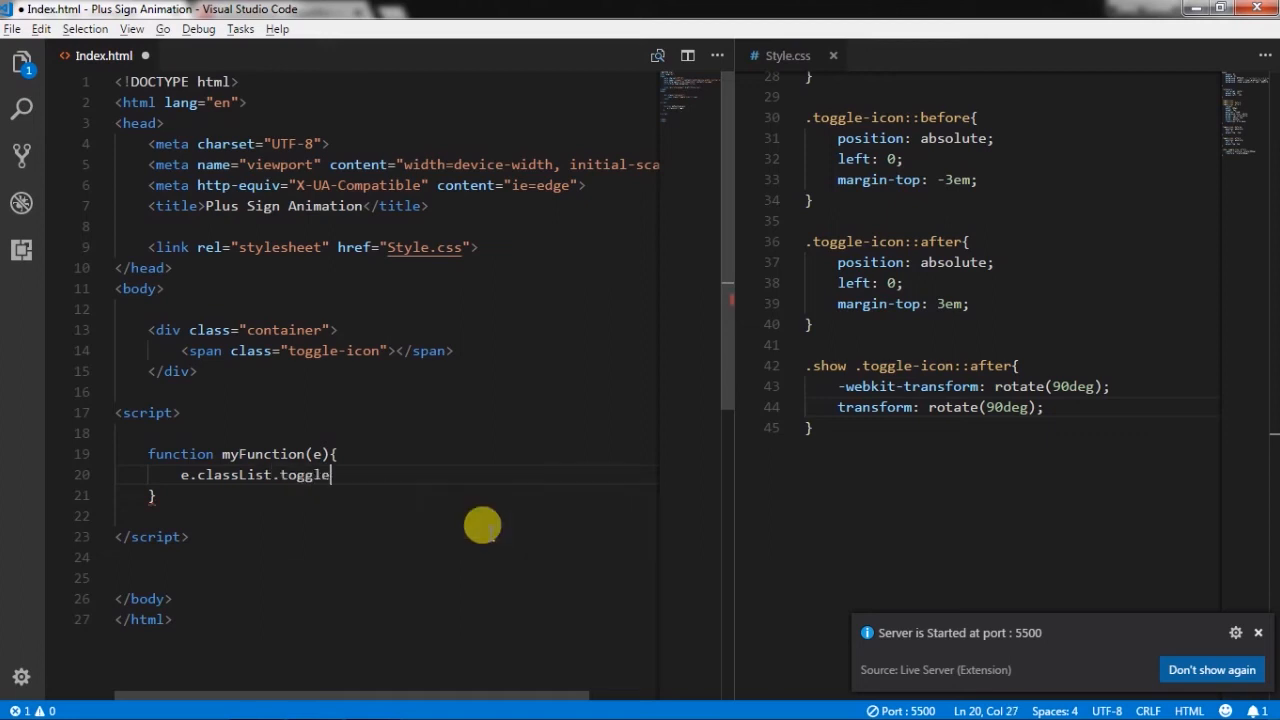
type("(\"\")")
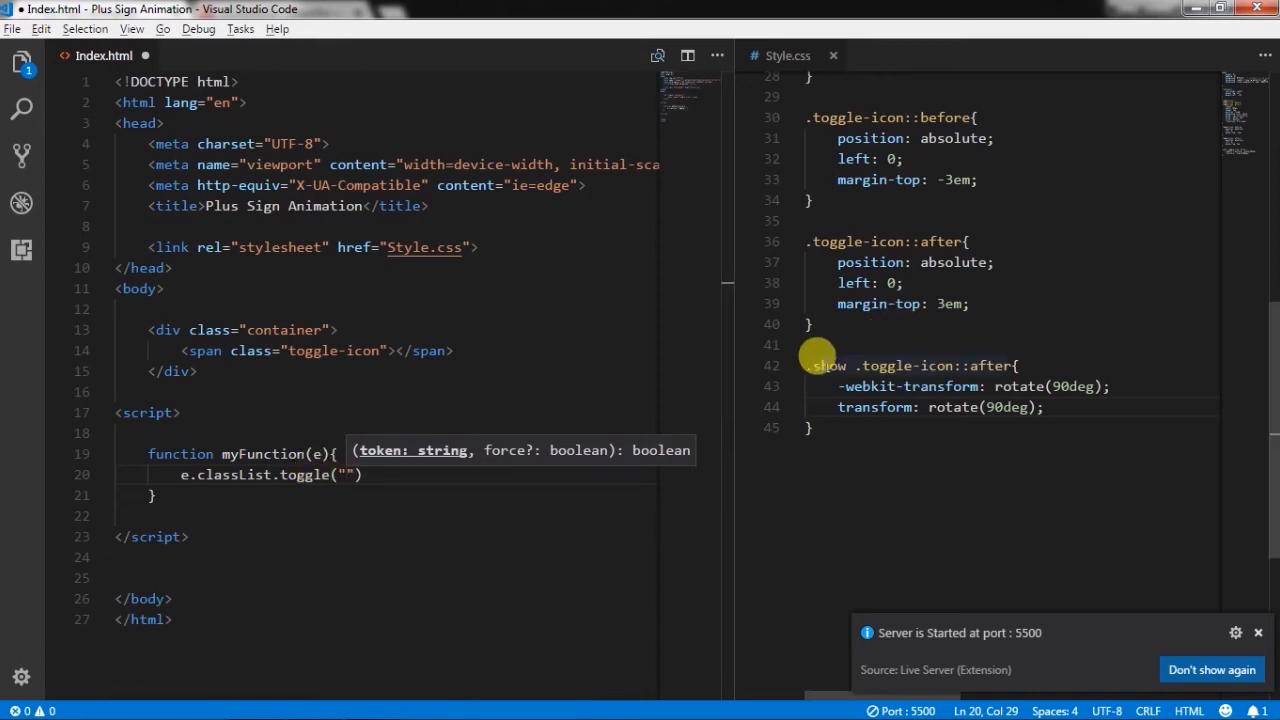
type("show")
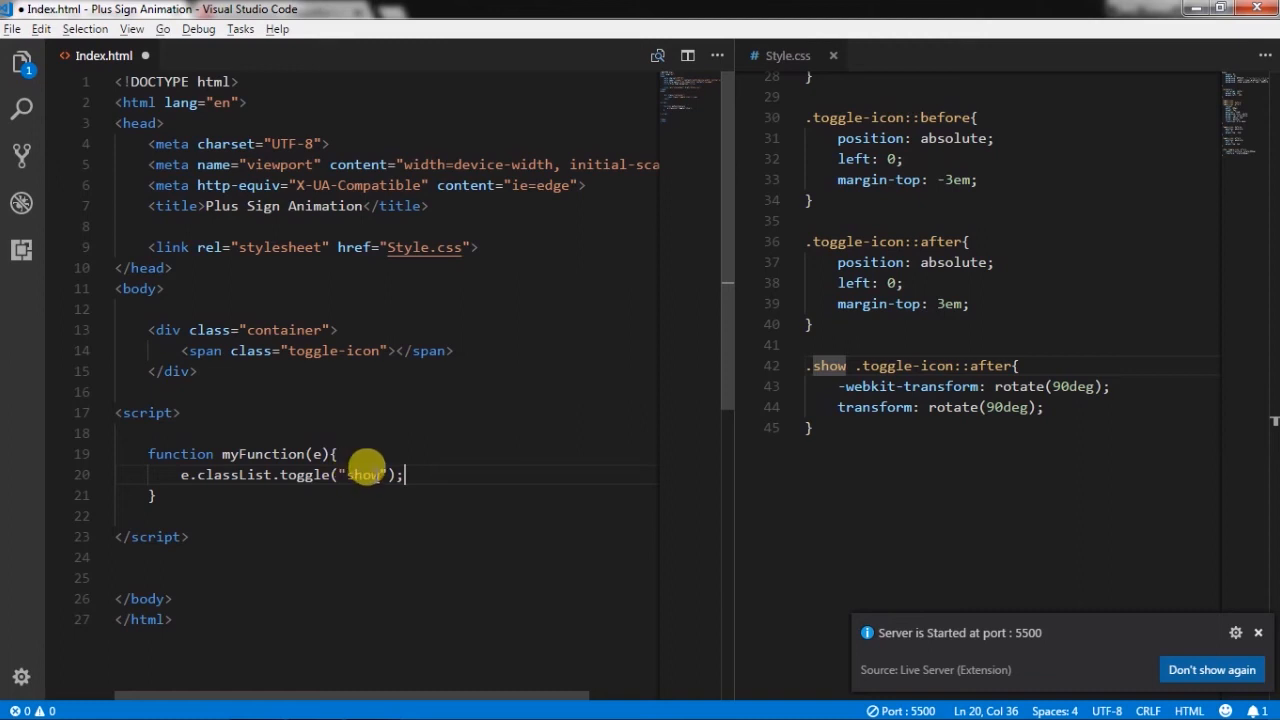
mouse_move(344, 492)
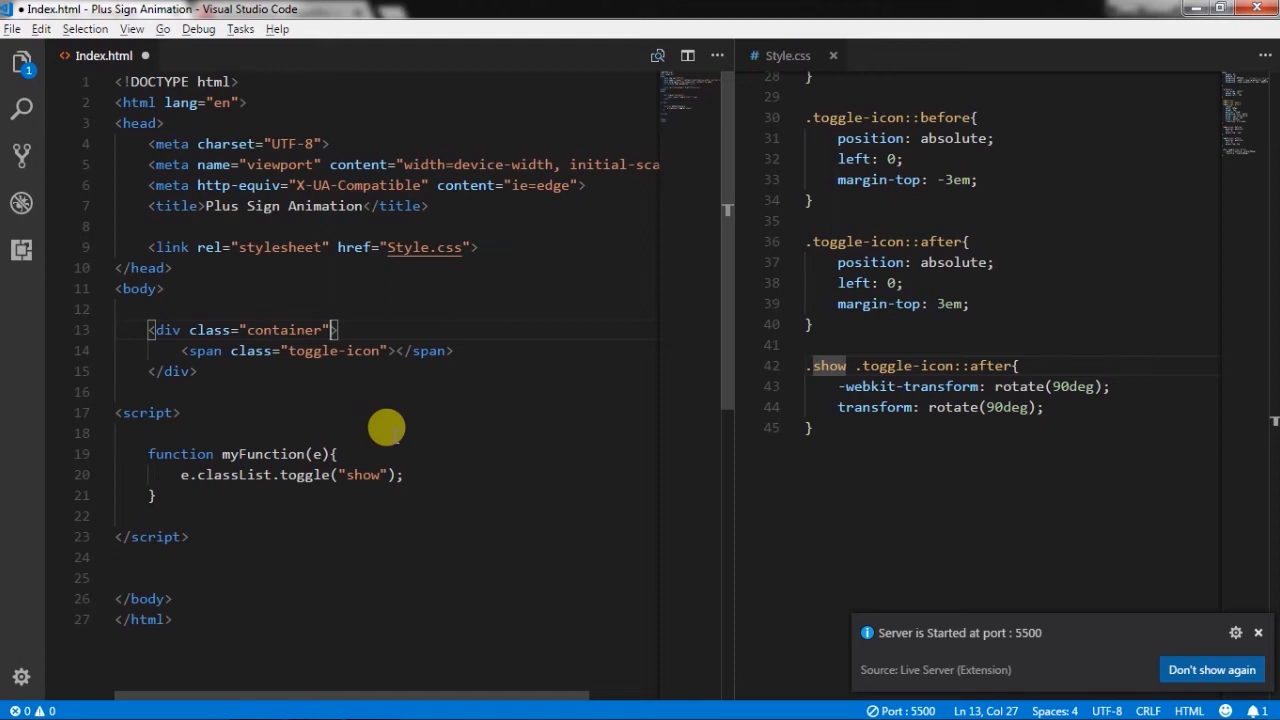
Add onclick="myFunction(this)" to the container div after its class attribute
left_click(330, 330)
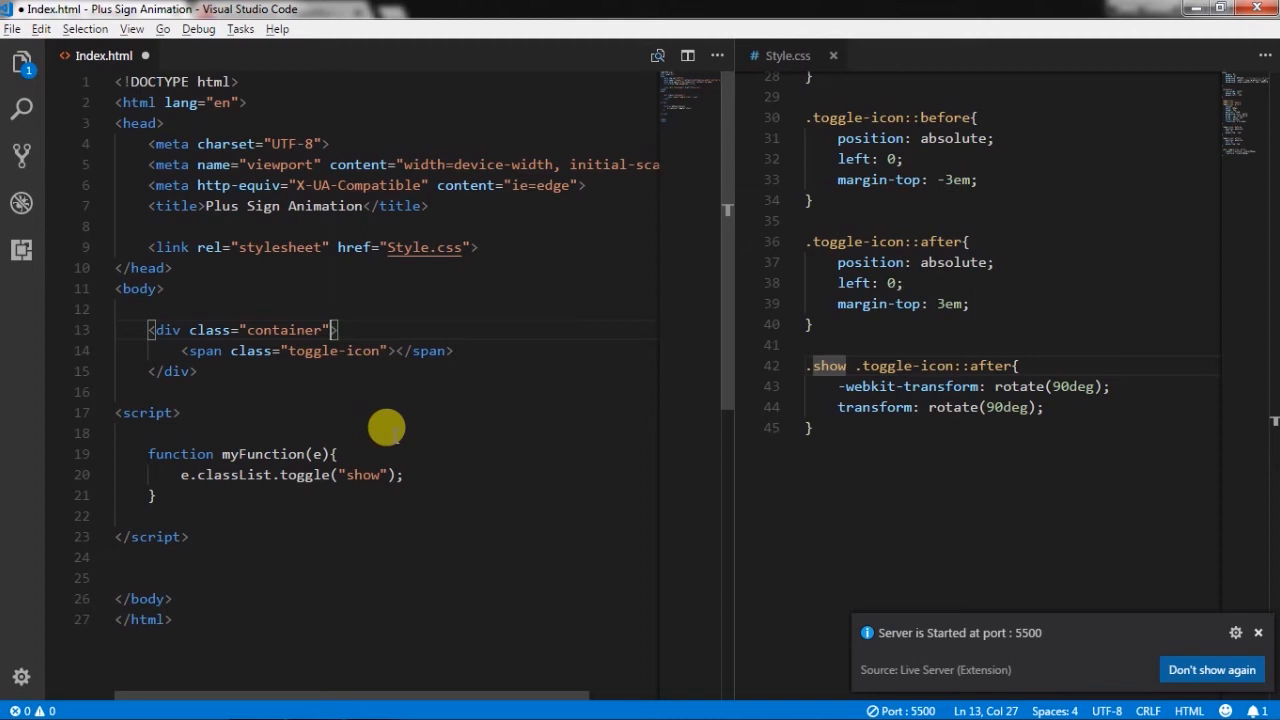
type("o")
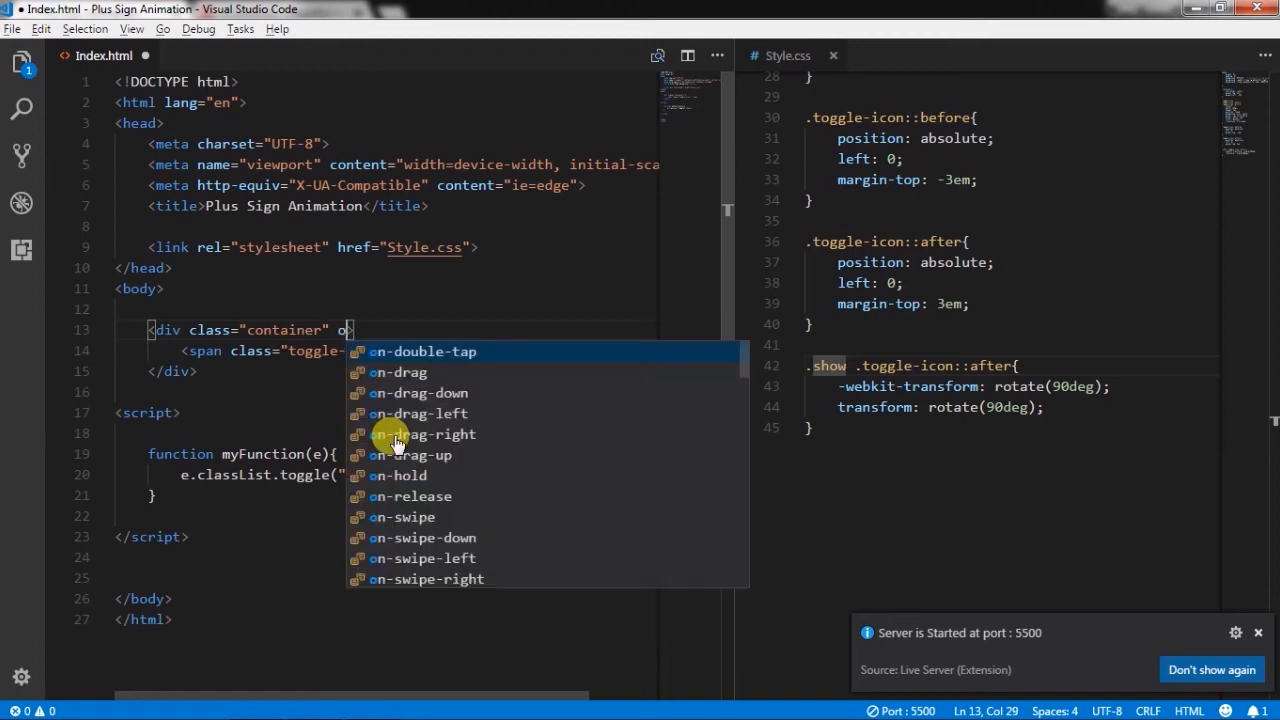
type("nlc")
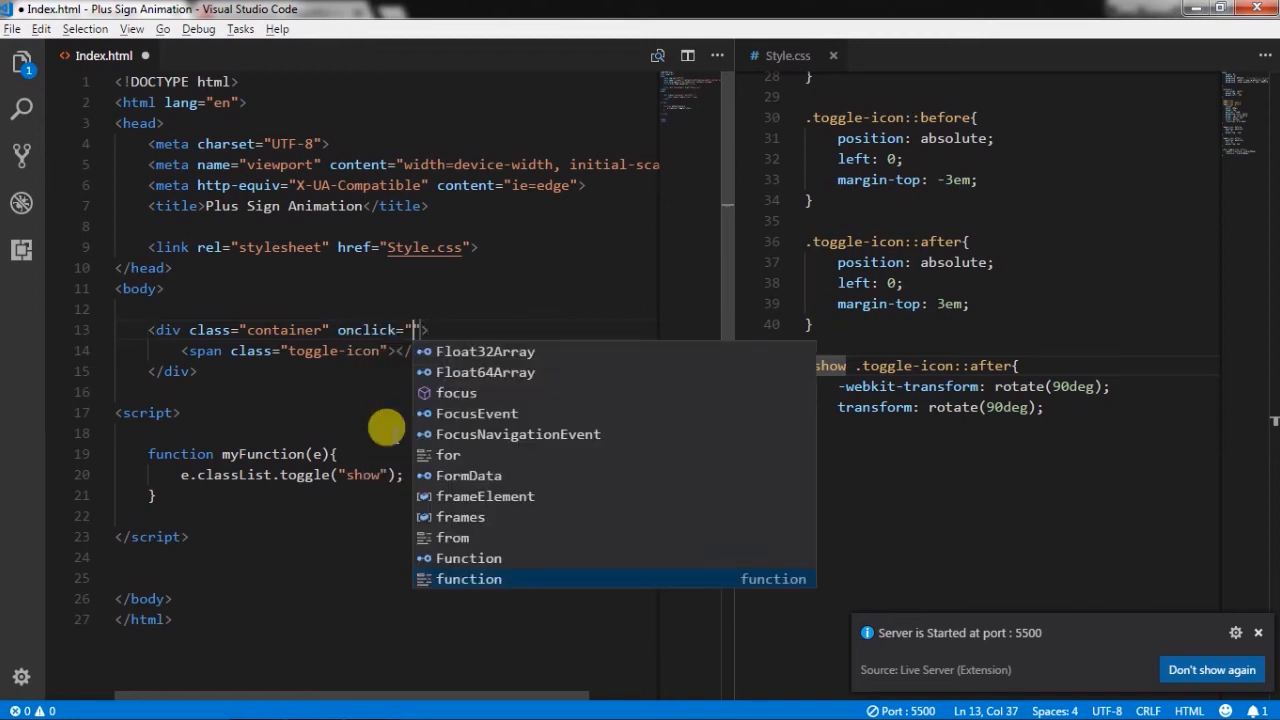
type("myFunction(")
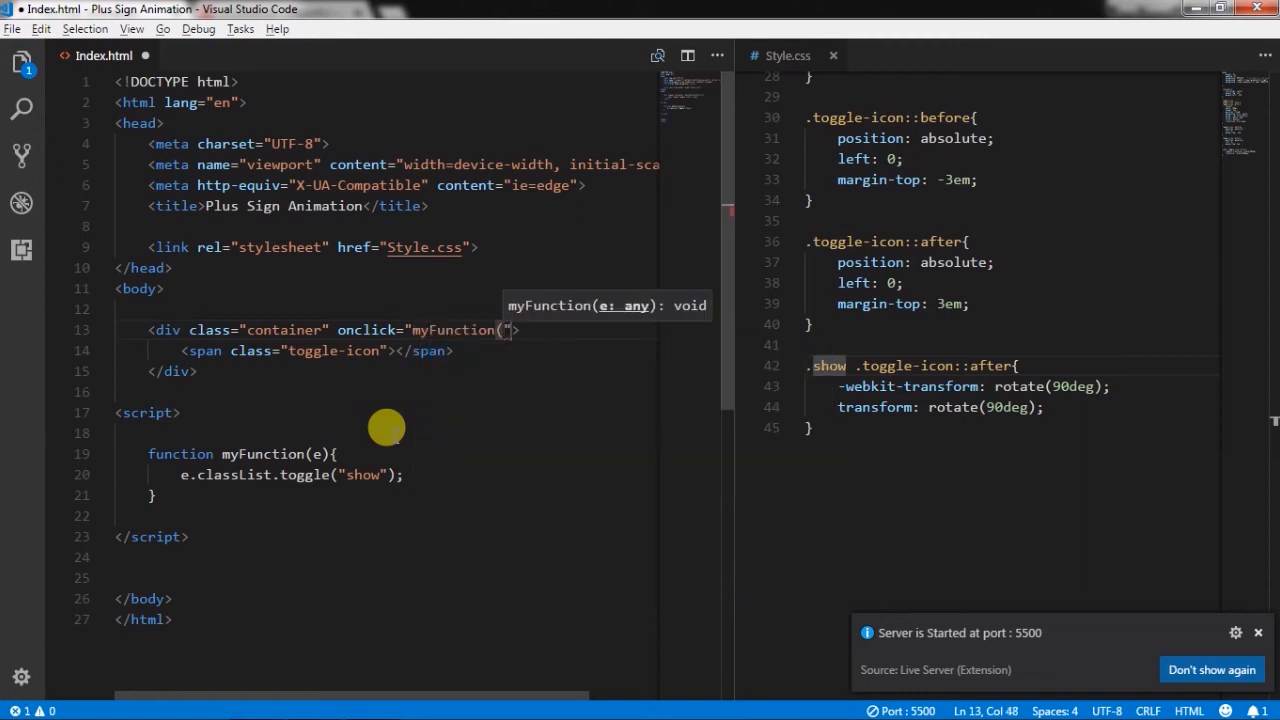
type(")")
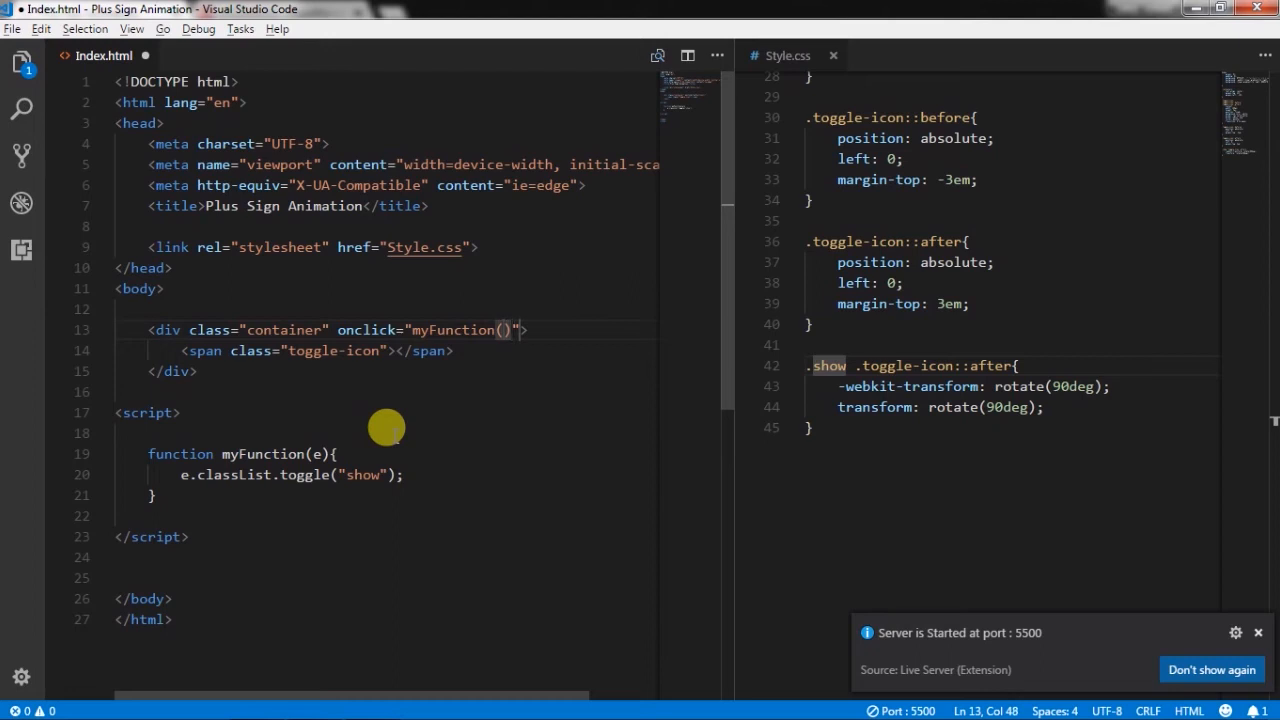
type("this")
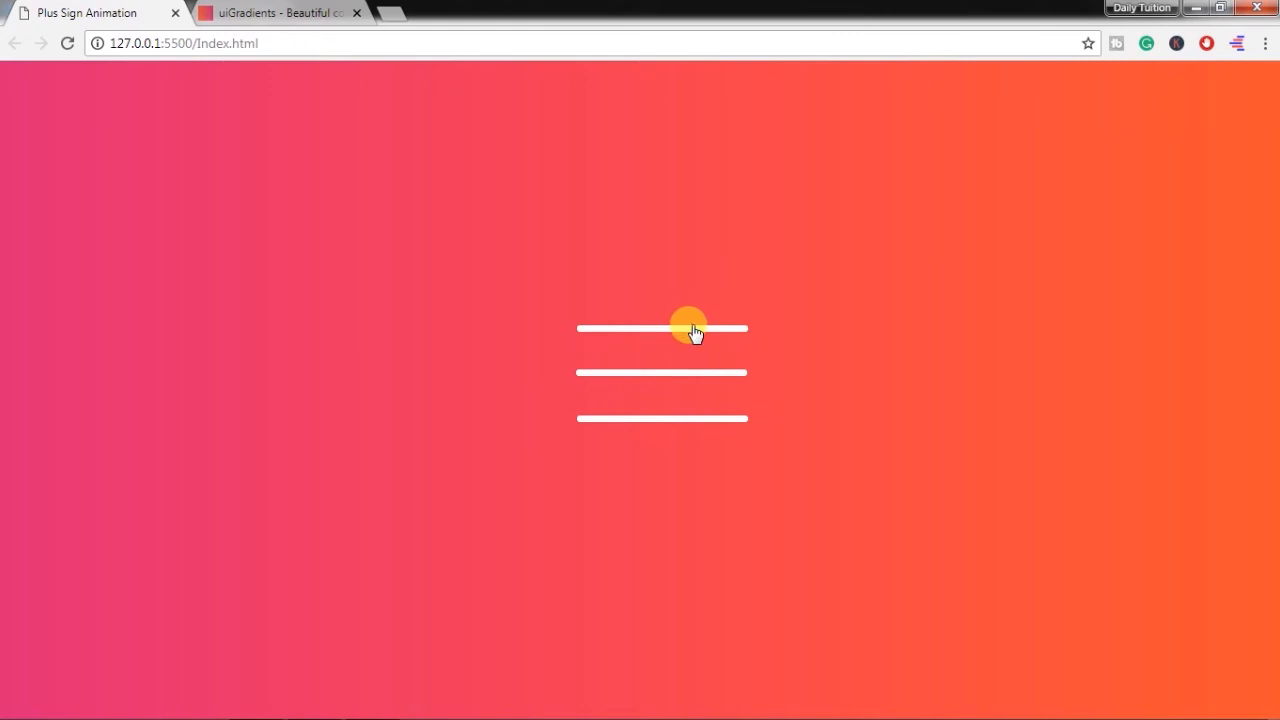
left_click(690, 330)
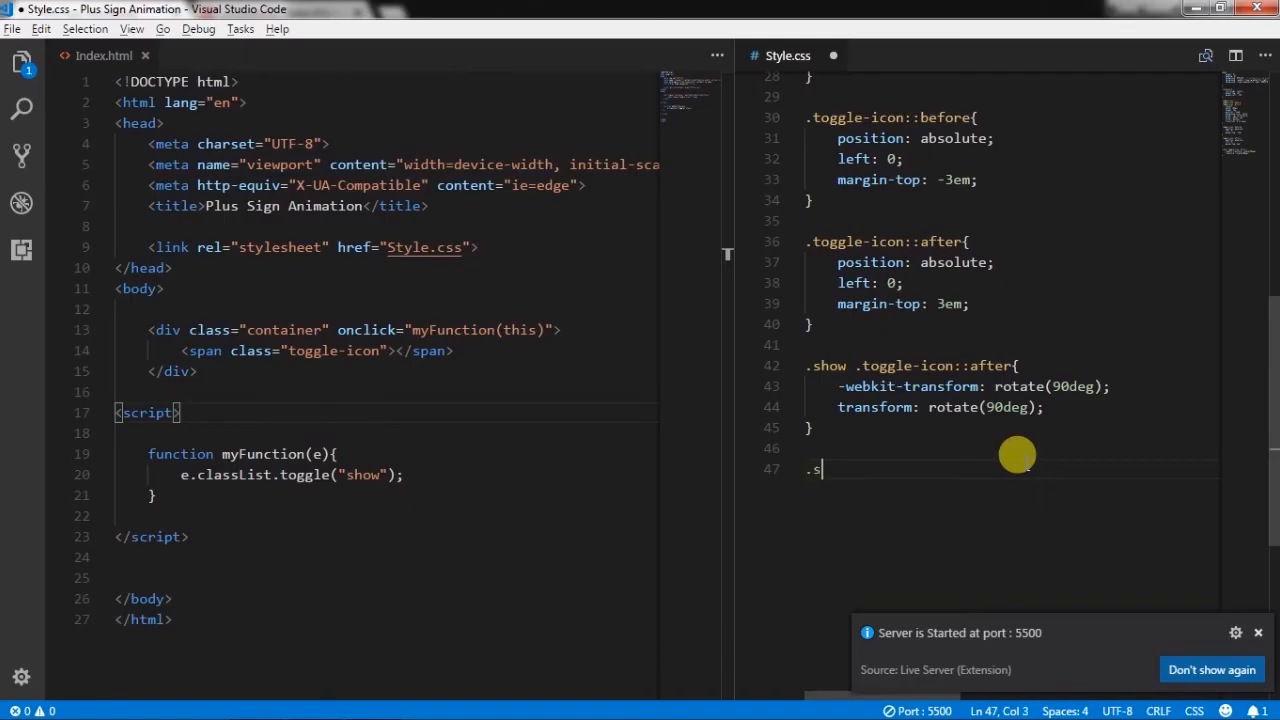
Add a .show .toggle-icon rule with transparent background and border: none
type("how")
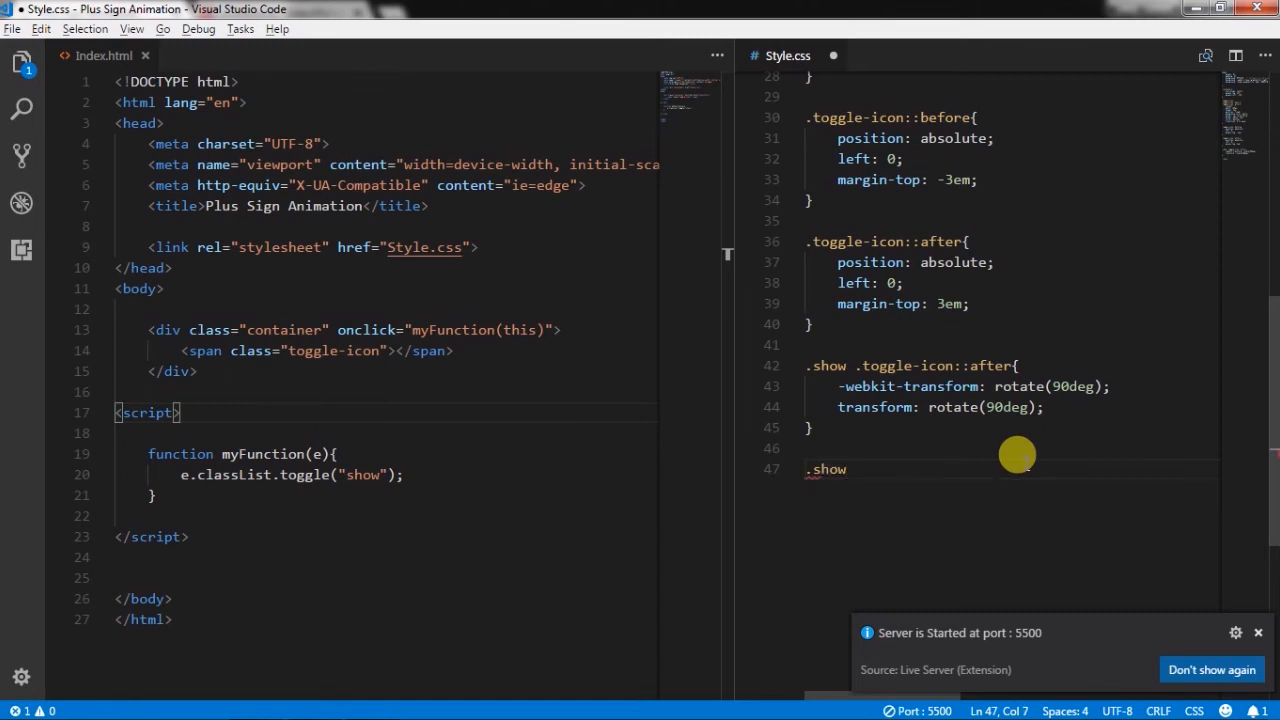
type(".toggle-icon{")
type("background-color: transparent;")
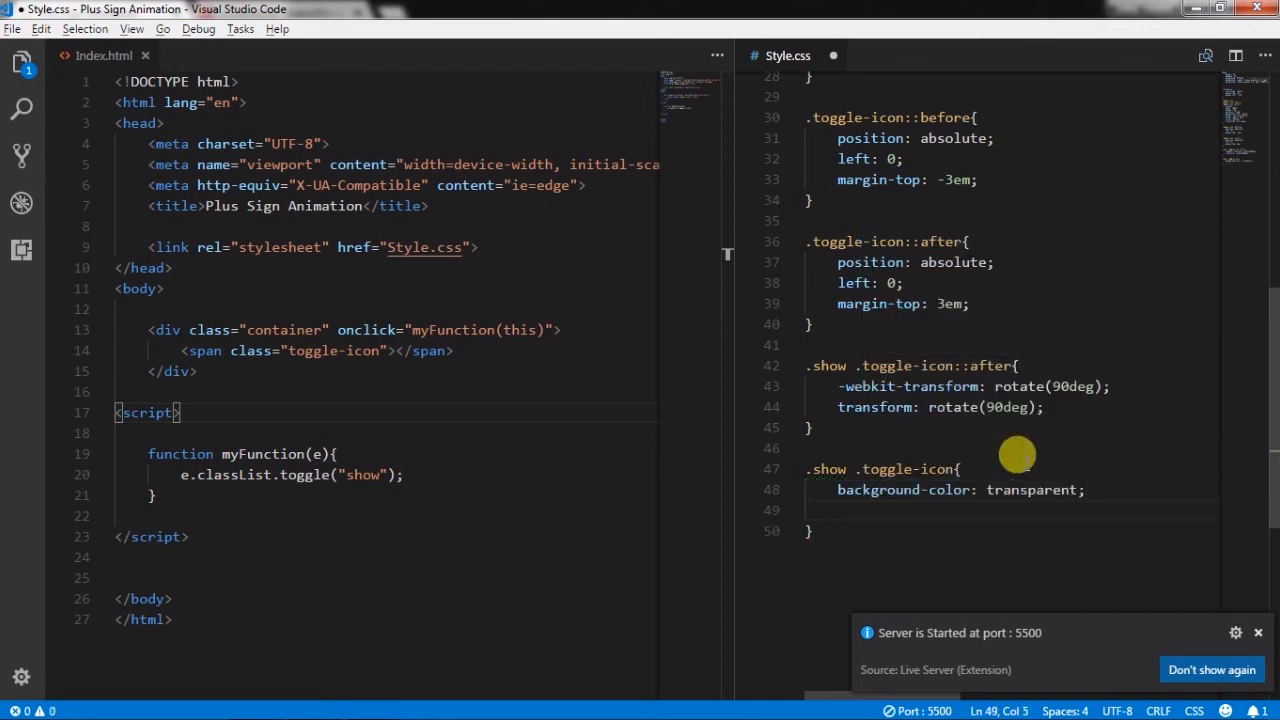
type("border:")
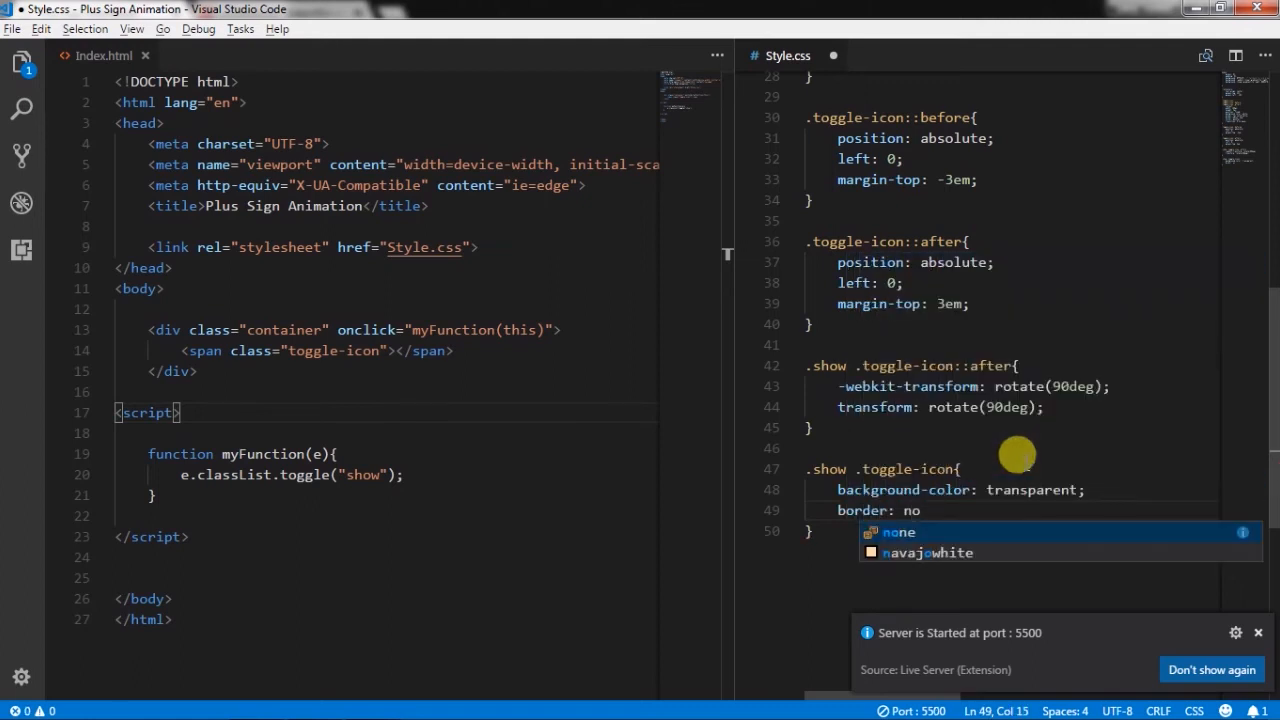
type("none;")
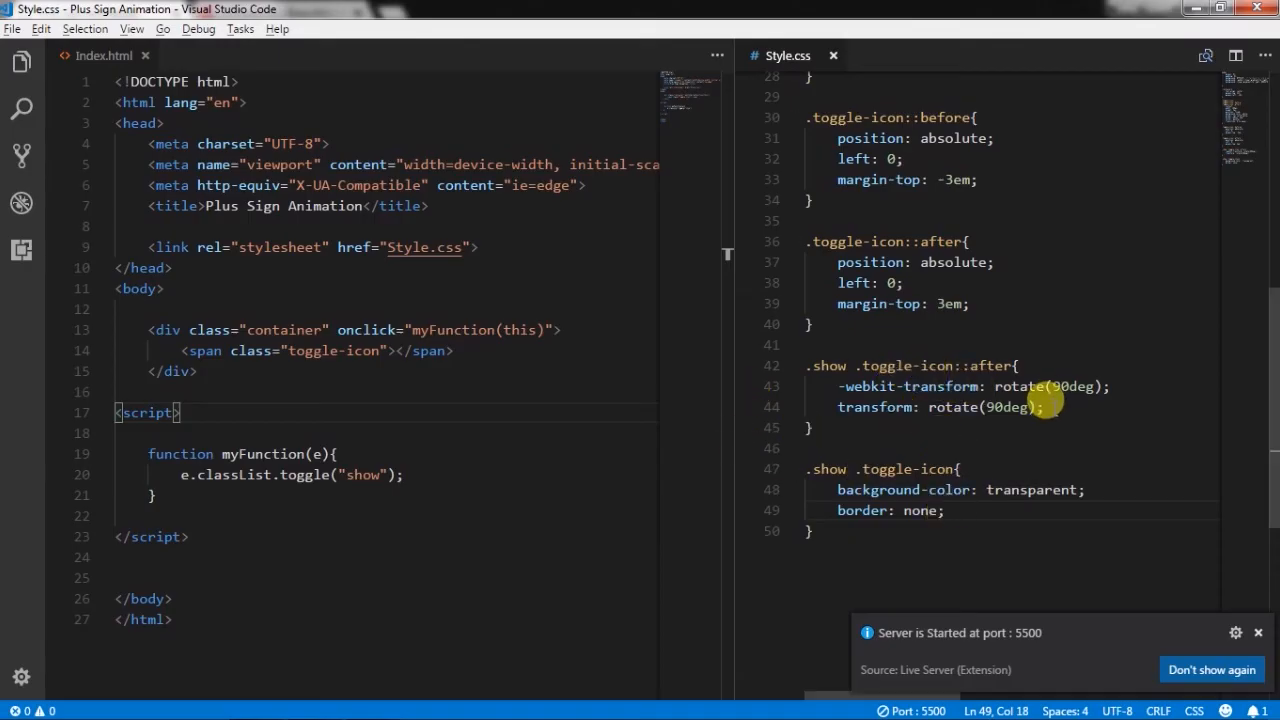
Give .show .toggle-icon::after margin-top: 0em and test the toggle in Chrome
key("Enter")
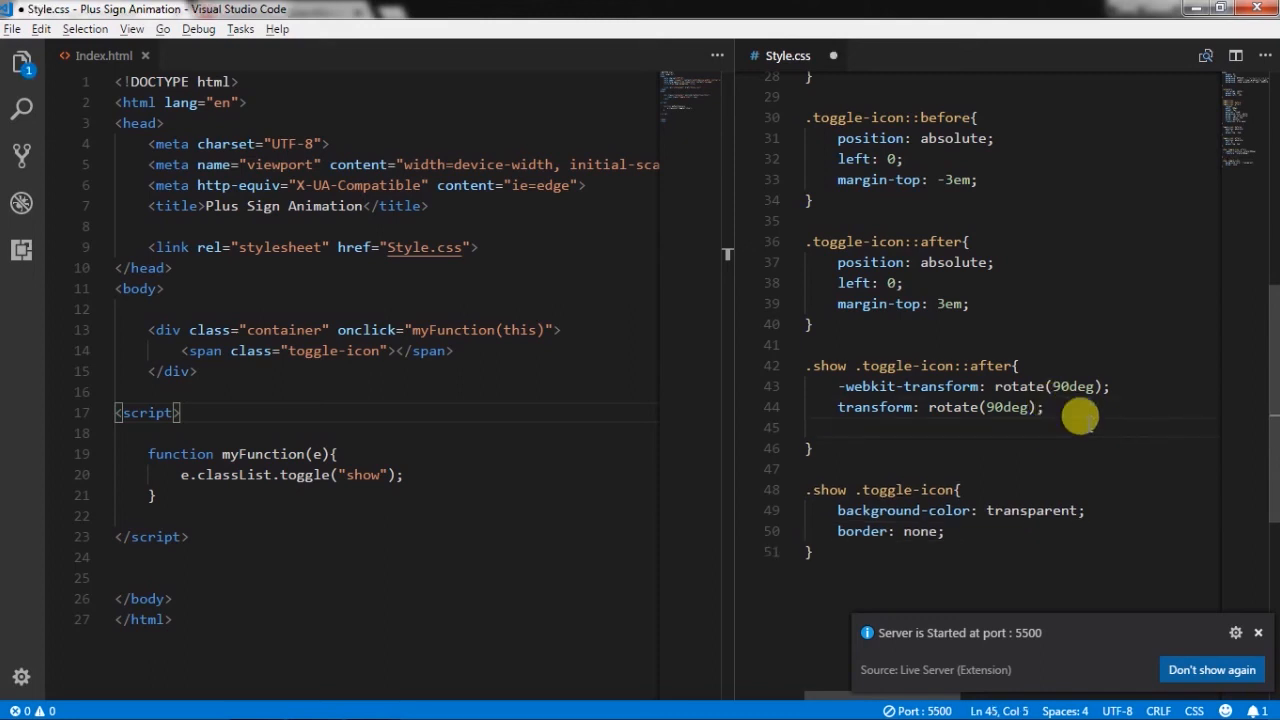
type("margint")
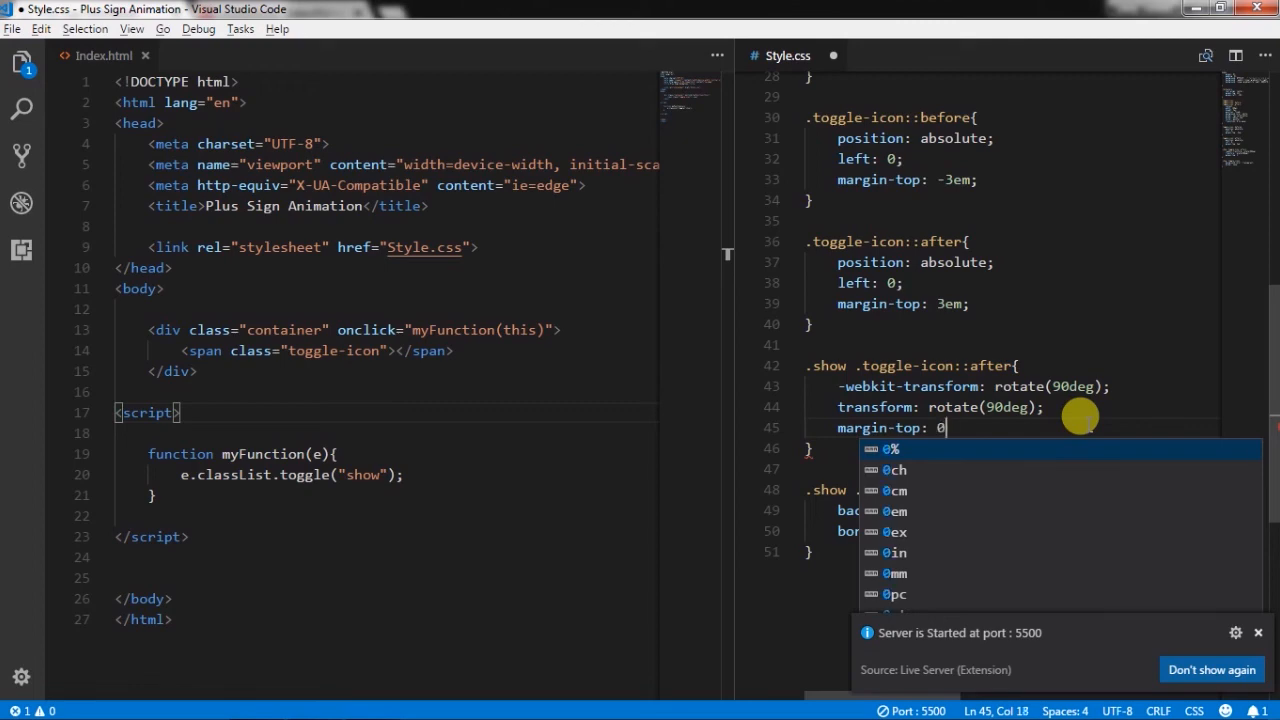
type("em;")
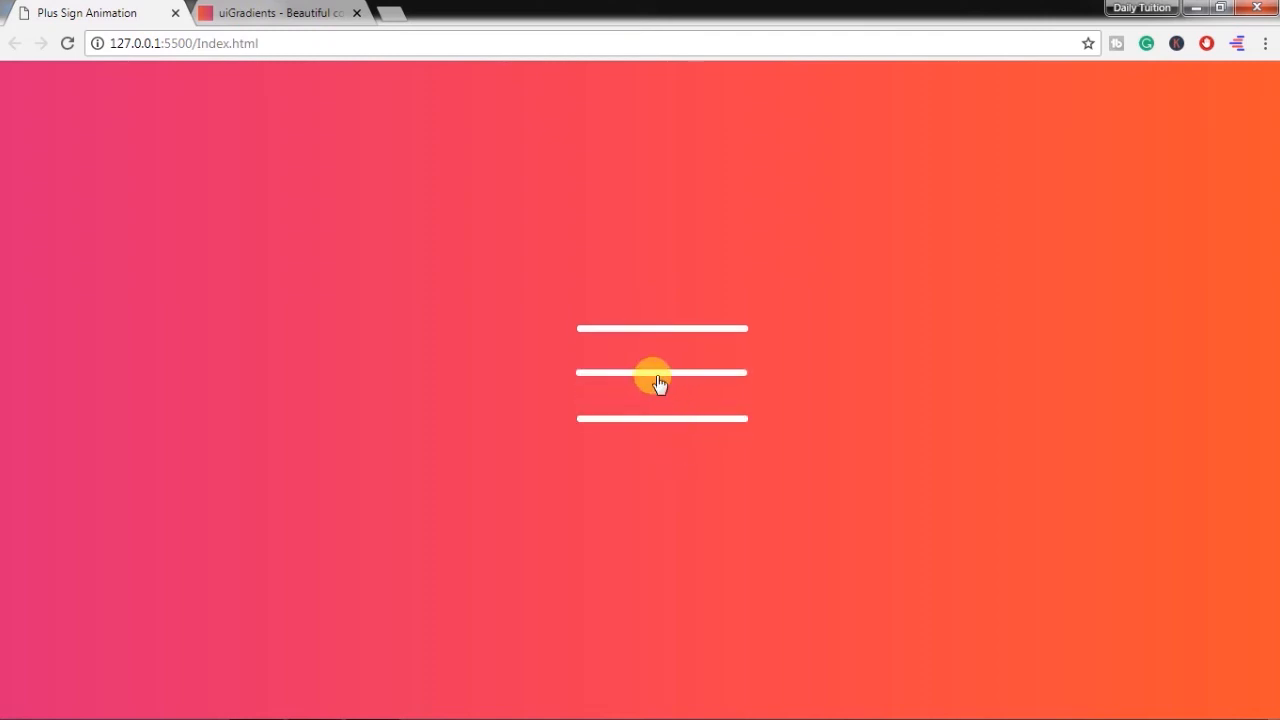
left_click(660, 372)
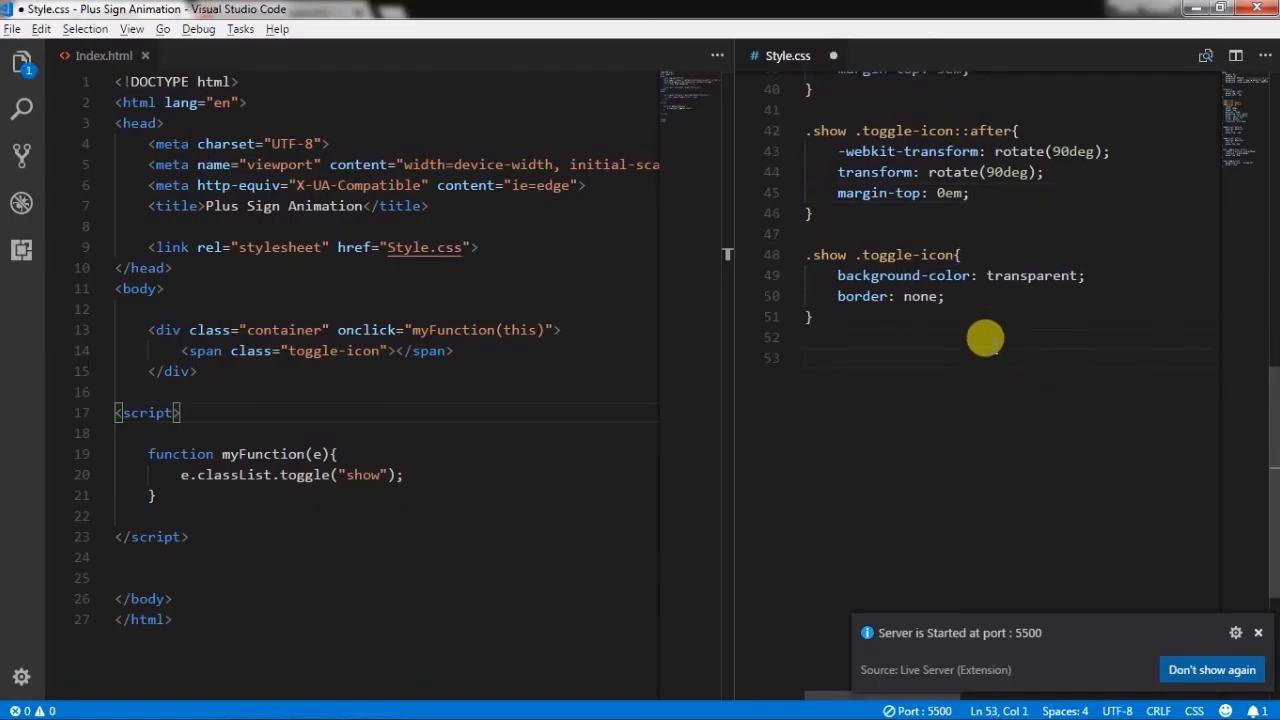
Add a .show .toggle-icon::before rule with margin-top: 0em
type(".show")
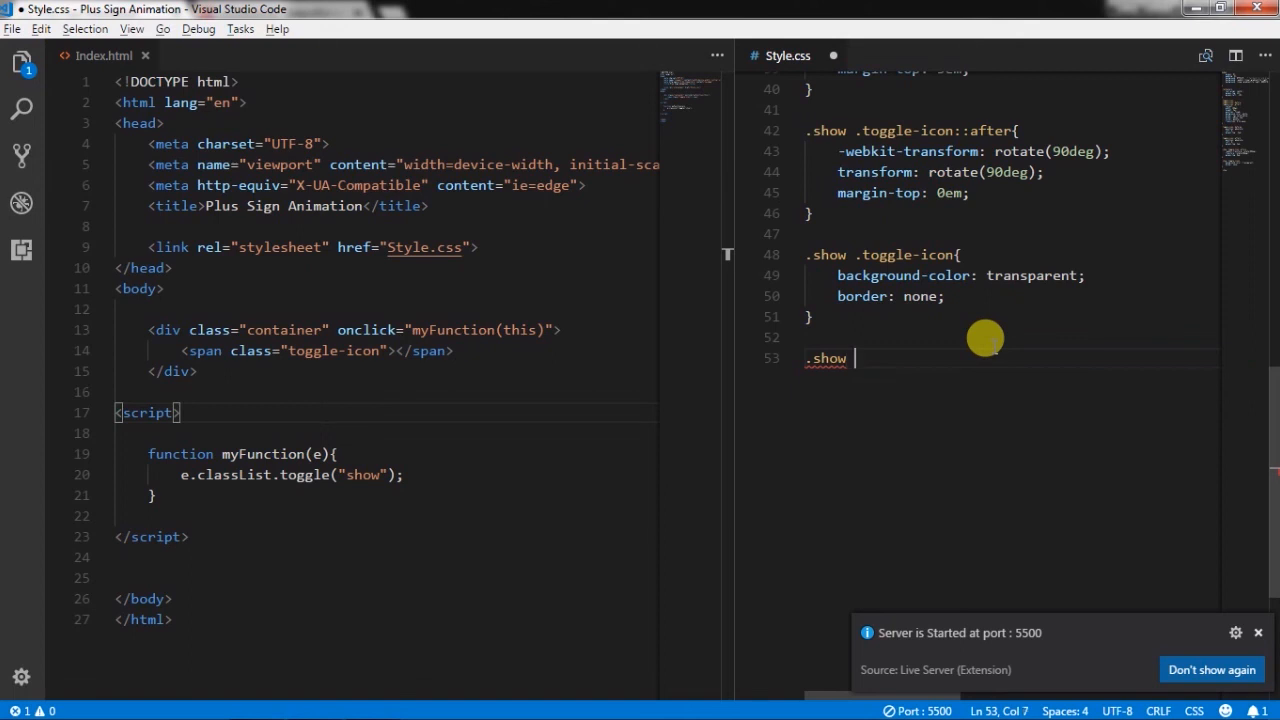
type(".toggle-icon::before")
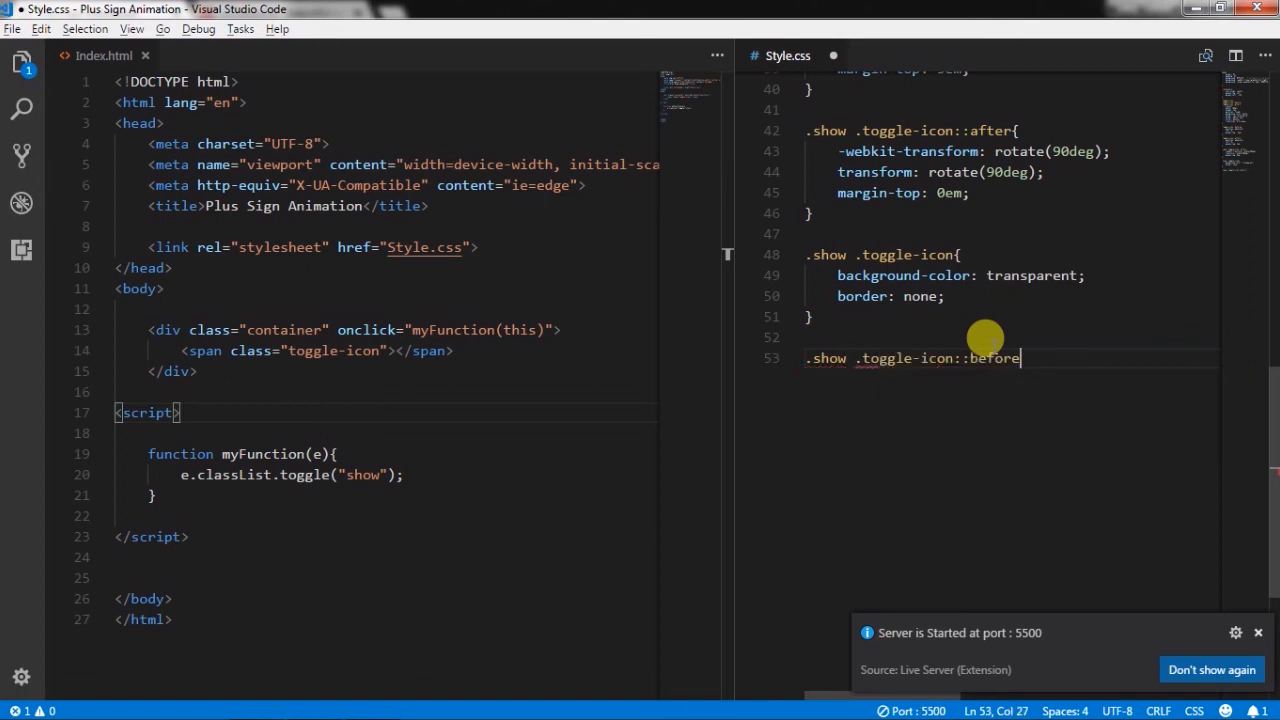
type("{")
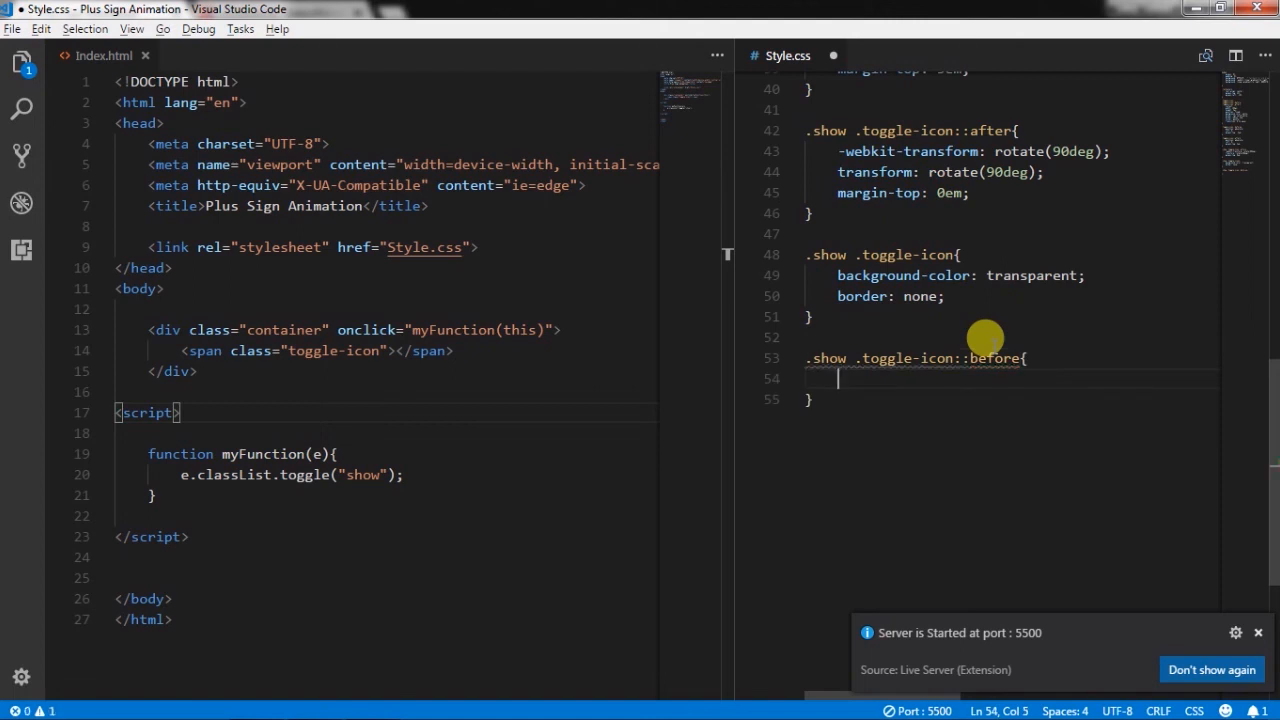
type("marignt")
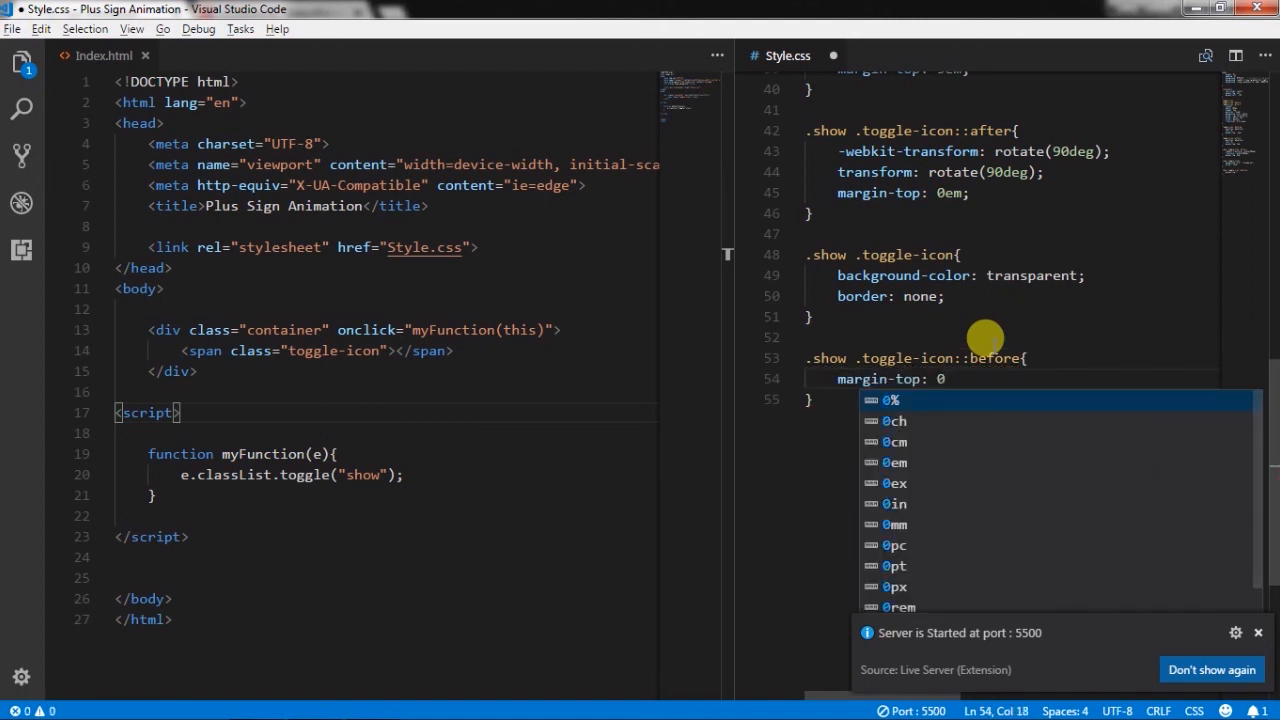
type("em;")
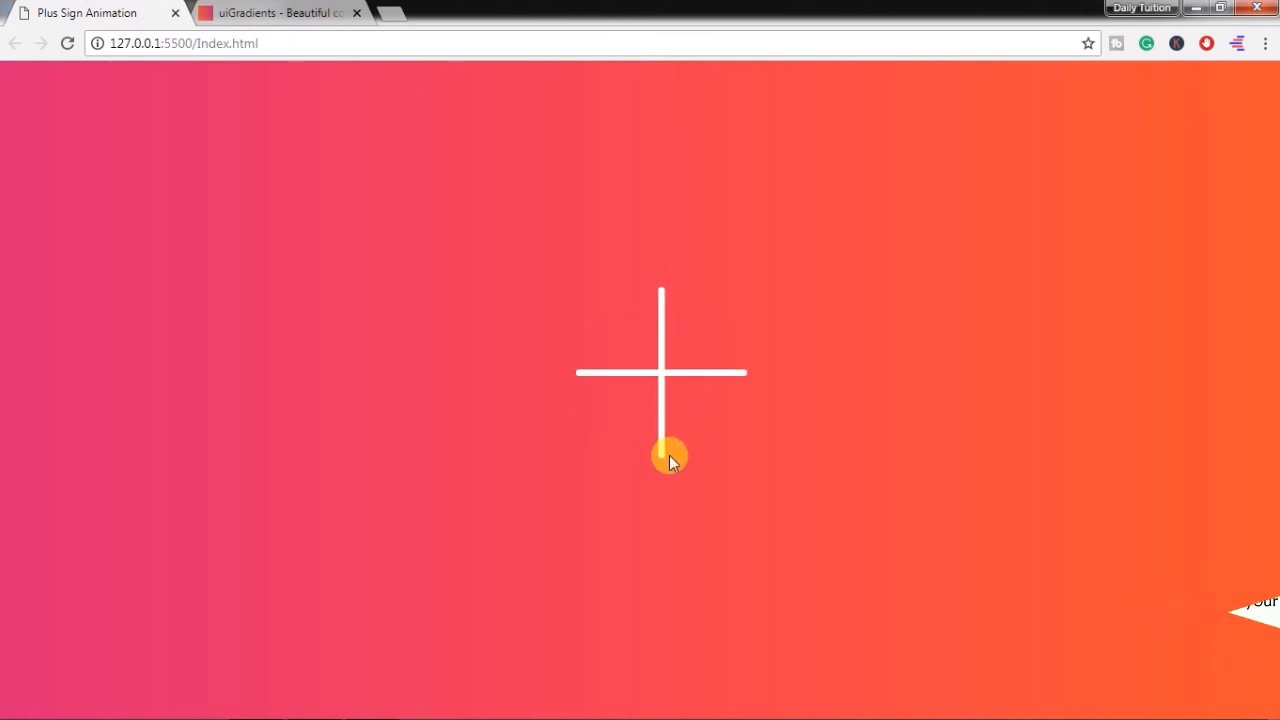
mouse_move(668, 442)
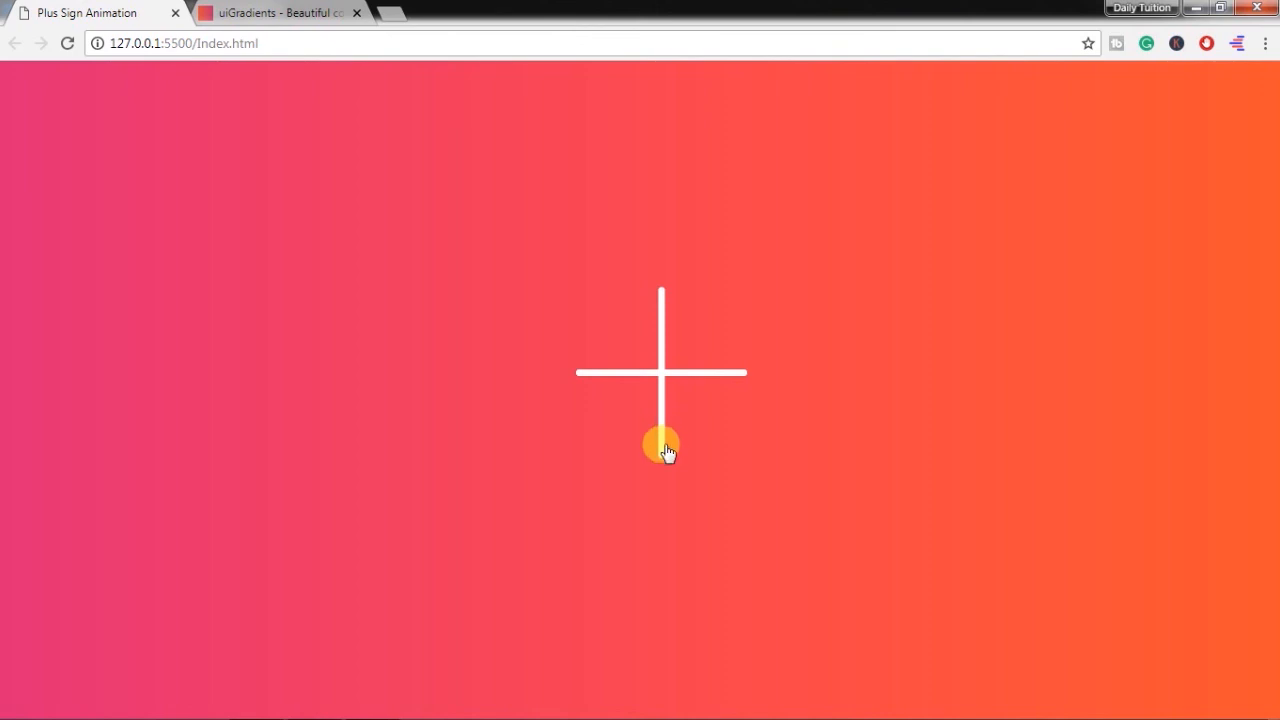
Click the white plus sign so it reverts to three stacked bars
left_click(660, 450)
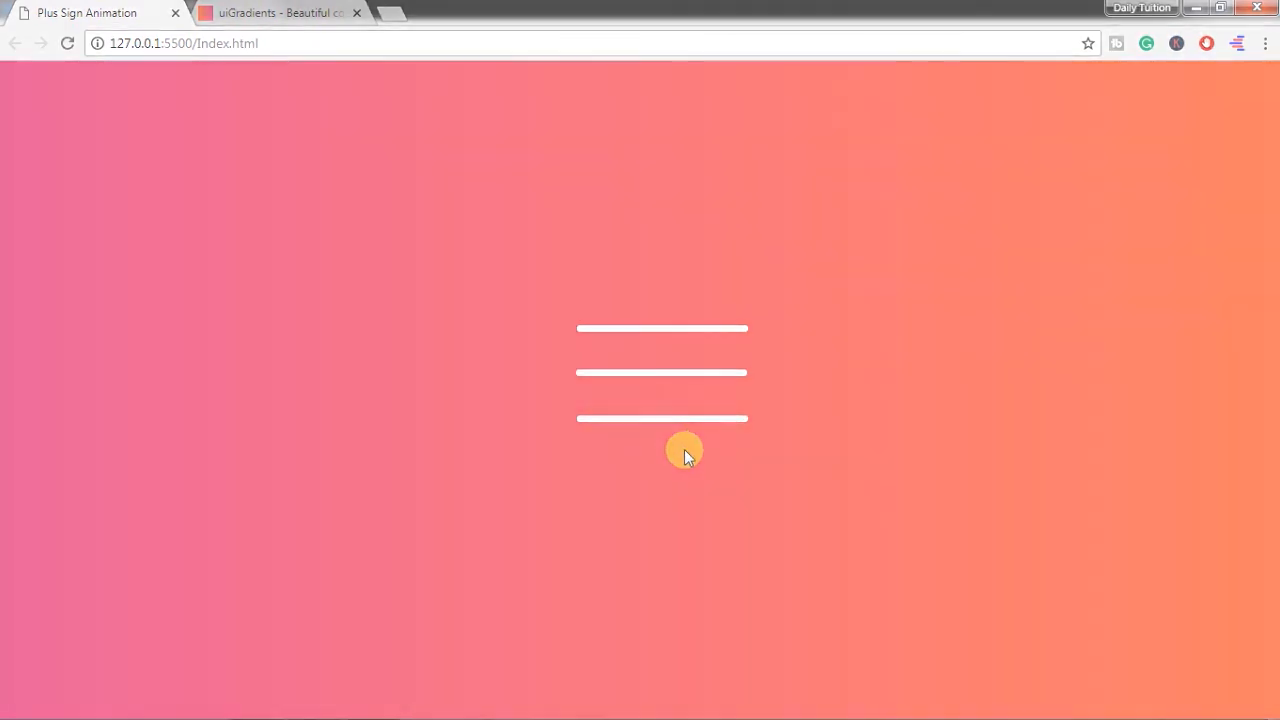